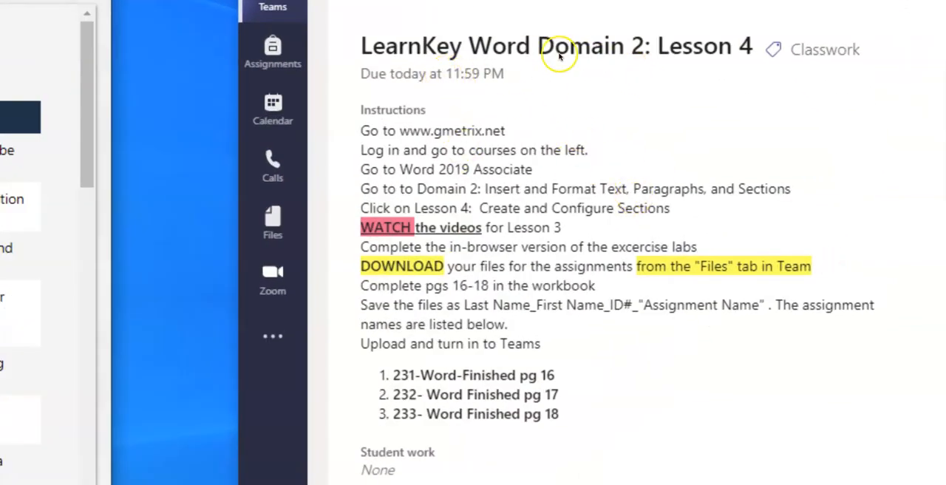
{"action": "mouse_move", "coordinate": [447, 135]}
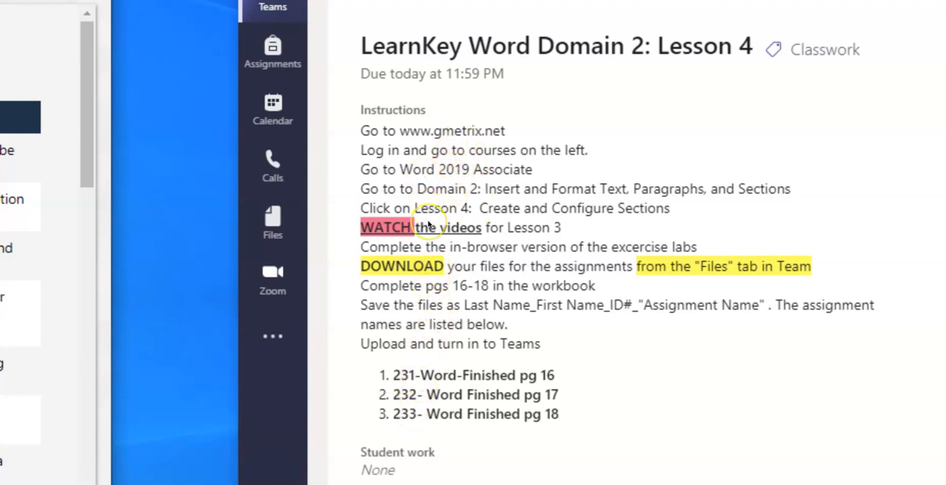
{"action": "mouse_move", "coordinate": [417, 192]}
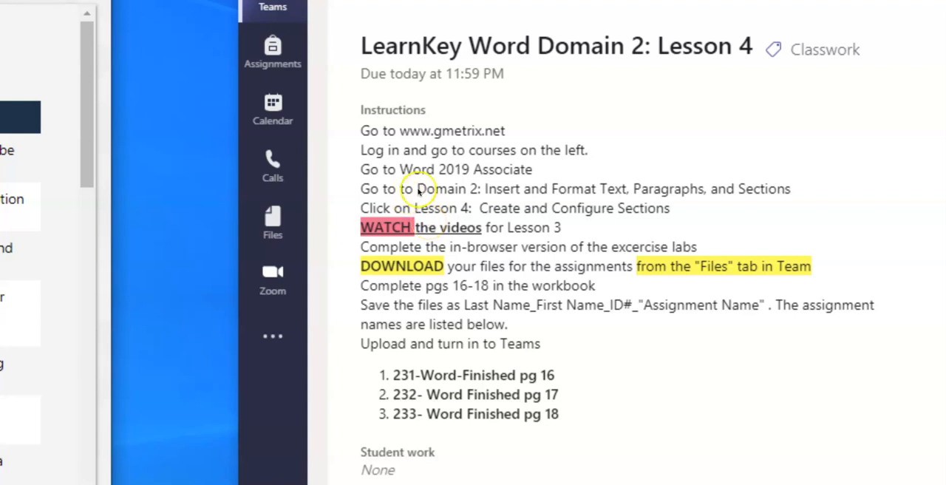
{"action": "mouse_move", "coordinate": [747, 269]}
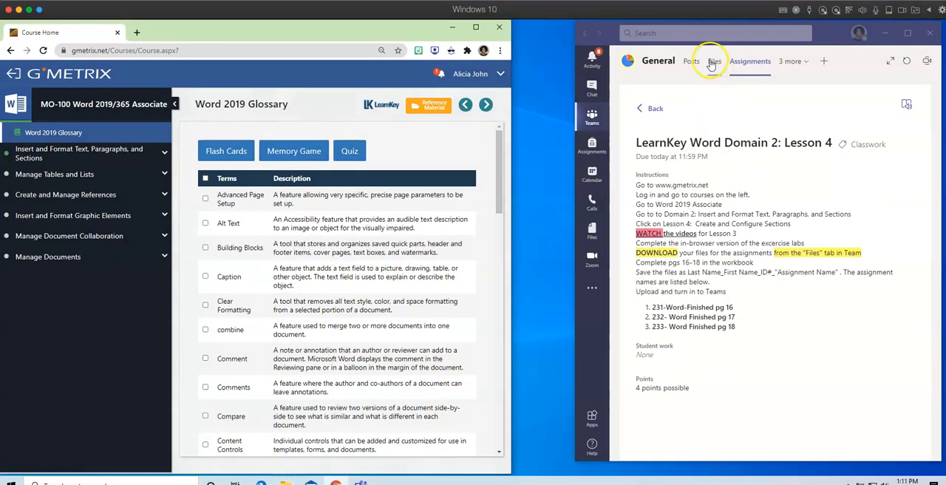
- Download the brochure files from the class Files list, ending with 233-brochure.docx
{"action": "left_click", "coordinate": [712, 60]}
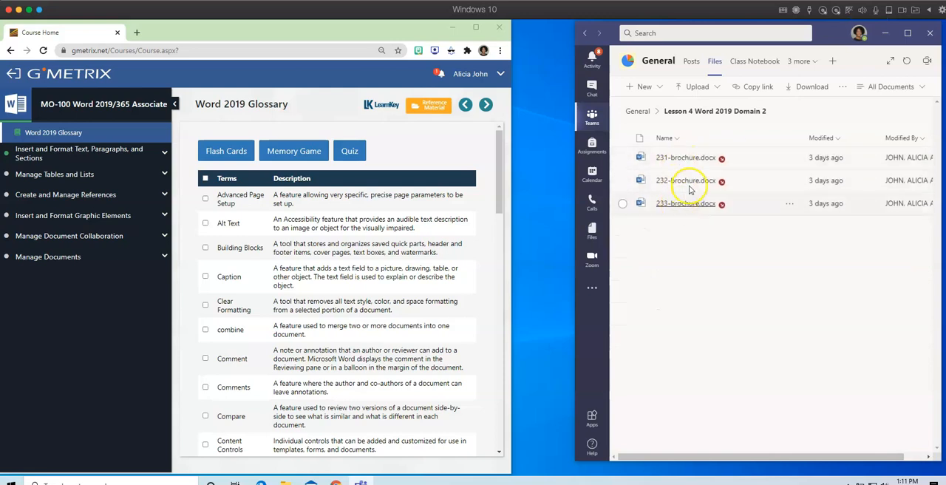
{"action": "mouse_move", "coordinate": [789, 156]}
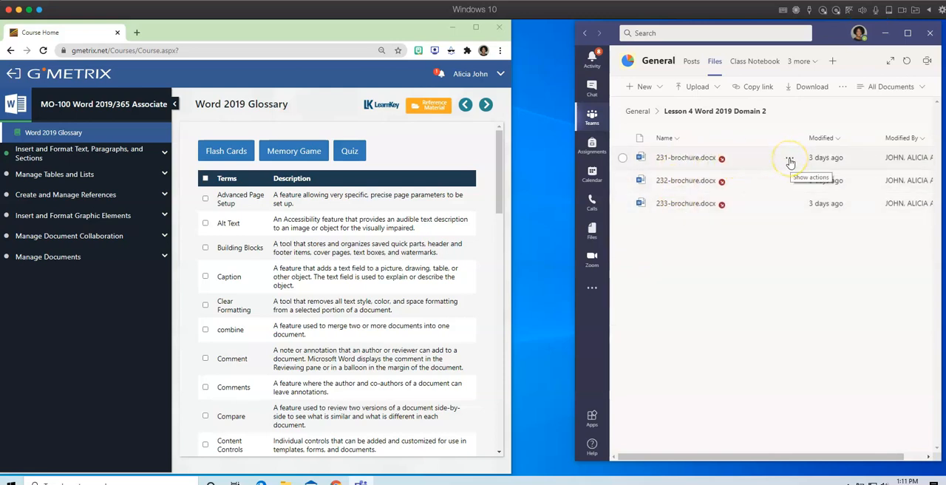
{"action": "left_click", "coordinate": [789, 157]}
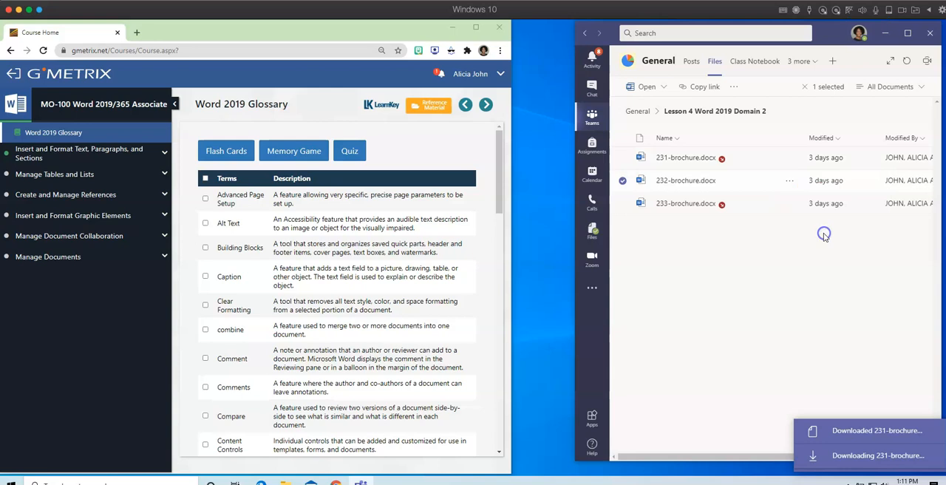
{"action": "left_click", "coordinate": [789, 204]}
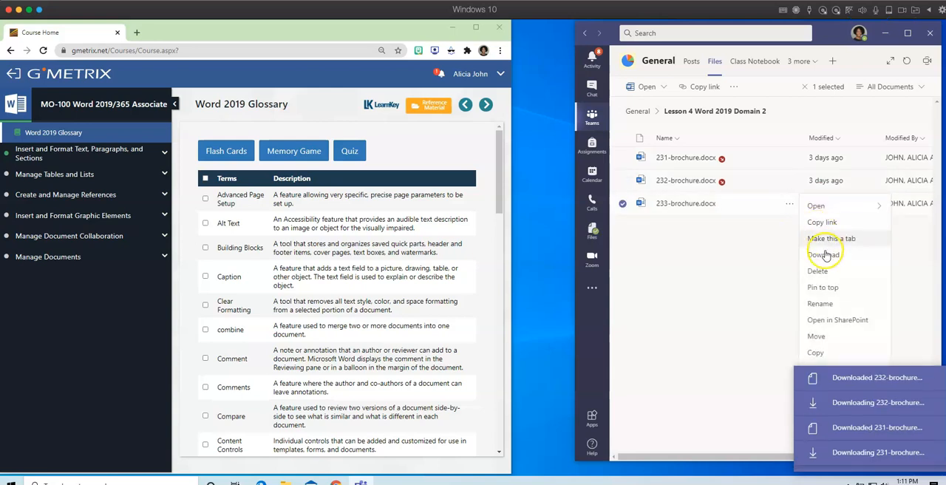
{"action": "left_click", "coordinate": [825, 254]}
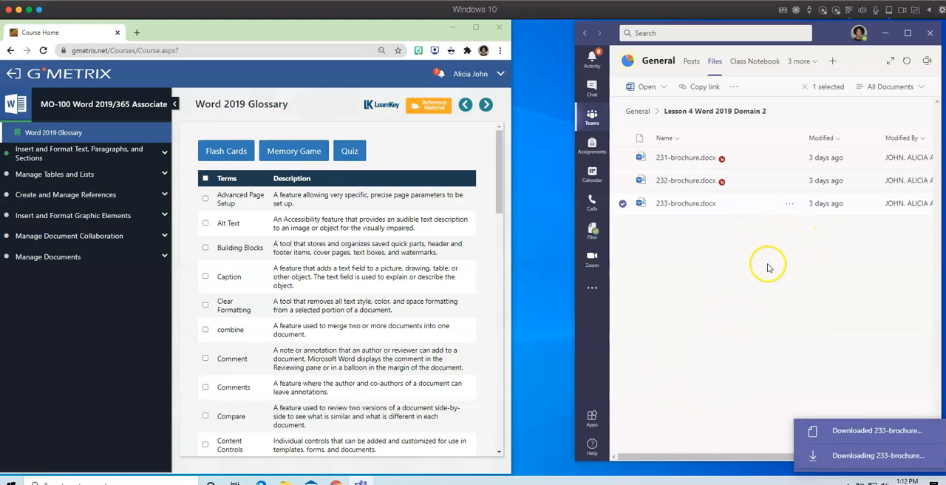
{"action": "mouse_move", "coordinate": [746, 218]}
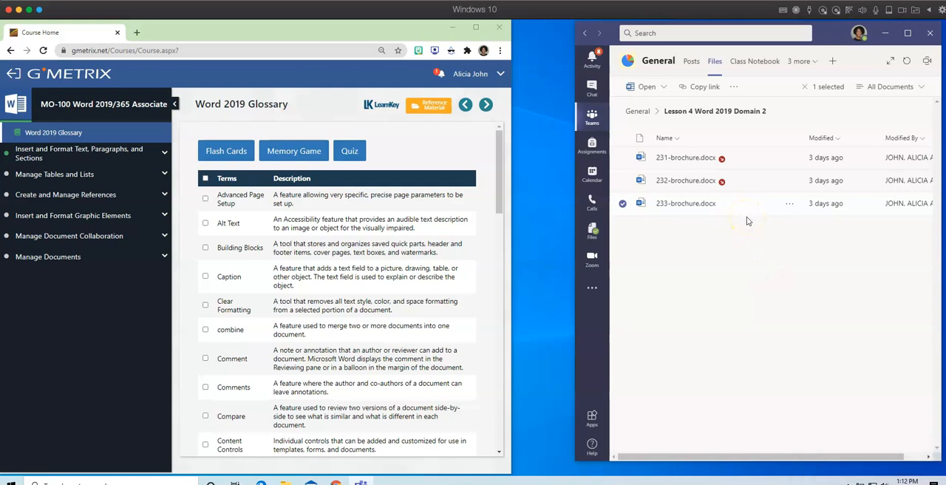
{"action": "mouse_move", "coordinate": [765, 228]}
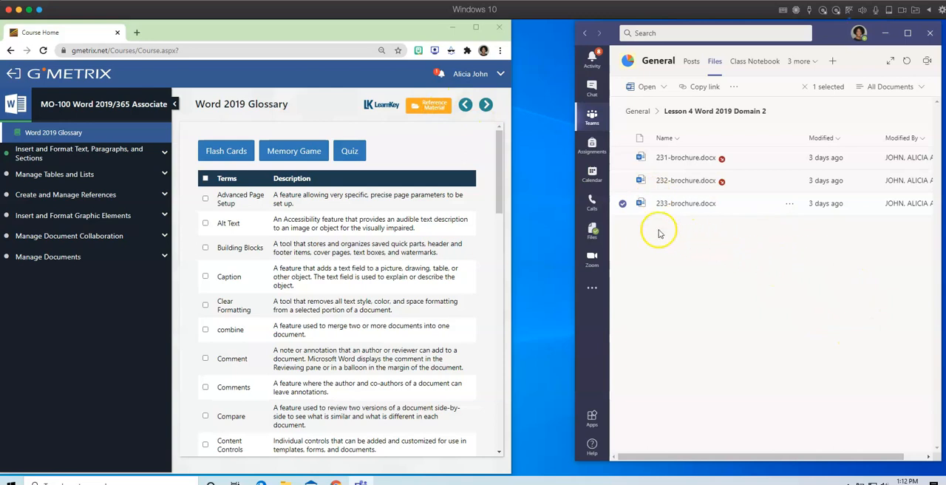
{"action": "mouse_move", "coordinate": [53, 175]}
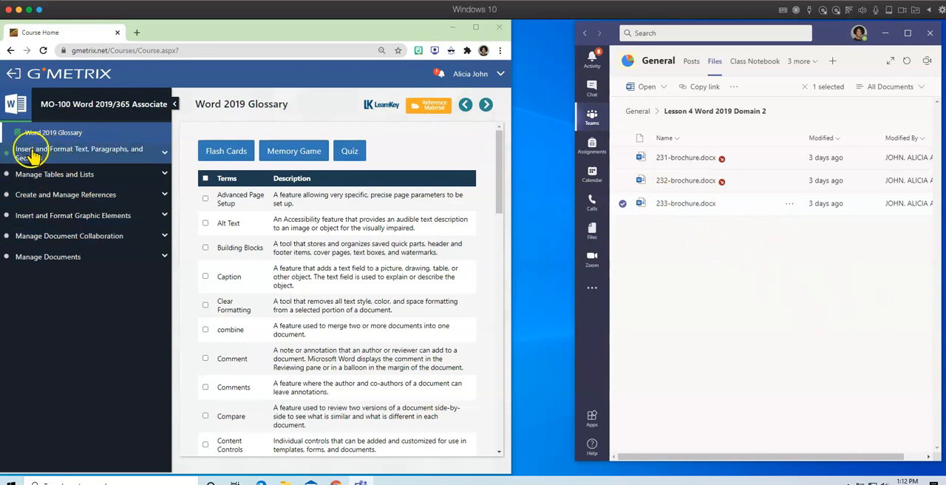
{"action": "mouse_move", "coordinate": [162, 154]}
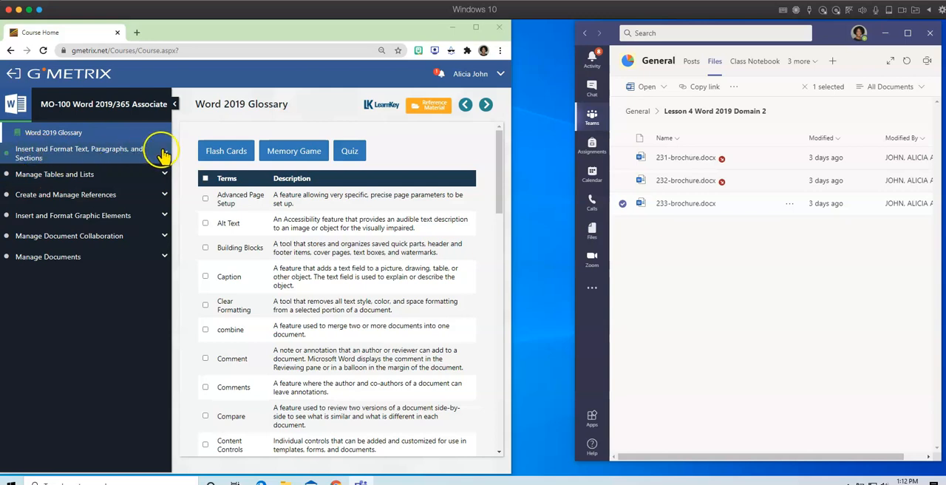
- Open the Lesson 4 Student Workbook under Insert and Format Text, Paragraphs, and Sections
{"action": "left_click", "coordinate": [161, 153]}
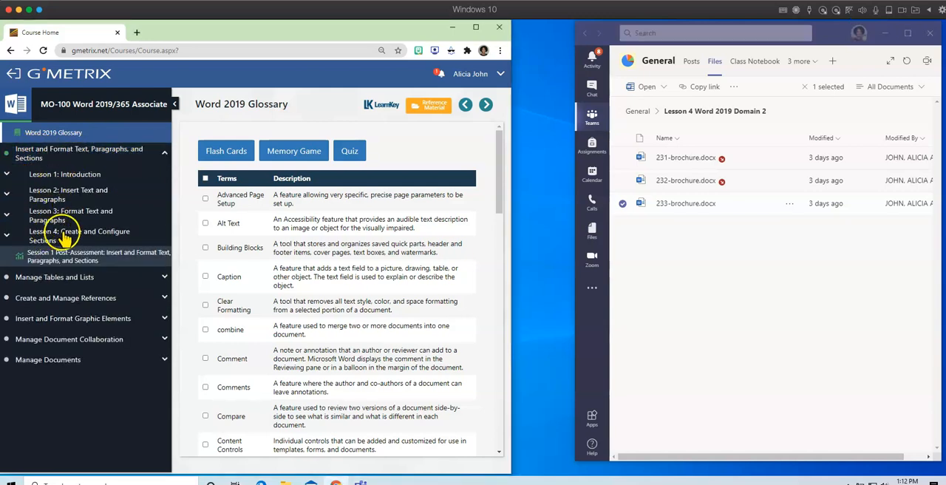
{"action": "left_click", "coordinate": [79, 235]}
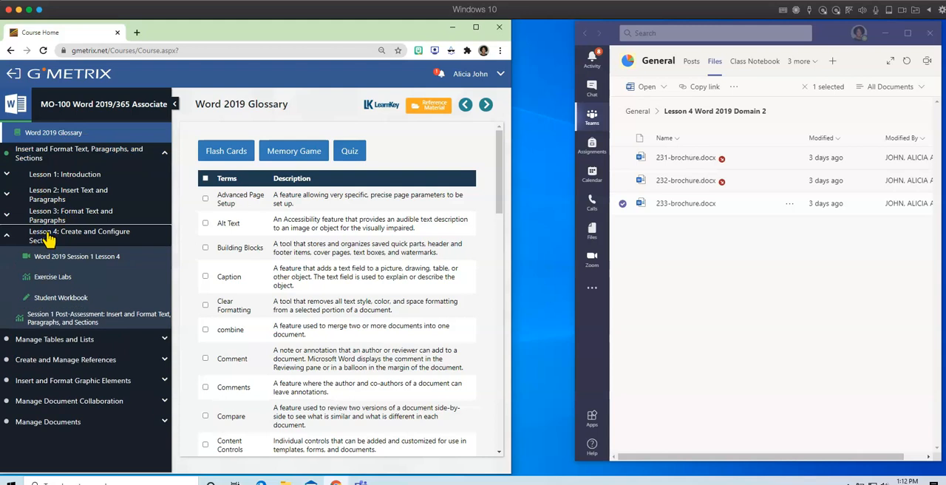
{"action": "left_click", "coordinate": [60, 297]}
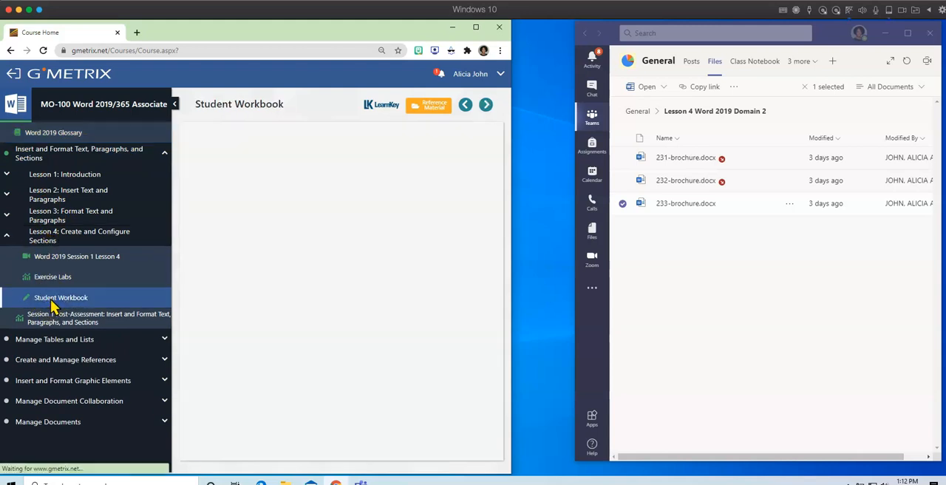
{"action": "left_click", "coordinate": [60, 297]}
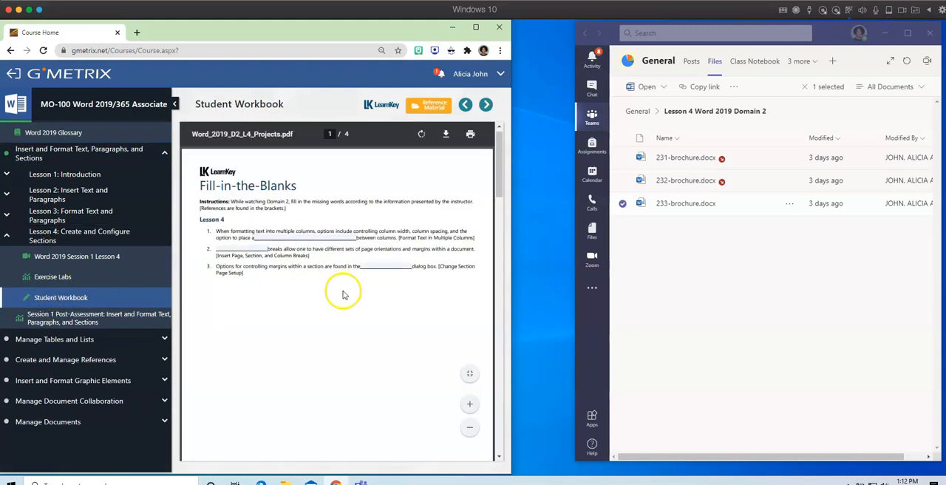
{"action": "left_click", "coordinate": [485, 104]}
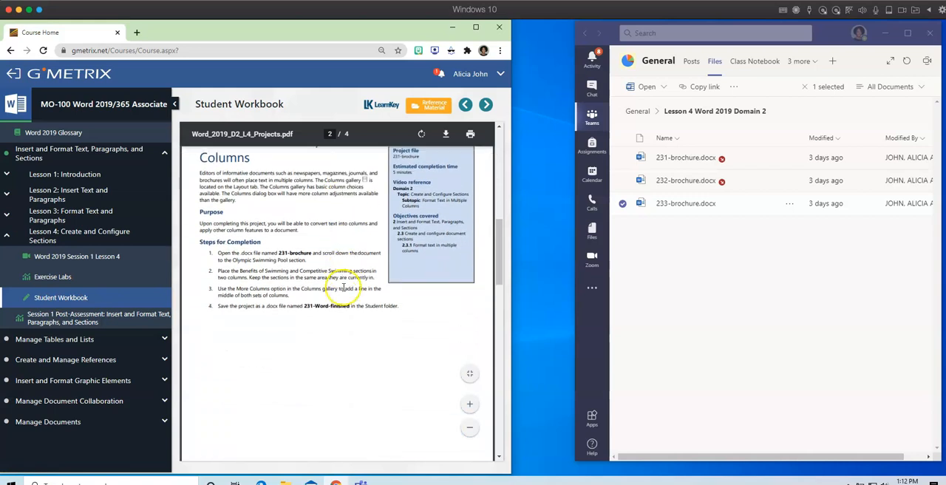
- Scroll the workbook to its project steps and fit the pages to width
{"action": "scroll", "scroll_direction": "down", "scroll_amount": 3}
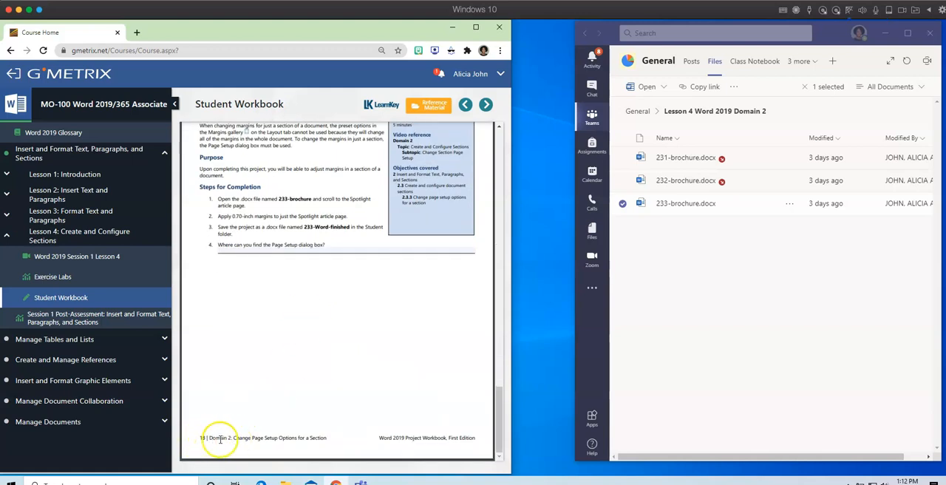
{"action": "scroll", "scroll_direction": "up", "scroll_amount": 3}
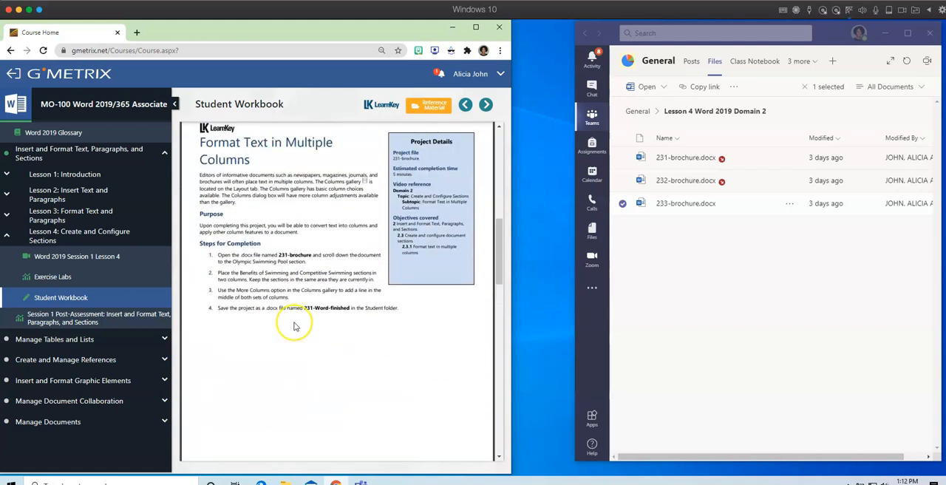
{"action": "scroll", "scroll_direction": "down", "scroll_amount": 3}
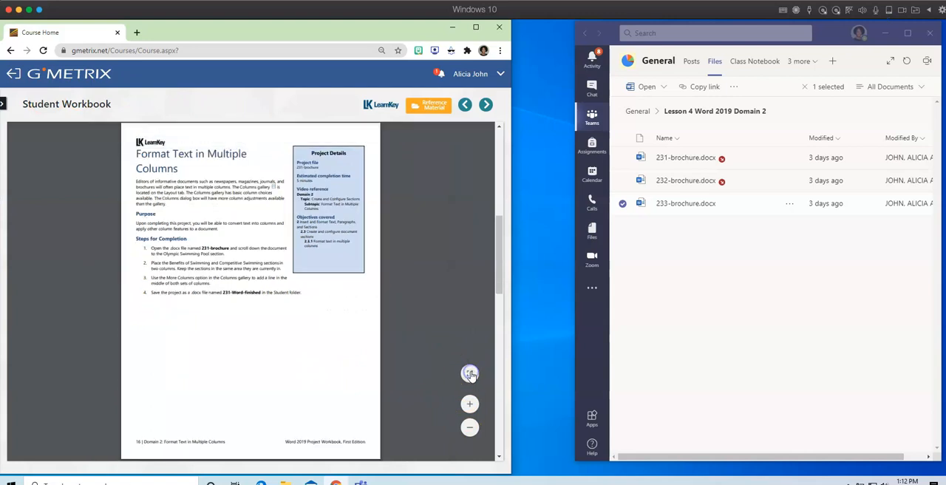
{"action": "left_click", "coordinate": [469, 372]}
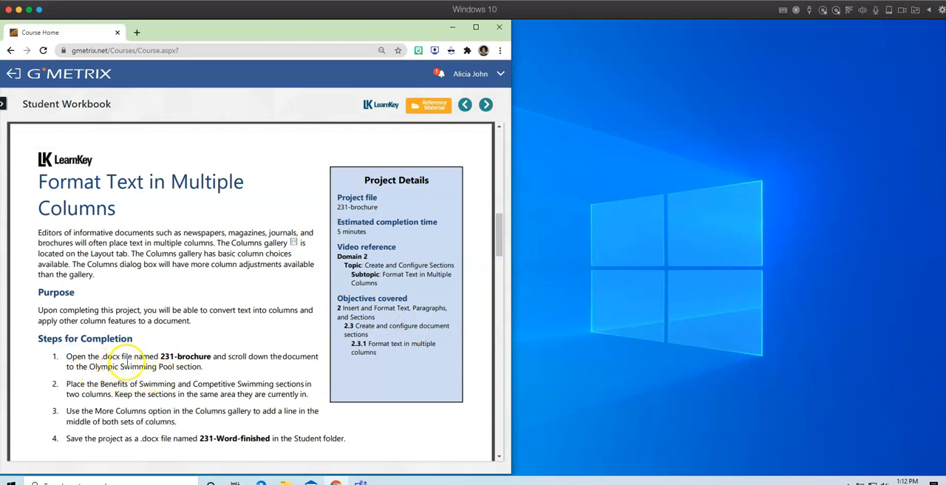
{"action": "mouse_move", "coordinate": [195, 362]}
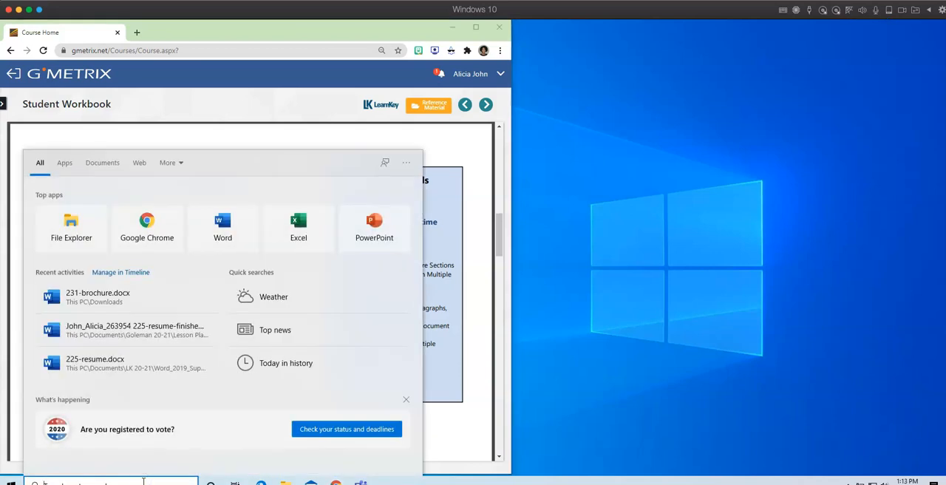
- Launch Word from Start search and browse the computer for a document to open
{"action": "type", "text": "word"}
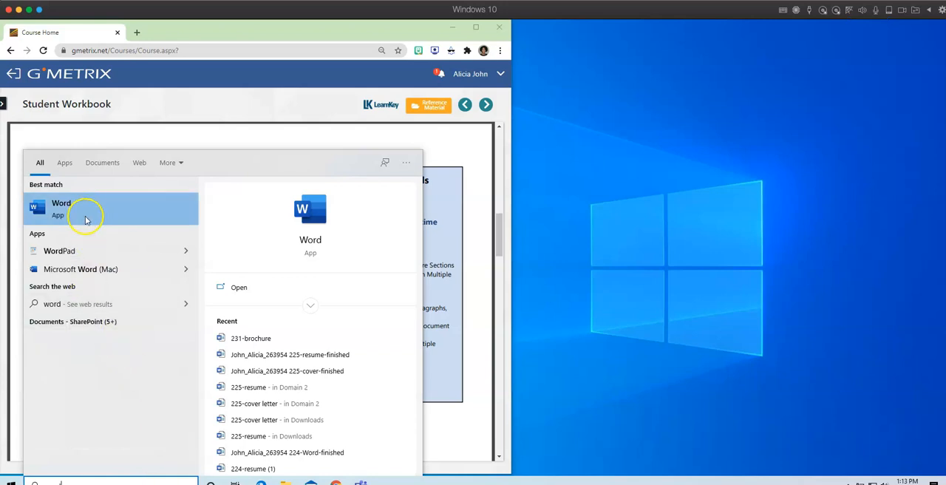
{"action": "left_click", "coordinate": [86, 209]}
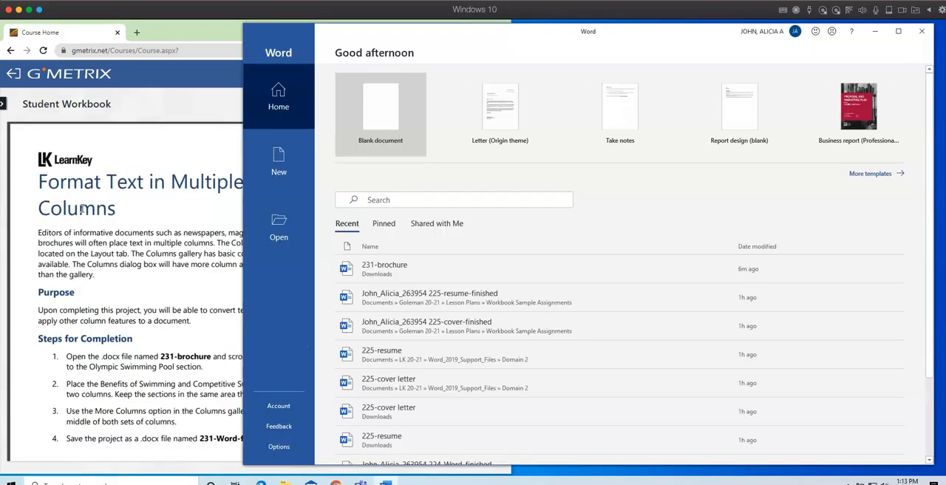
{"action": "left_click", "coordinate": [278, 228]}
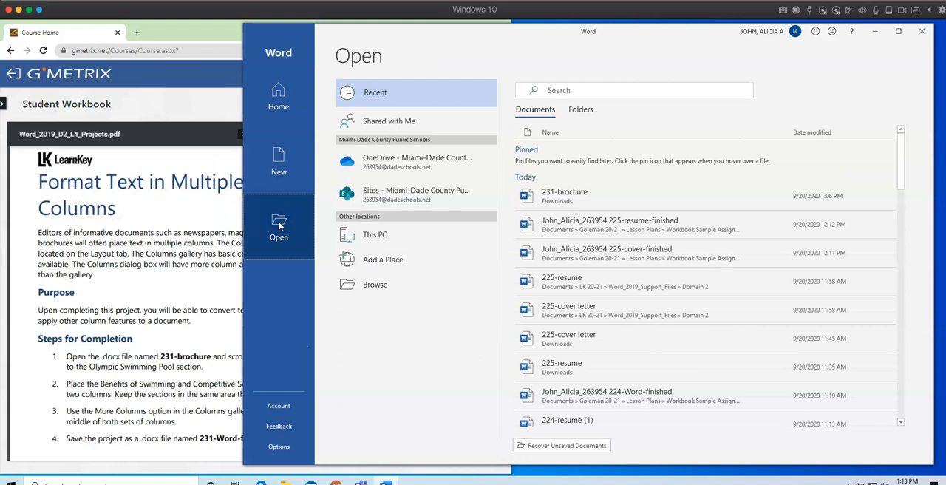
{"action": "left_click", "coordinate": [375, 283]}
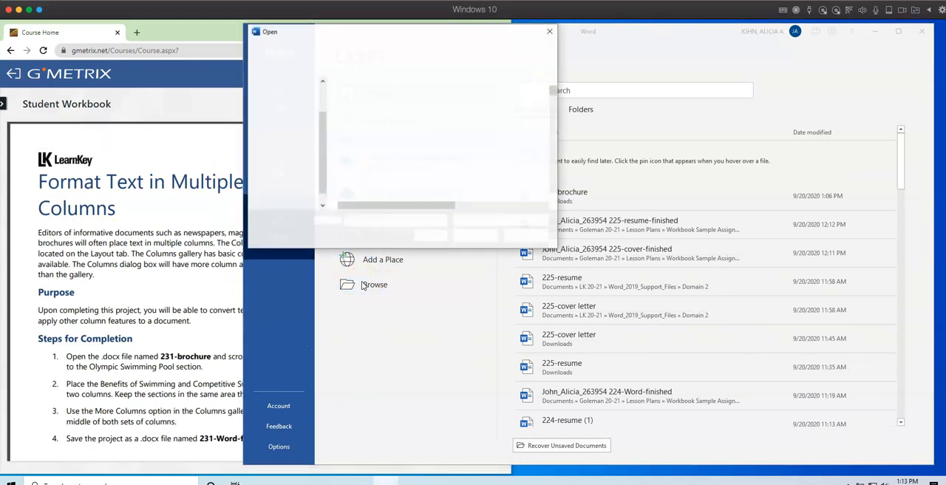
{"action": "left_click", "coordinate": [373, 283]}
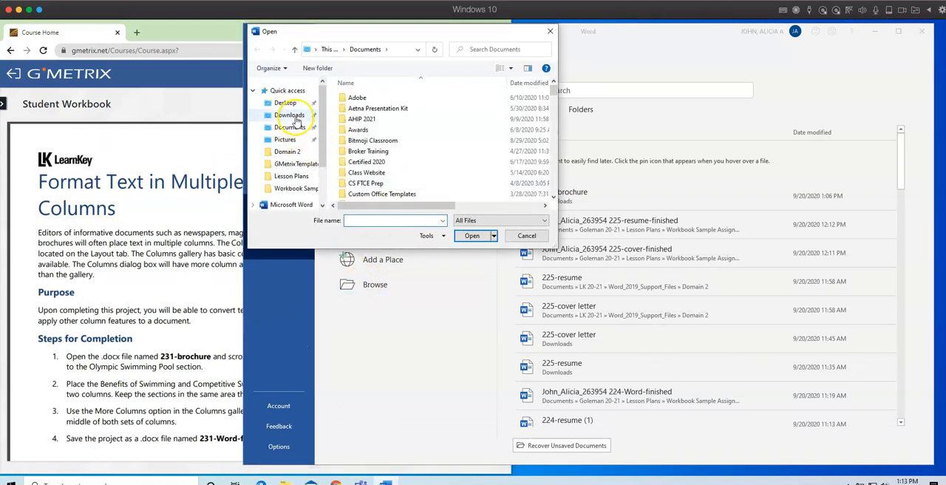
- Open 231-brochure (1) from the Downloads folder
{"action": "left_click", "coordinate": [290, 115]}
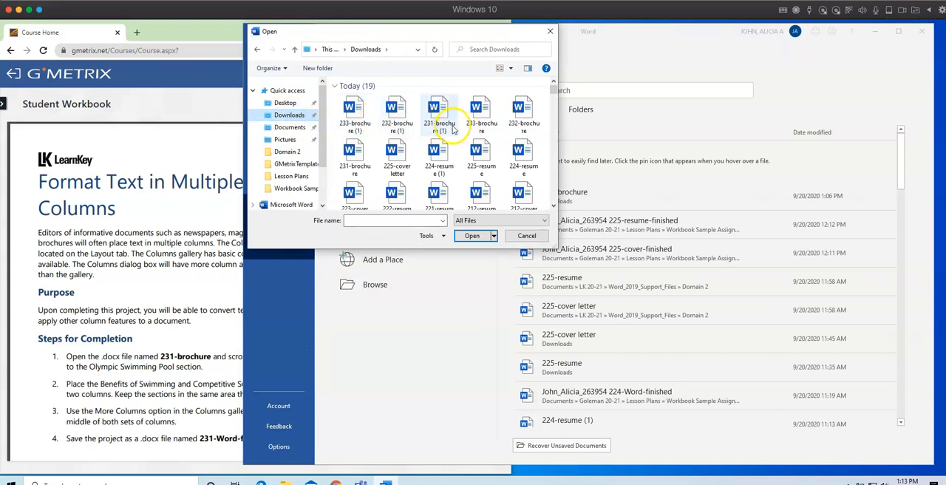
{"action": "left_click", "coordinate": [439, 115]}
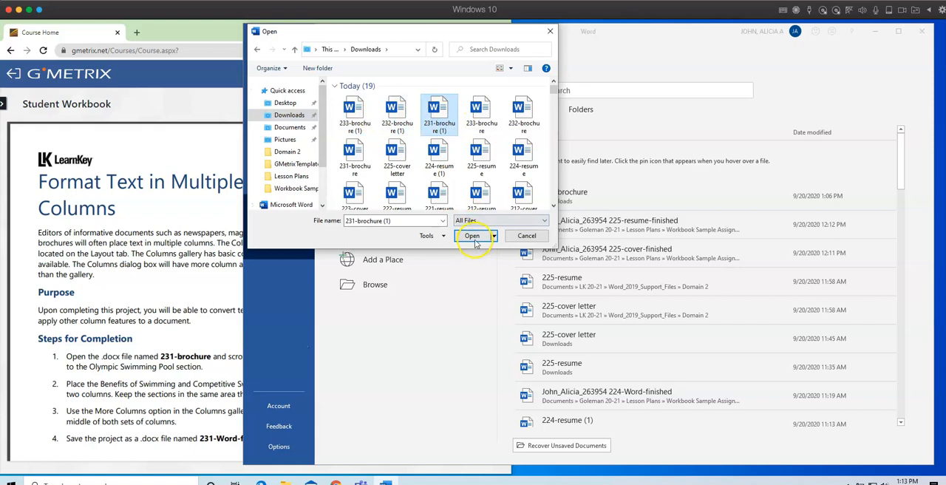
{"action": "left_click", "coordinate": [471, 235]}
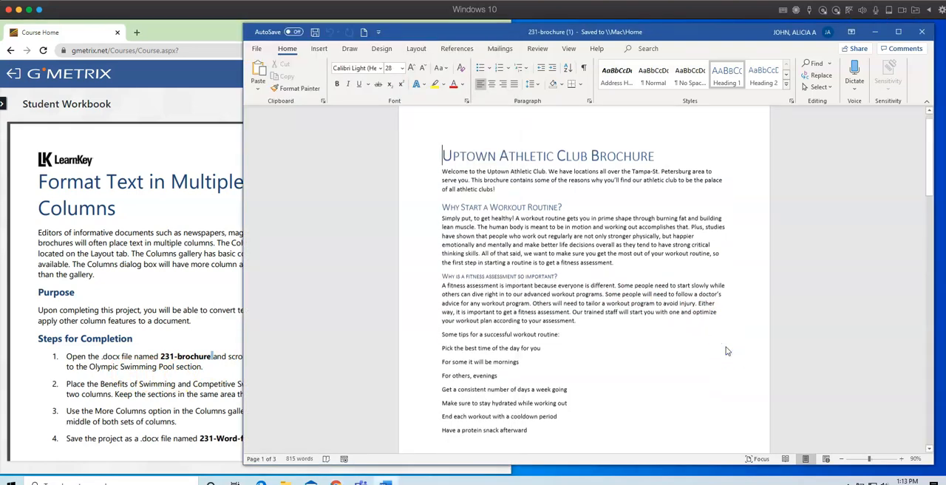
- Scroll the 231-brochure down to the Olympic Swimming Pool heading
{"action": "scroll", "scroll_direction": "down", "scroll_amount": 3}
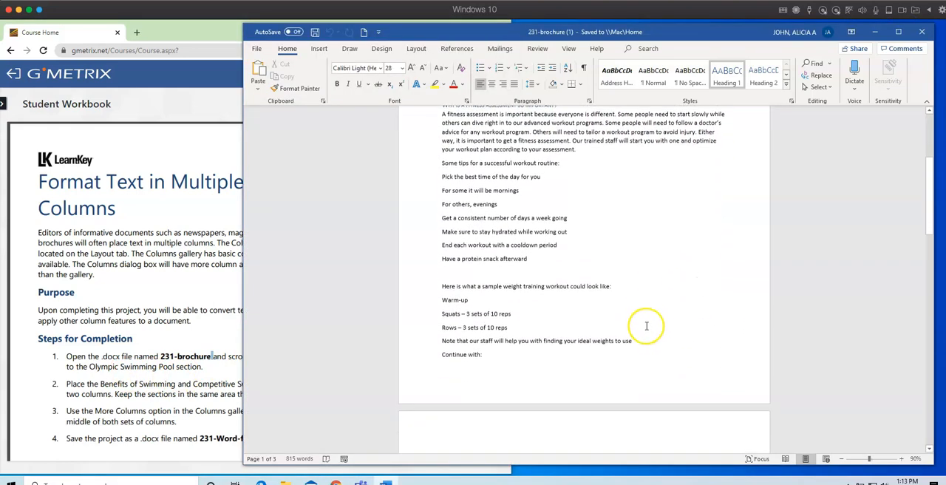
{"action": "scroll", "scroll_direction": "up", "scroll_amount": 3}
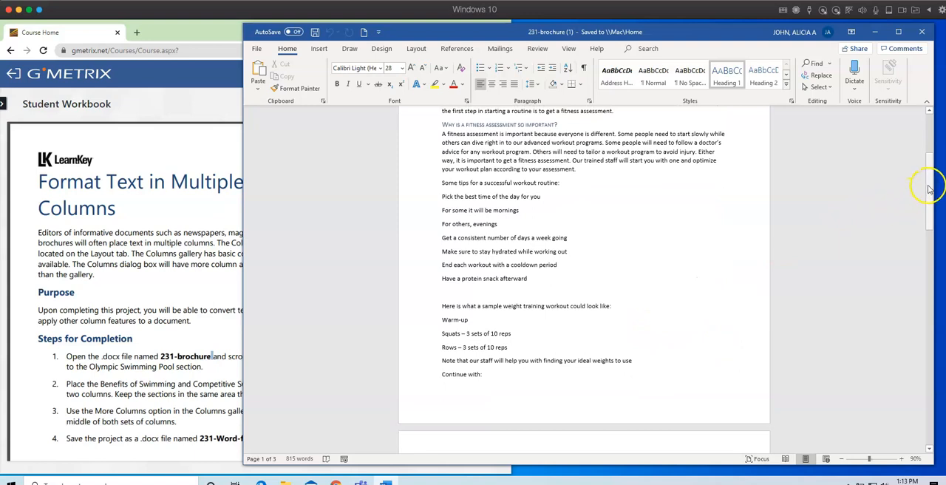
{"action": "scroll", "scroll_direction": "down", "scroll_amount": 3}
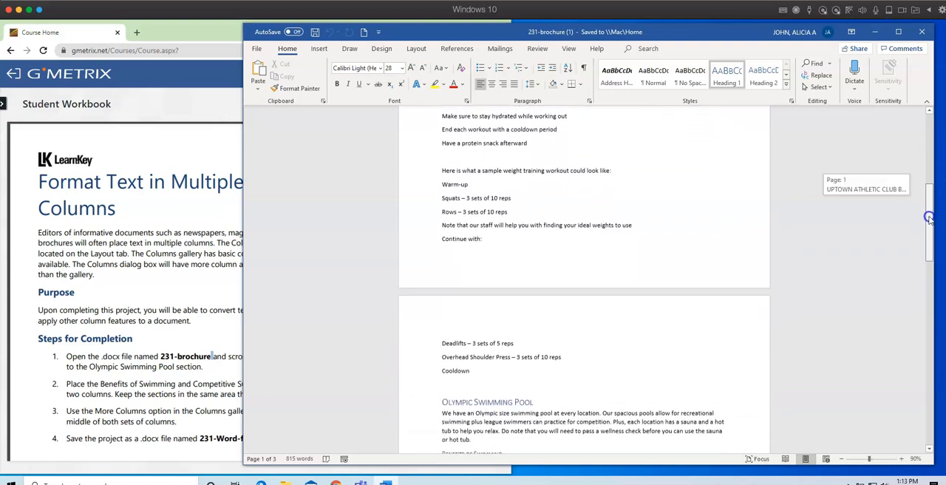
{"action": "scroll", "scroll_direction": "down", "scroll_amount": 3}
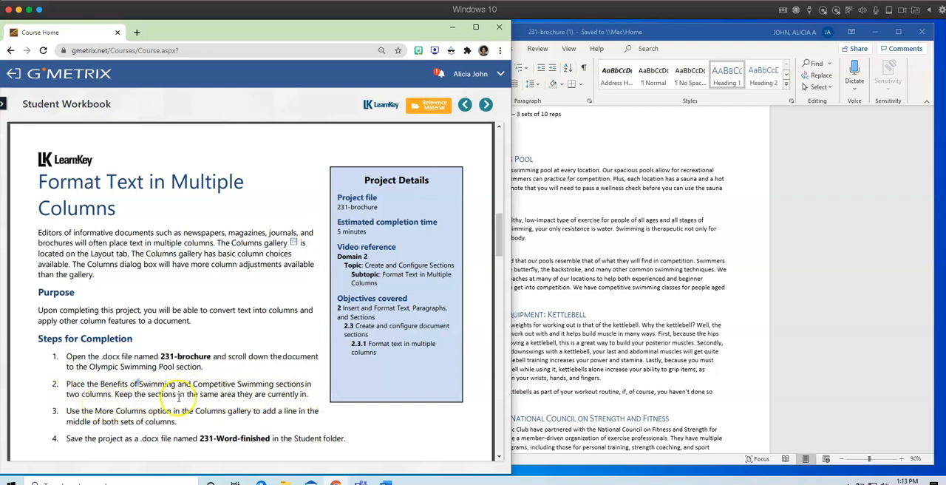
{"action": "mouse_move", "coordinate": [269, 402]}
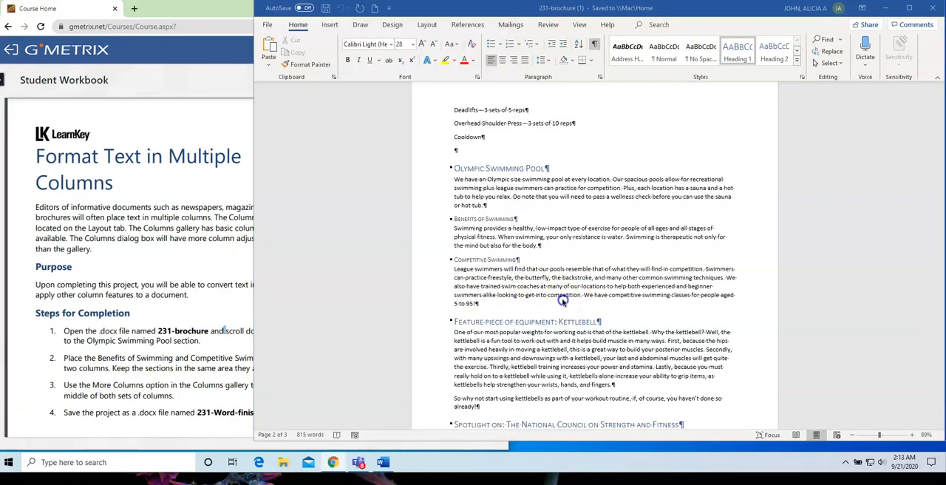
{"action": "mouse_move", "coordinate": [443, 259]}
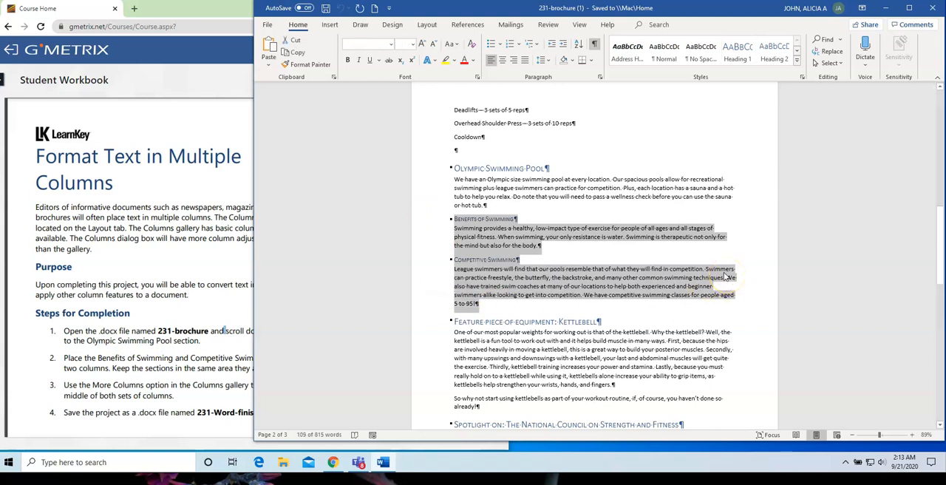
- Select both swimming sections and lay them out in Two columns via Layout > Columns
{"action": "left_click", "coordinate": [427, 24]}
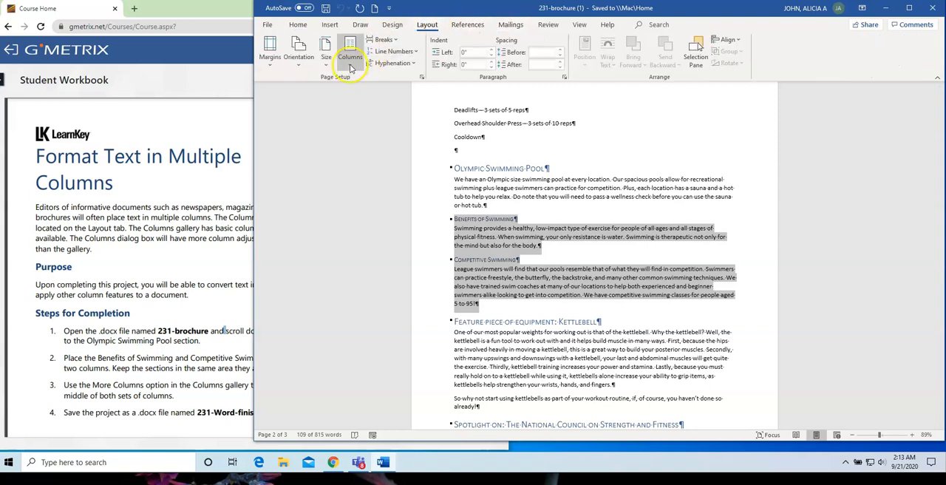
{"action": "left_click", "coordinate": [349, 56]}
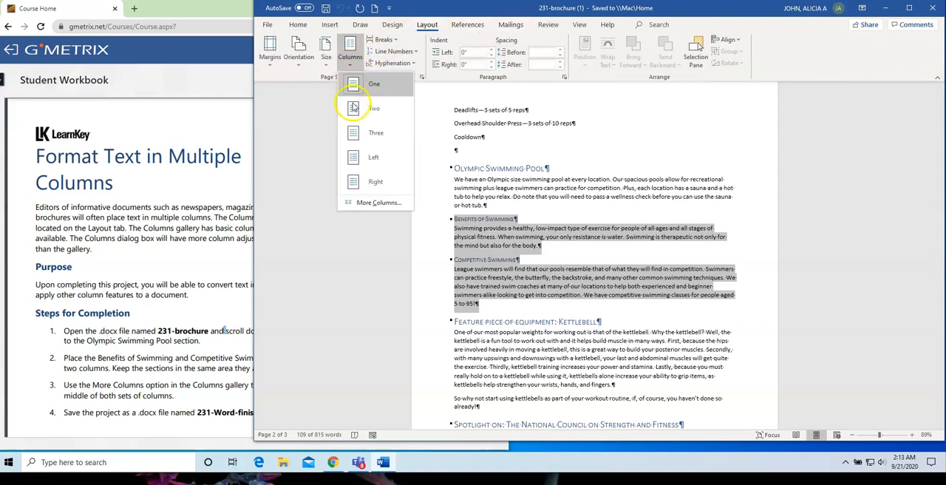
{"action": "left_click", "coordinate": [353, 108]}
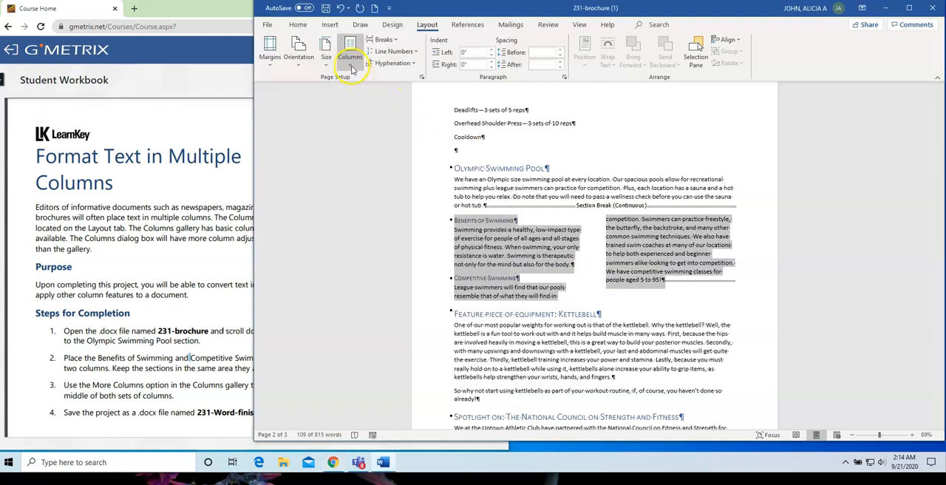
- Turn on Line between in More Columns so a vertical line divides the two columns
{"action": "left_click", "coordinate": [349, 50]}
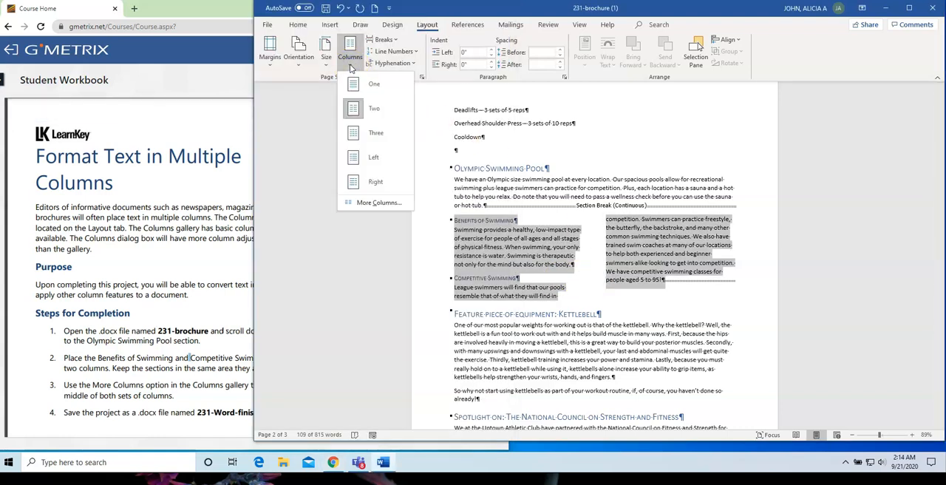
{"action": "mouse_move", "coordinate": [378, 202]}
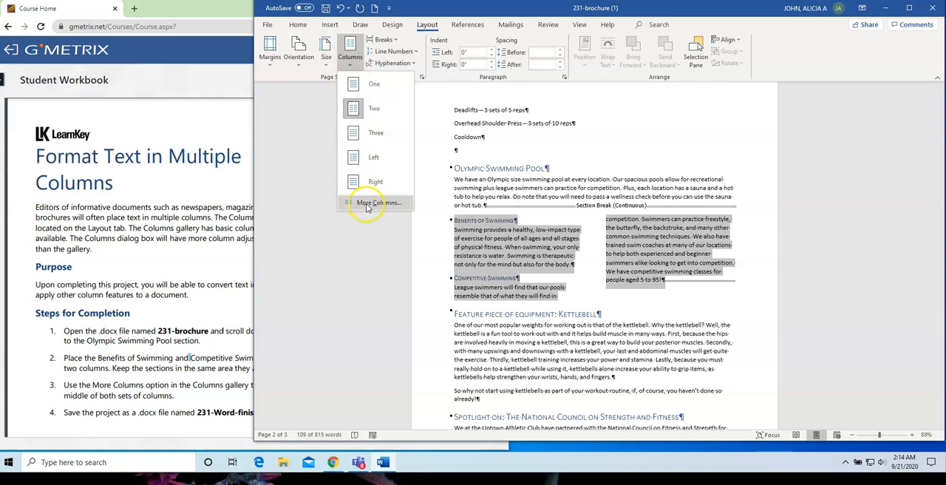
{"action": "left_click", "coordinate": [378, 202]}
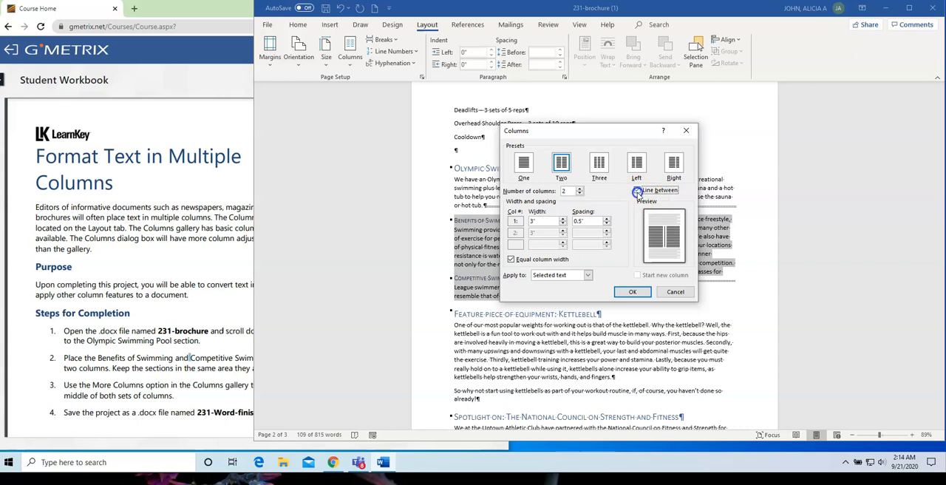
{"action": "left_click", "coordinate": [637, 191]}
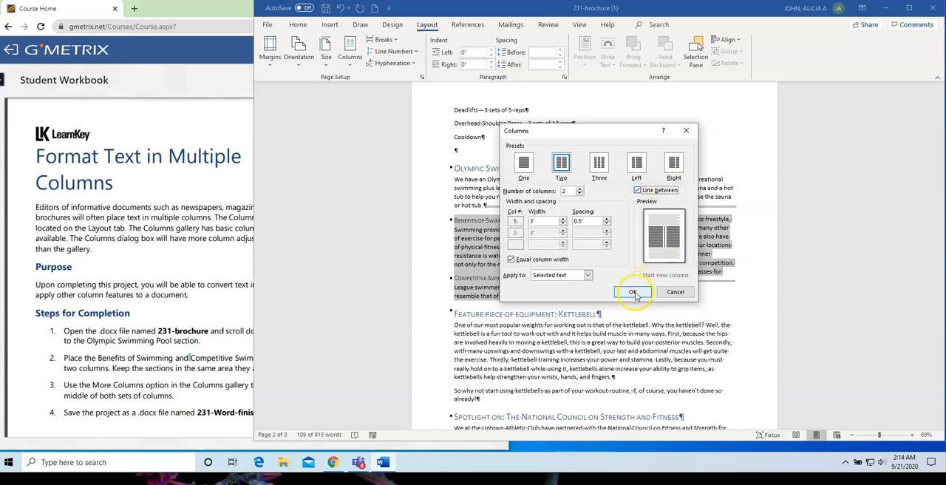
{"action": "left_click", "coordinate": [631, 291]}
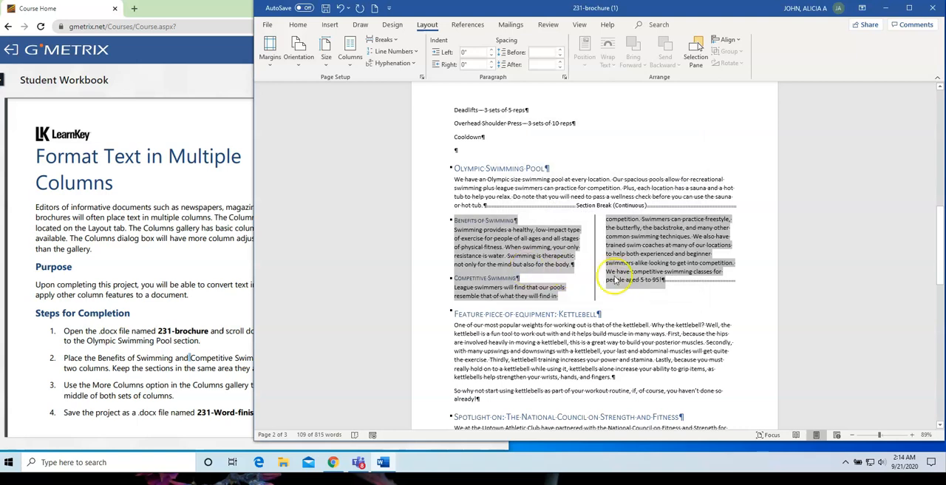
{"action": "mouse_move", "coordinate": [591, 284]}
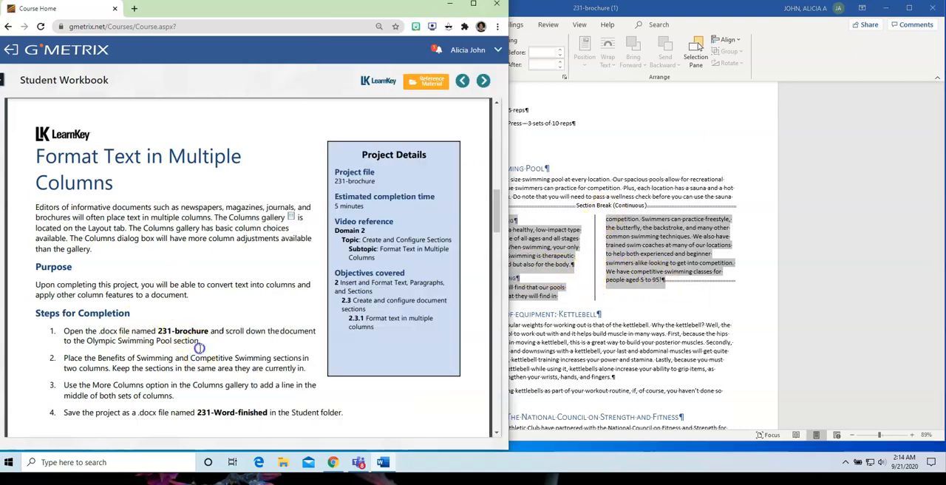
- Start Save As and browse to Lesson Plans > Workbook Sample Assignments
{"action": "scroll", "scroll_direction": "down", "scroll_amount": 3}
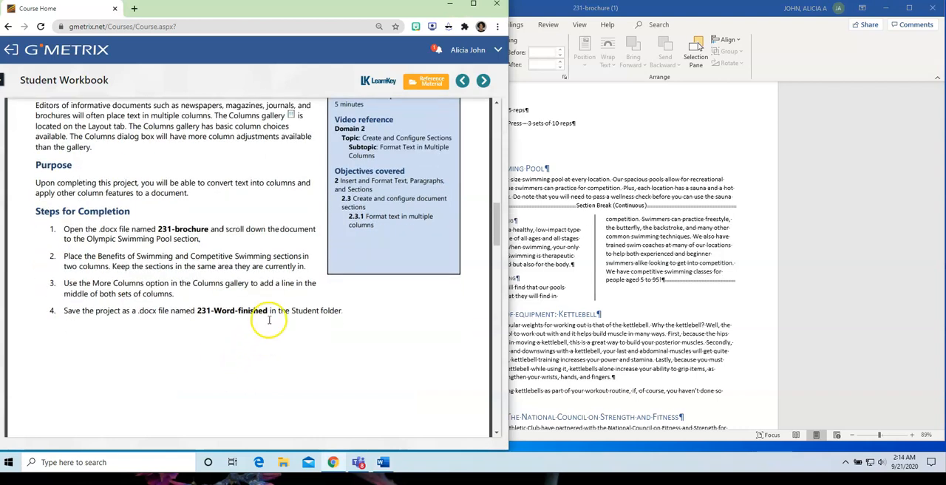
{"action": "double_click", "coordinate": [234, 310]}
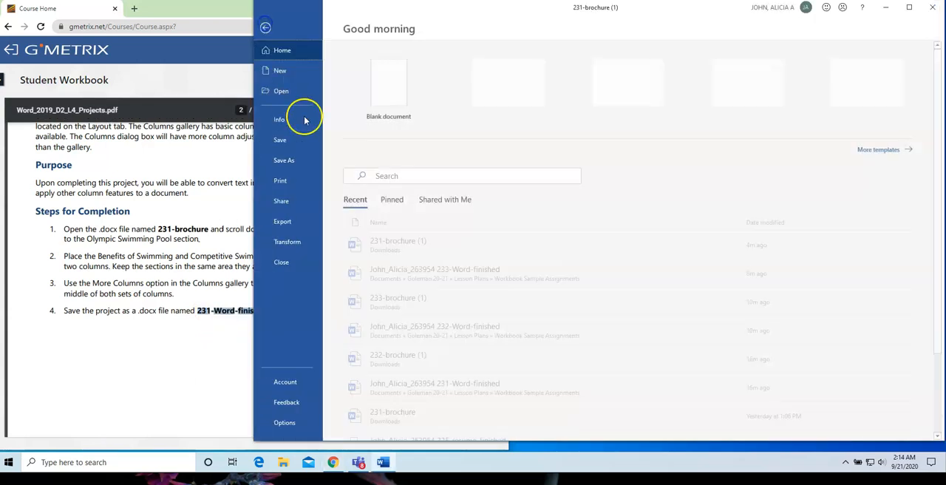
{"action": "left_click", "coordinate": [284, 160]}
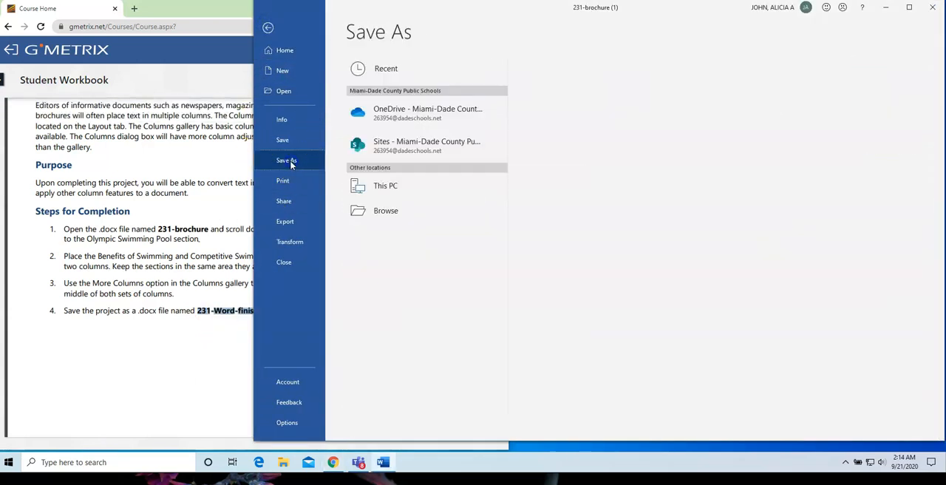
{"action": "left_click", "coordinate": [384, 186]}
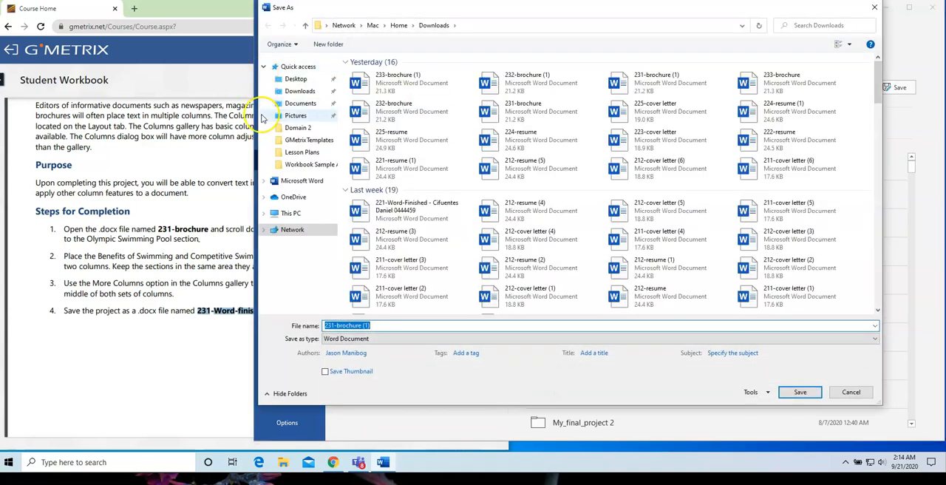
{"action": "mouse_move", "coordinate": [300, 103]}
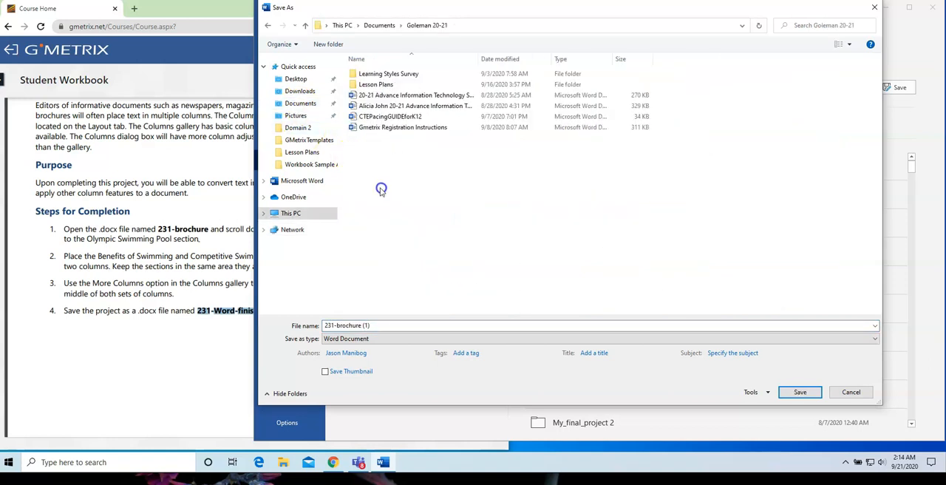
{"action": "double_click", "coordinate": [375, 83]}
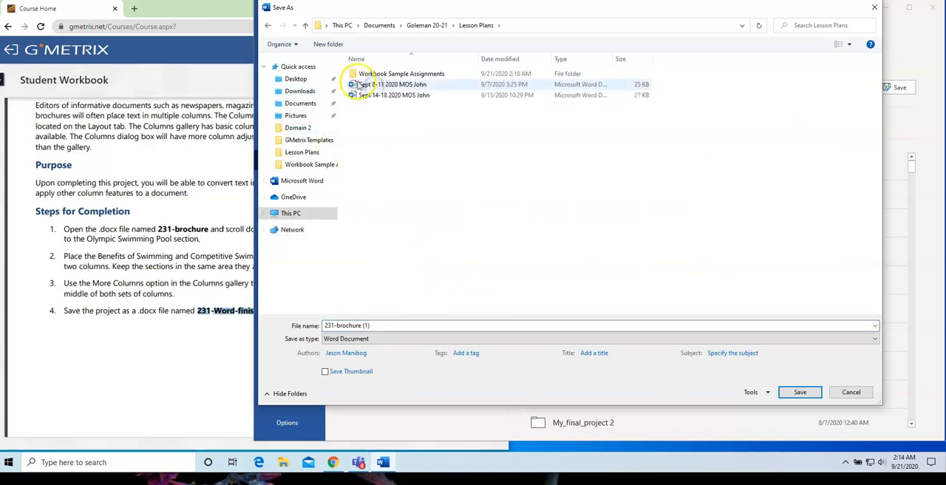
{"action": "double_click", "coordinate": [402, 74]}
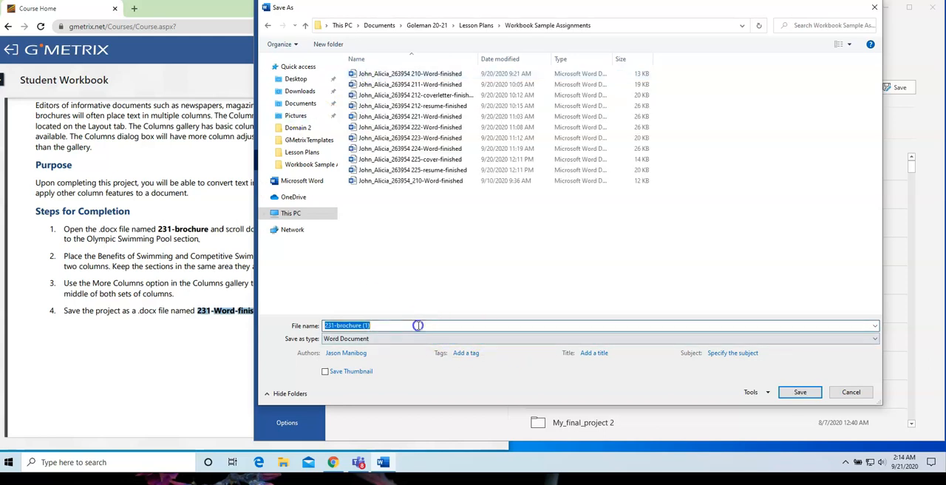
{"action": "type", "text": "John"}
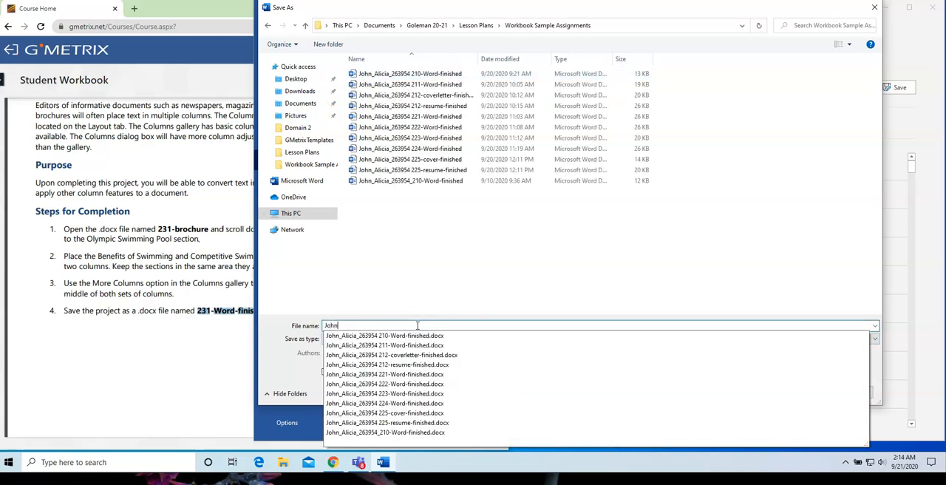
{"action": "type", "text": "_"}
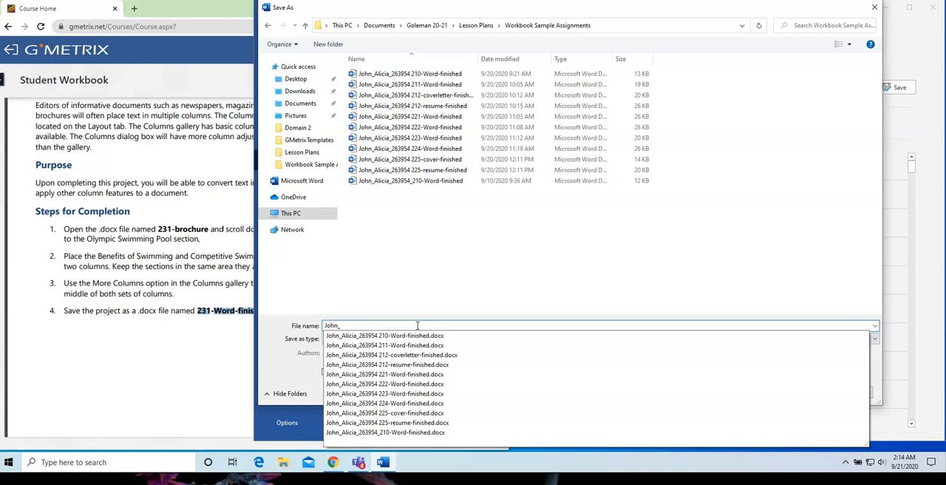
{"action": "type", "text": "Alicia_"}
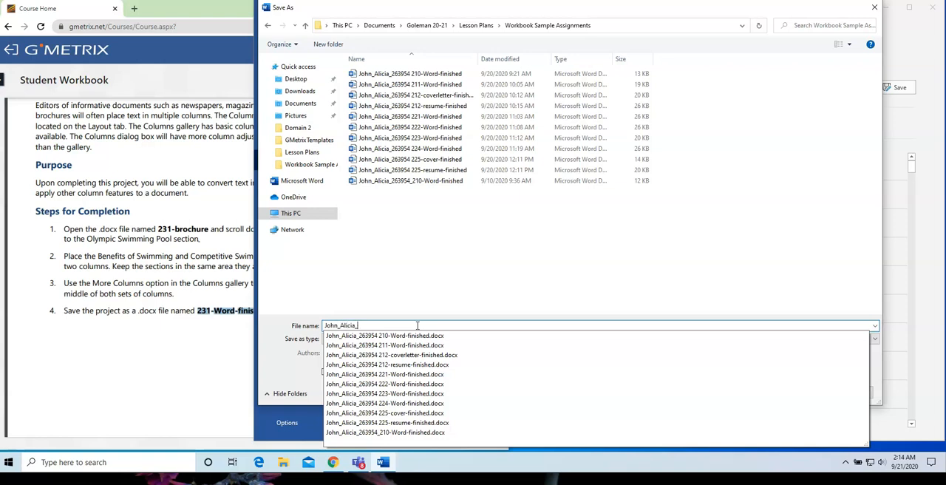
{"action": "type", "text": "263954"}
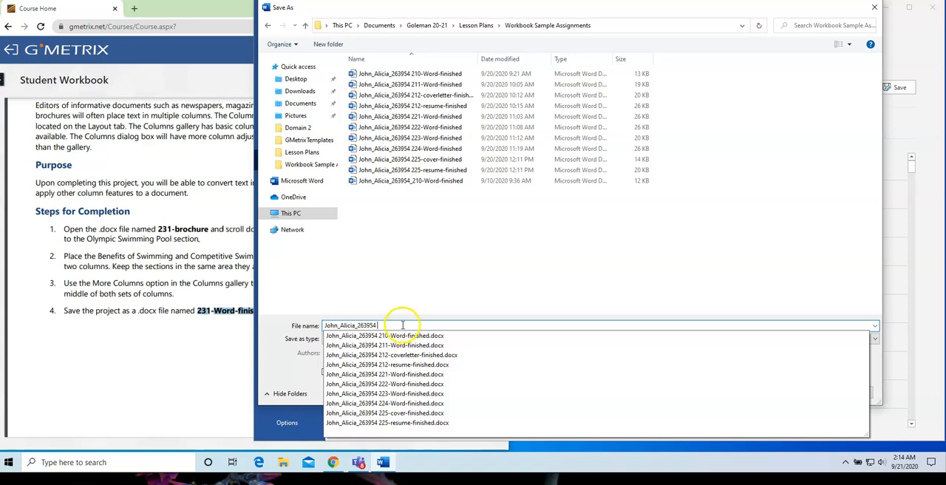
{"action": "type", "text": "231-Word-finished"}
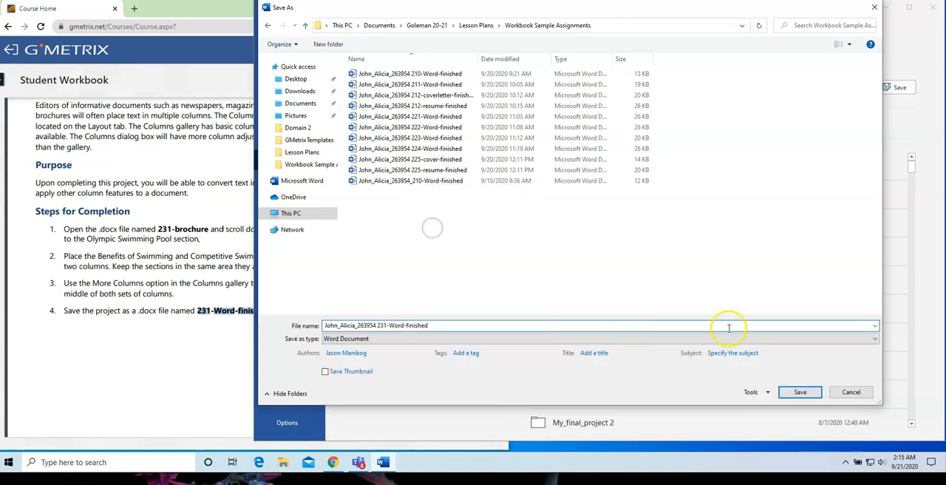
{"action": "left_click", "coordinate": [799, 392]}
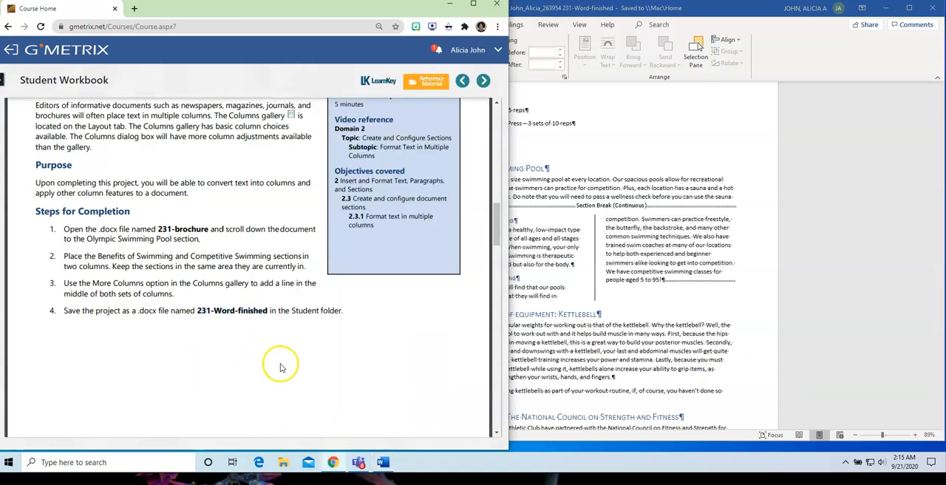
- Scroll the workbook down to the next project's steps
{"action": "scroll", "scroll_direction": "down", "scroll_amount": 3}
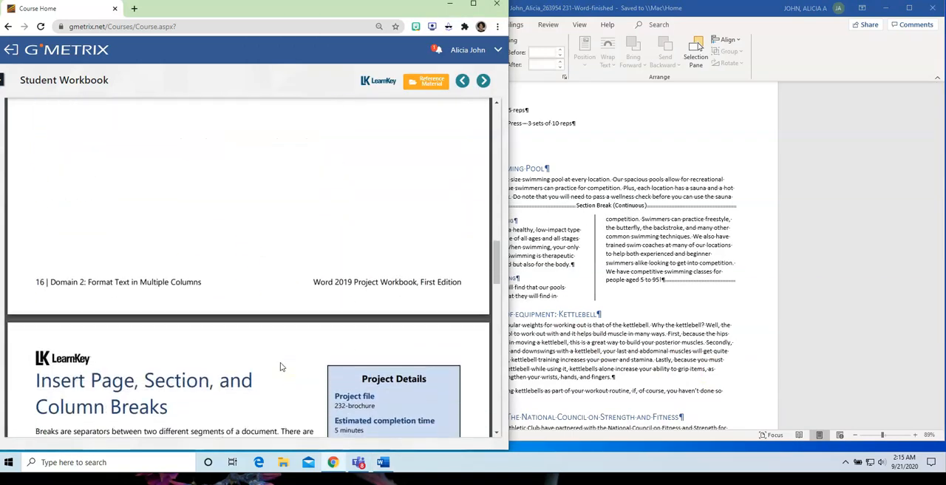
{"action": "scroll", "scroll_direction": "down", "scroll_amount": 3}
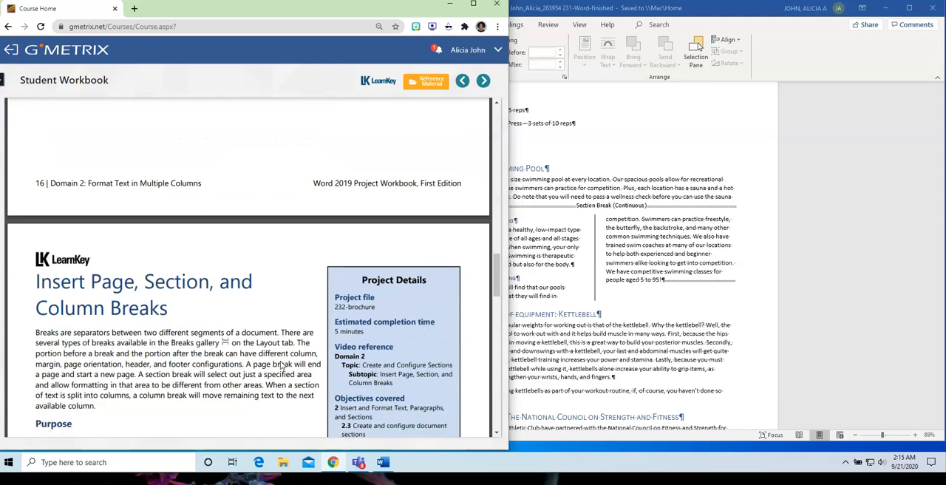
{"action": "scroll", "scroll_direction": "down", "scroll_amount": 3}
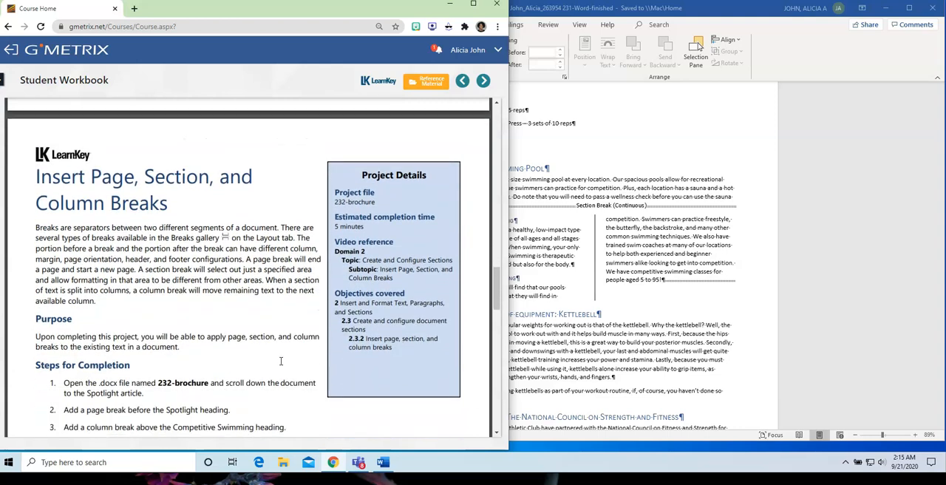
{"action": "scroll", "scroll_direction": "down", "scroll_amount": 3}
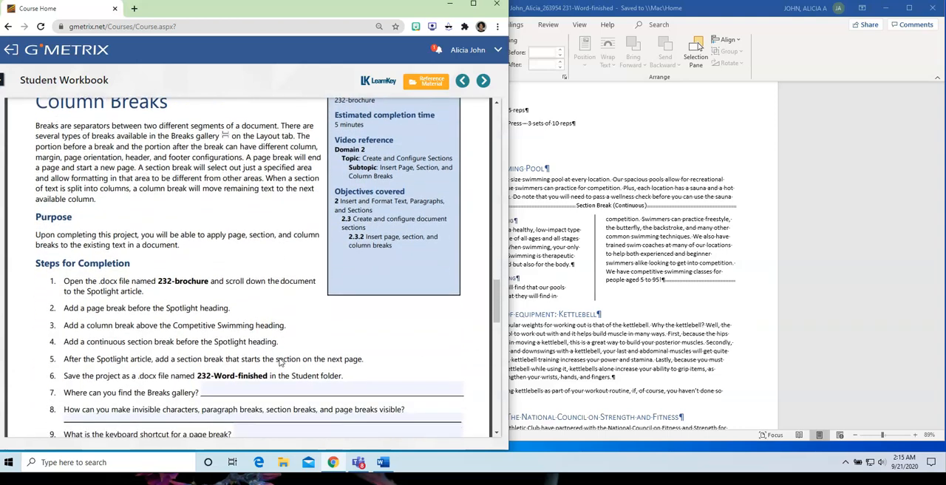
{"action": "scroll", "scroll_direction": "down", "scroll_amount": 3}
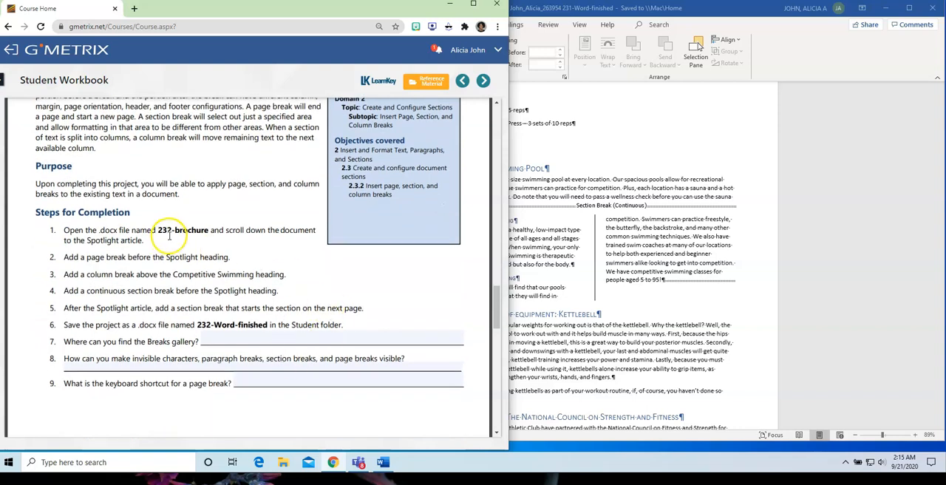
- Open 232-brochure from the Downloads folder via File > Open > Browse
{"action": "left_click", "coordinate": [427, 23]}
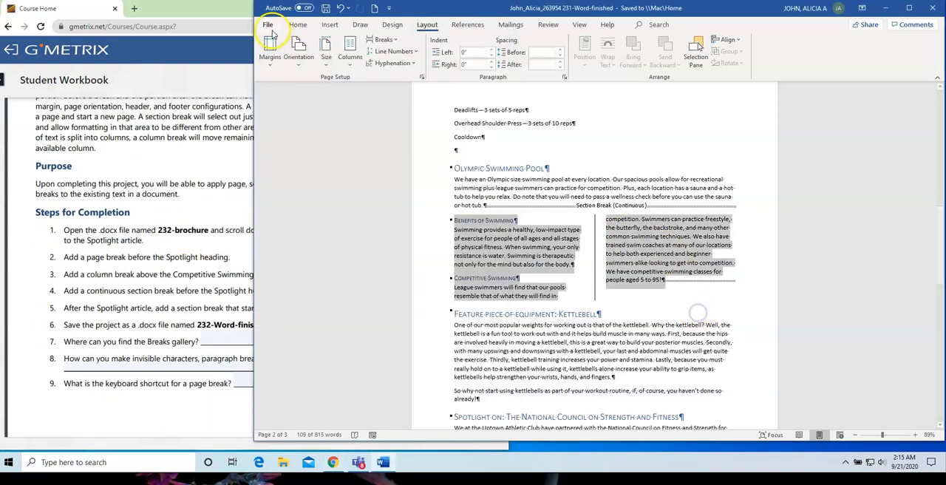
{"action": "left_click", "coordinate": [268, 24]}
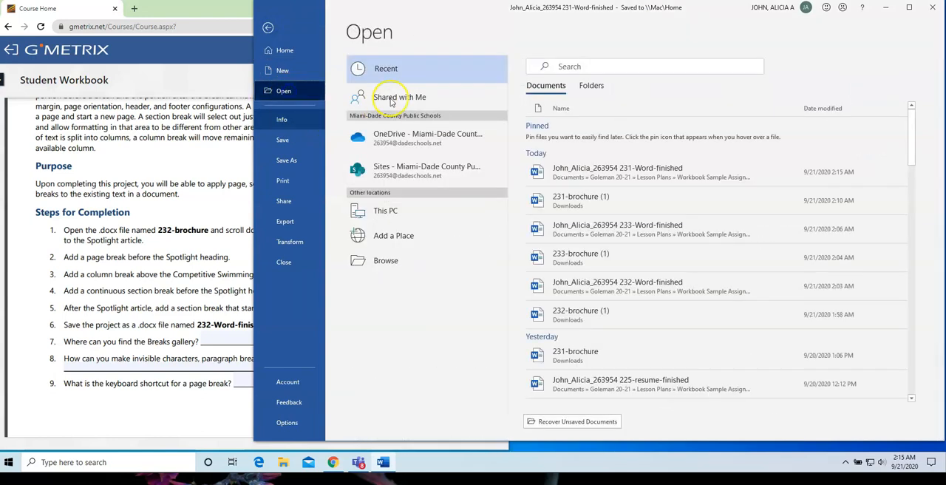
{"action": "left_click", "coordinate": [386, 260]}
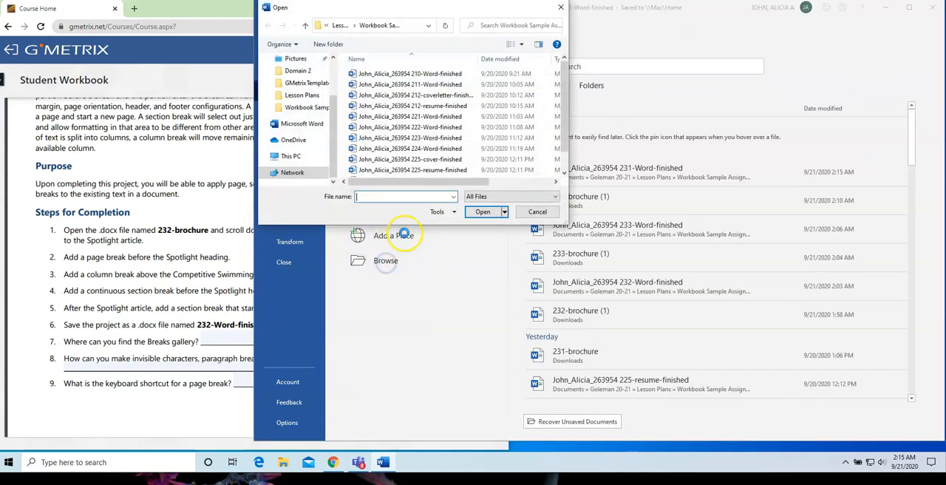
{"action": "left_click", "coordinate": [300, 90]}
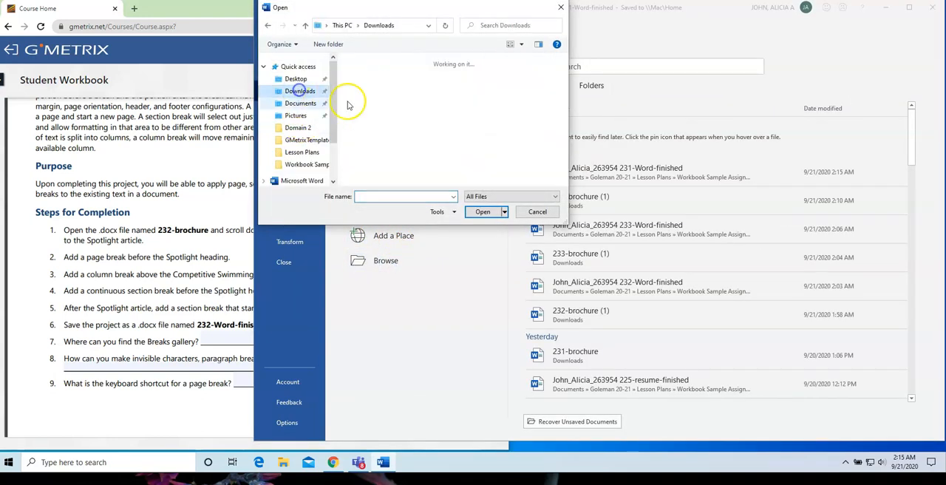
{"action": "left_click", "coordinate": [300, 90]}
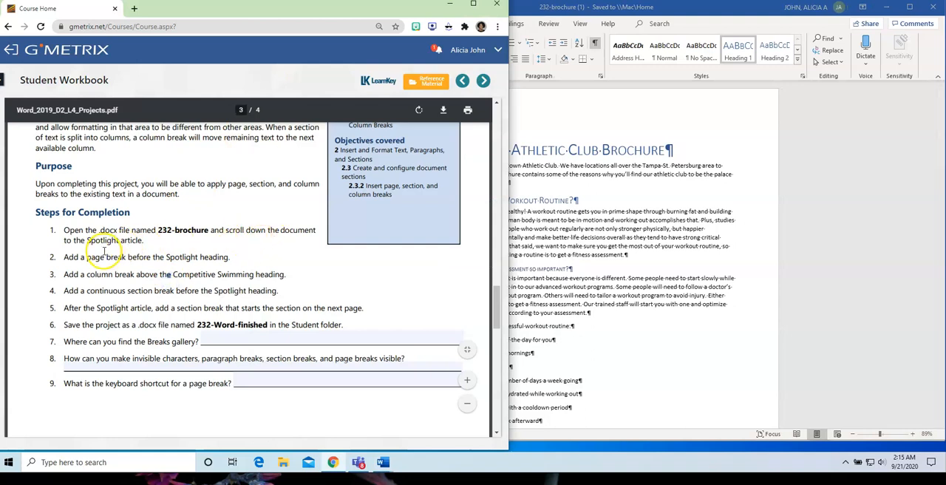
{"action": "mouse_move", "coordinate": [626, 347]}
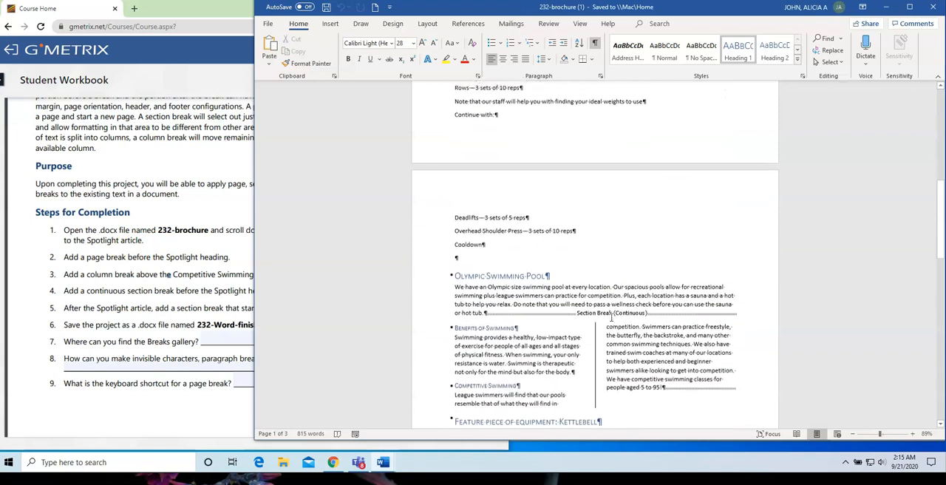
- Scroll 232-brochure down to the Spotlight on heading
{"action": "scroll", "scroll_direction": "down", "scroll_amount": 3}
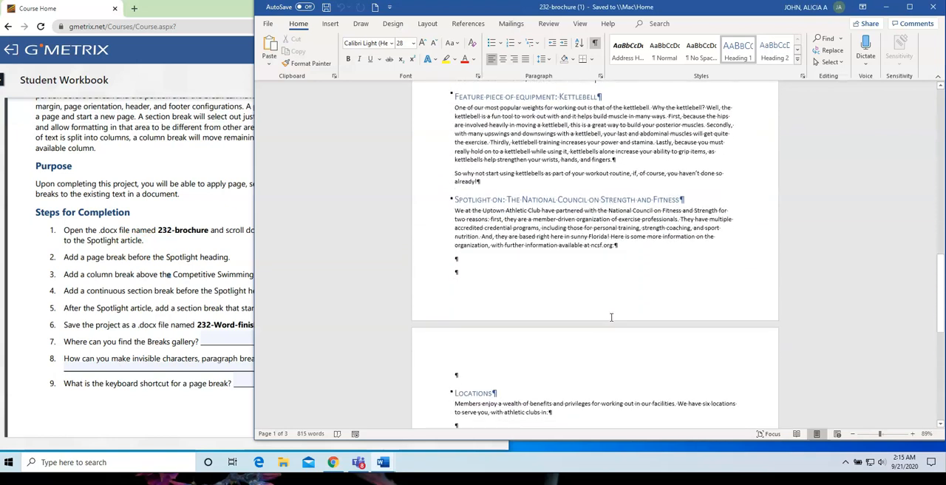
{"action": "scroll", "scroll_direction": "down", "scroll_amount": 3}
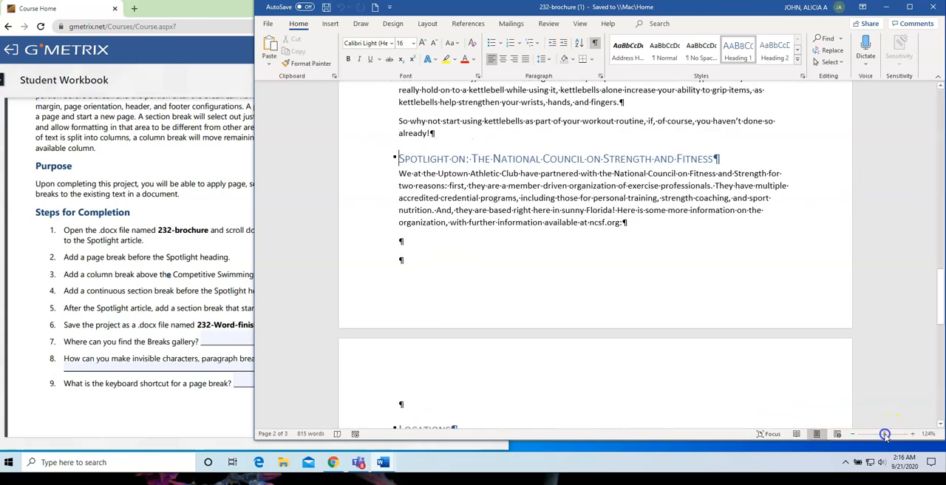
{"action": "mouse_move", "coordinate": [526, 279]}
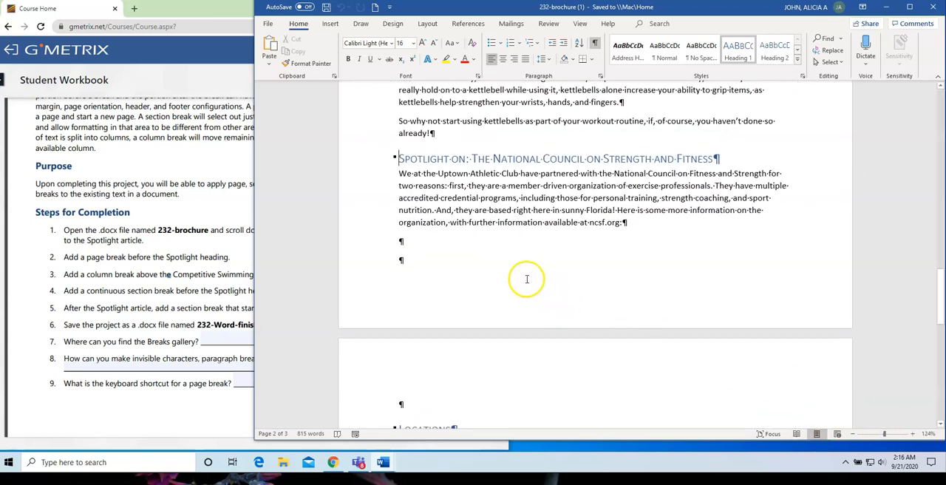
- Insert a Page break from Layout > Breaks before the Spotlight heading
{"action": "left_click", "coordinate": [427, 24]}
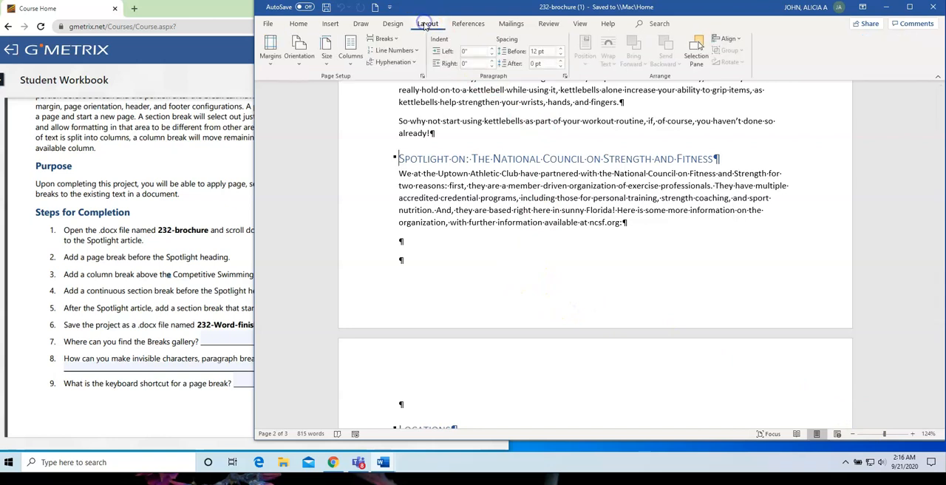
{"action": "mouse_move", "coordinate": [384, 39]}
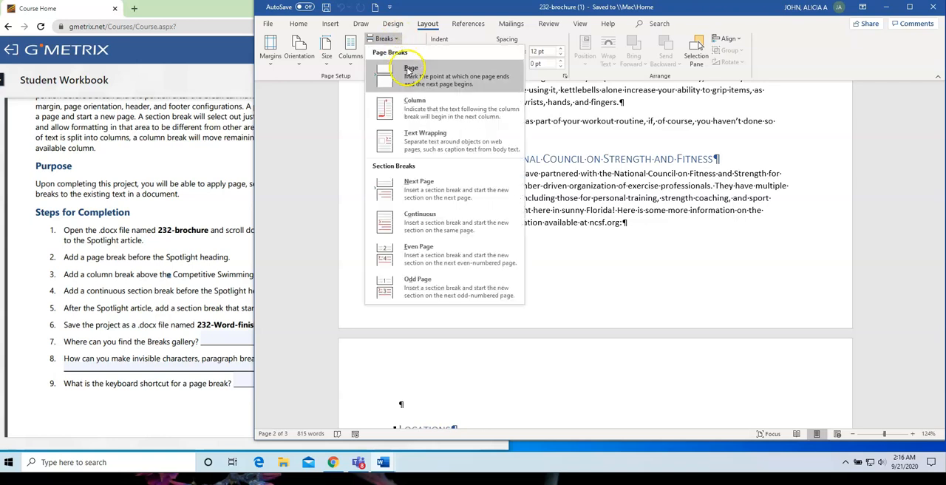
{"action": "mouse_move", "coordinate": [407, 75]}
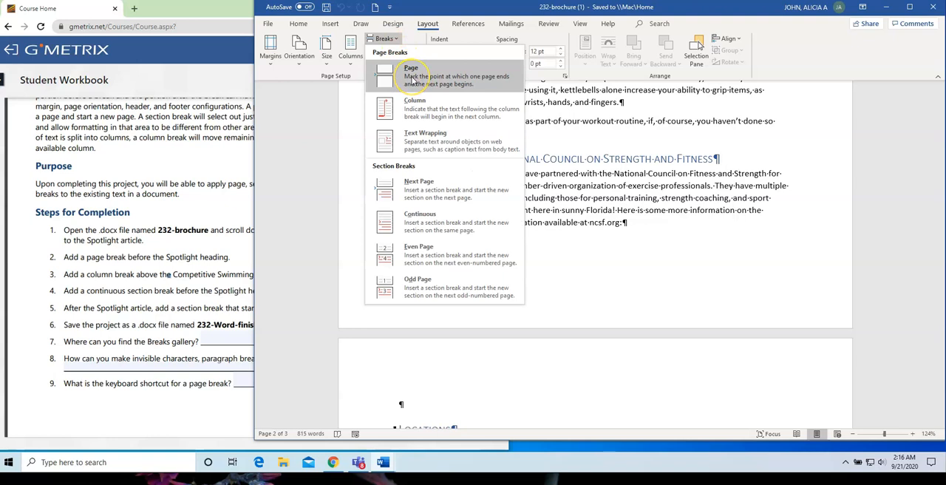
{"action": "left_click", "coordinate": [411, 73]}
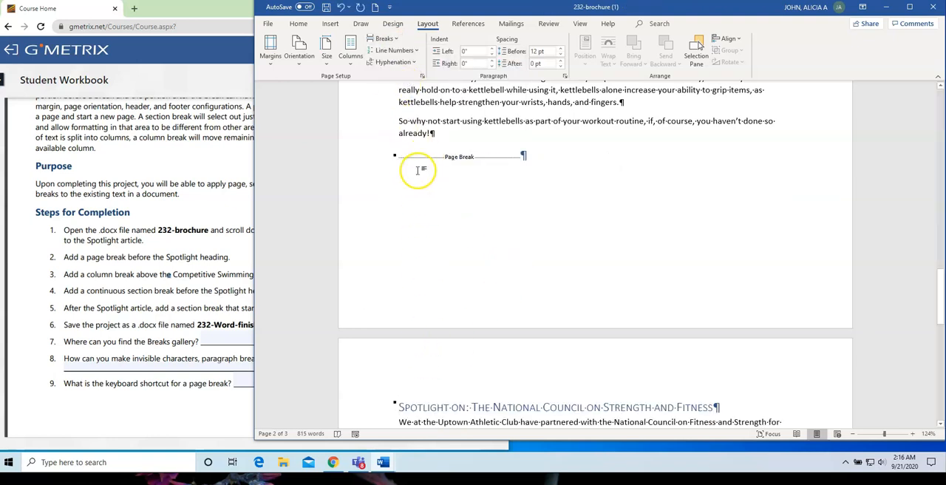
{"action": "mouse_move", "coordinate": [431, 325]}
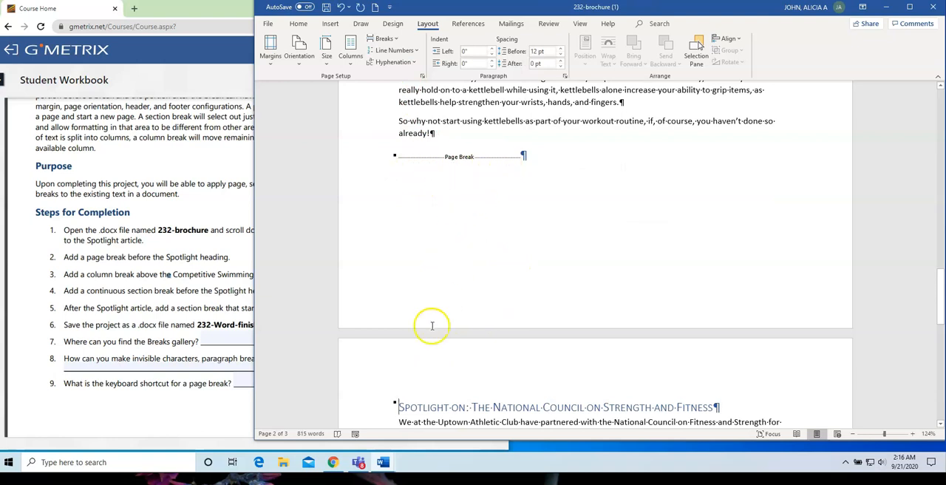
{"action": "mouse_move", "coordinate": [419, 405]}
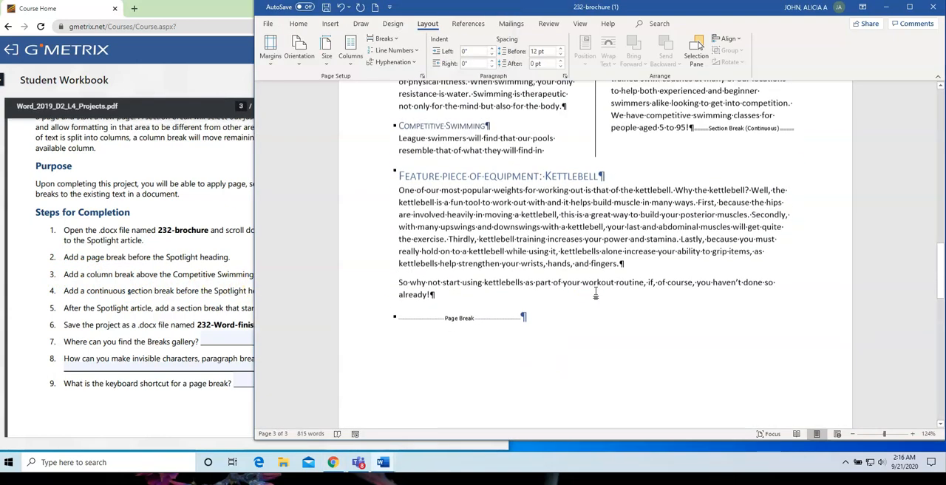
- Insert a column break so the Competitive Swimming heading starts the second column
{"action": "scroll", "scroll_direction": "up", "scroll_amount": 3}
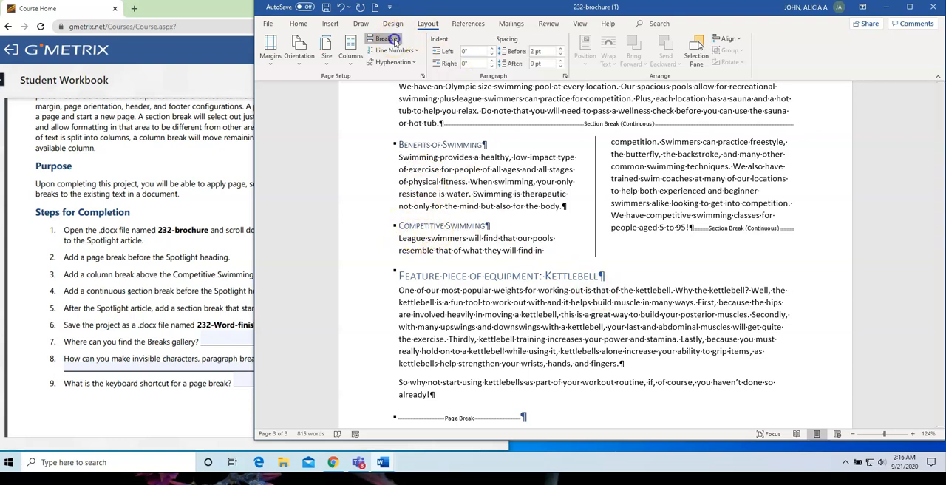
{"action": "left_click", "coordinate": [386, 39]}
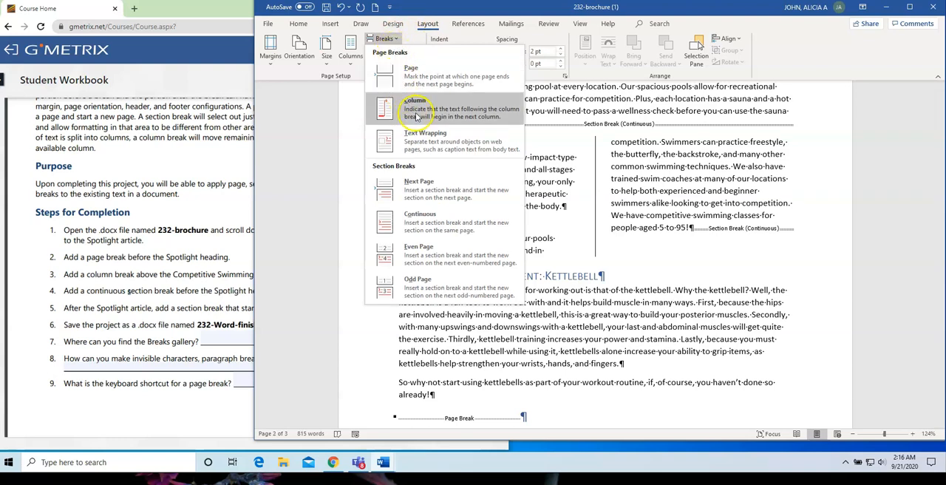
{"action": "left_click", "coordinate": [415, 110]}
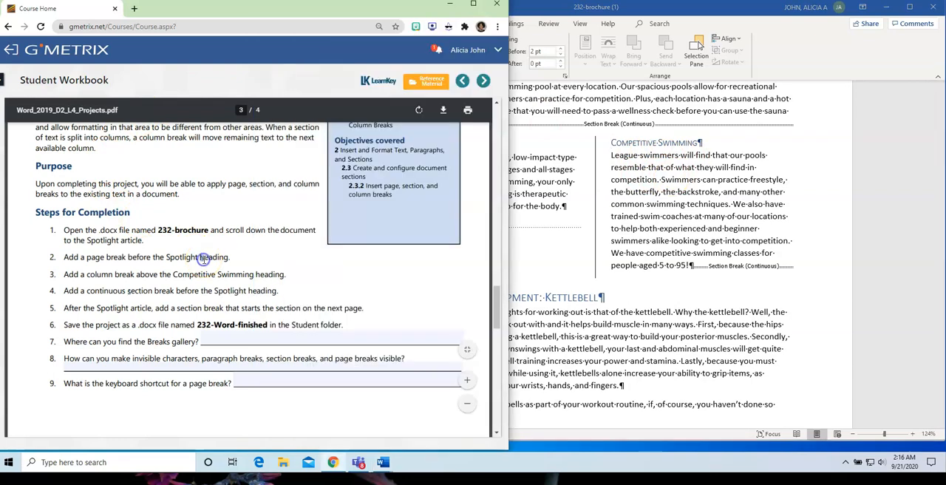
- Scroll the GMetrix workbook to read the next step before returning to the brochure
{"action": "scroll", "scroll_direction": "down", "scroll_amount": 3}
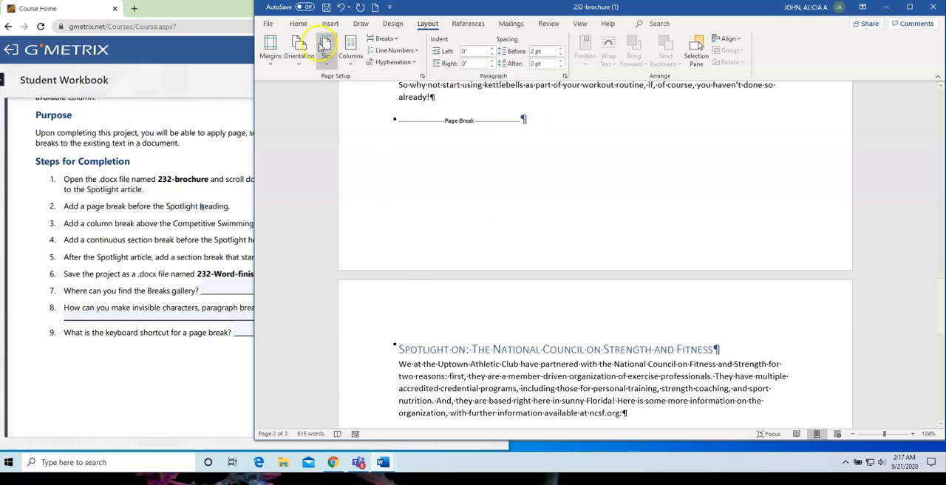
{"action": "left_click", "coordinate": [298, 23]}
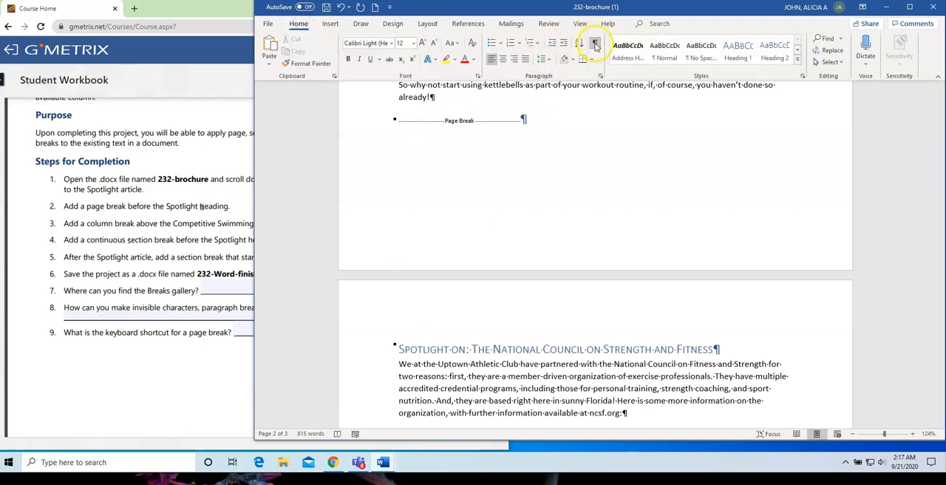
{"action": "left_click", "coordinate": [594, 43]}
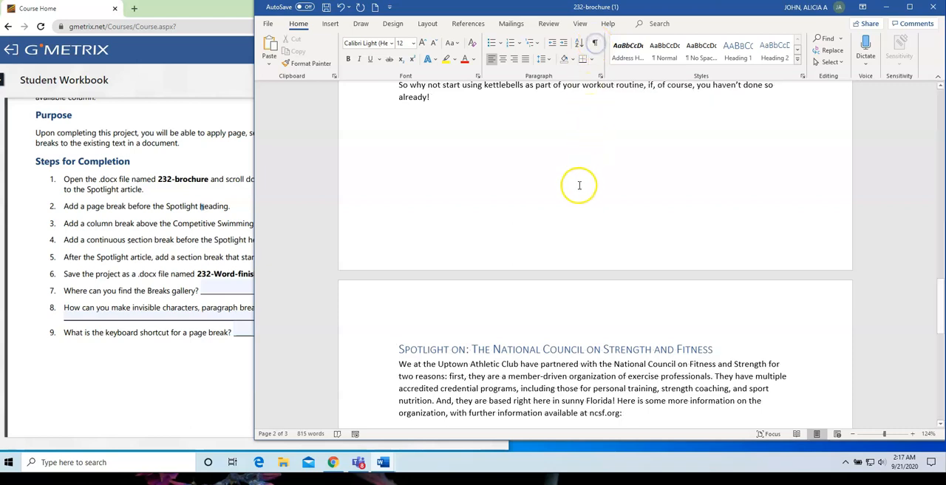
{"action": "mouse_move", "coordinate": [597, 41]}
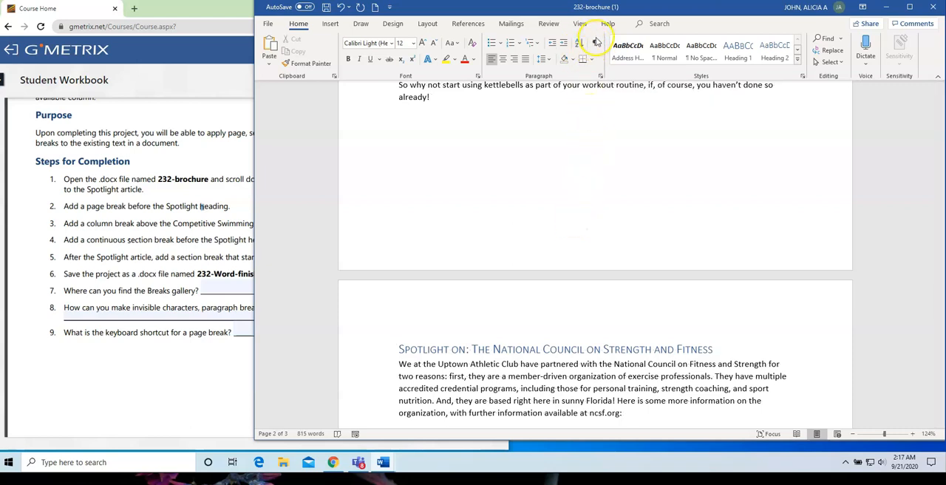
{"action": "mouse_move", "coordinate": [597, 49]}
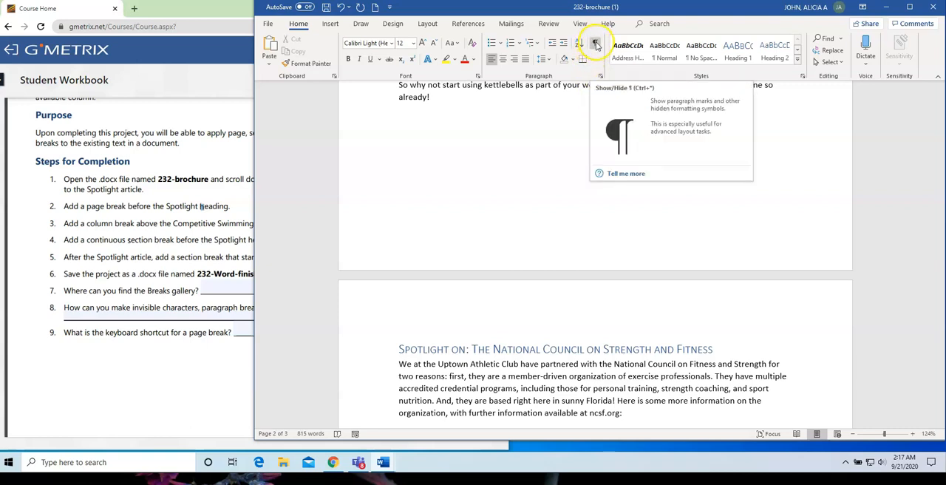
{"action": "left_click", "coordinate": [595, 41]}
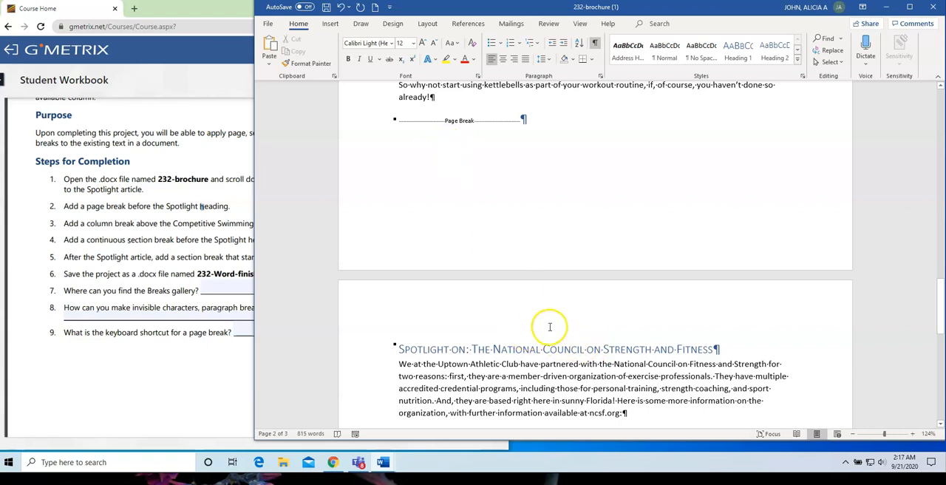
{"action": "mouse_move", "coordinate": [107, 257]}
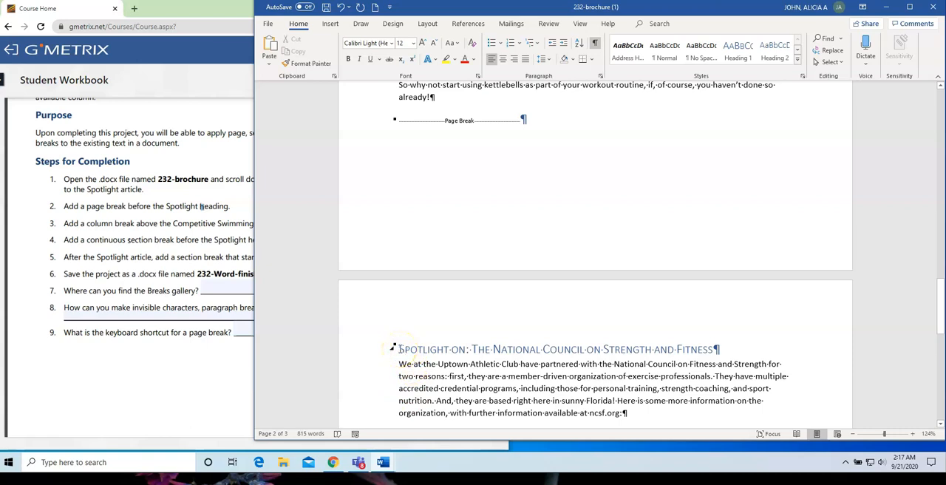
- Place the cursor before the Spotlight heading and insert a continuous section break there
{"action": "left_click", "coordinate": [399, 349]}
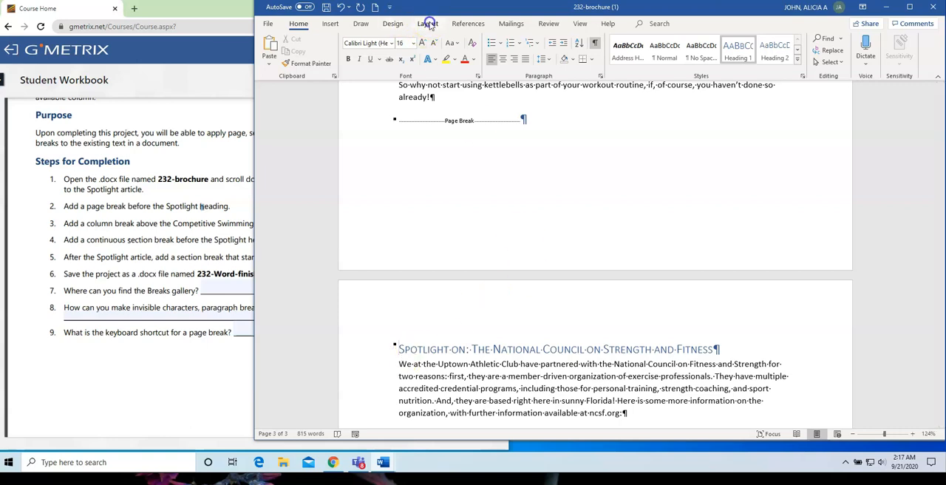
{"action": "left_click", "coordinate": [428, 23]}
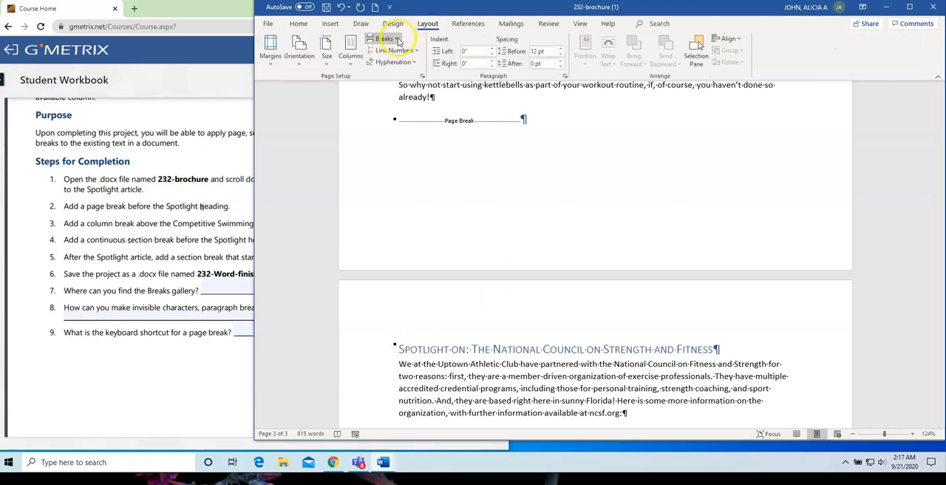
{"action": "left_click", "coordinate": [385, 39]}
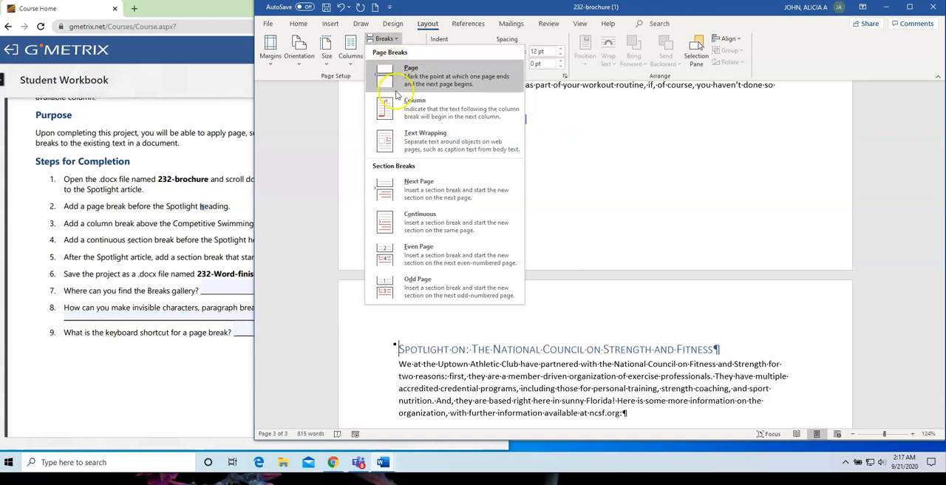
{"action": "mouse_move", "coordinate": [421, 221]}
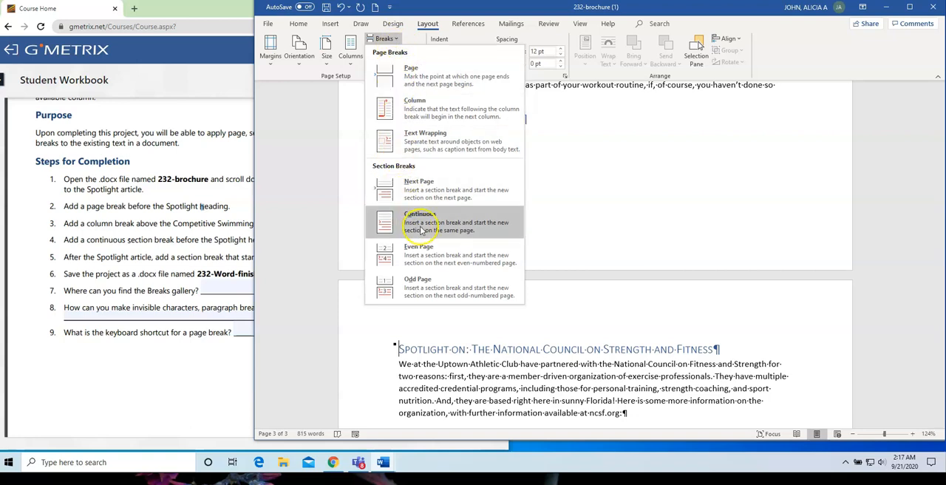
{"action": "left_click", "coordinate": [420, 222]}
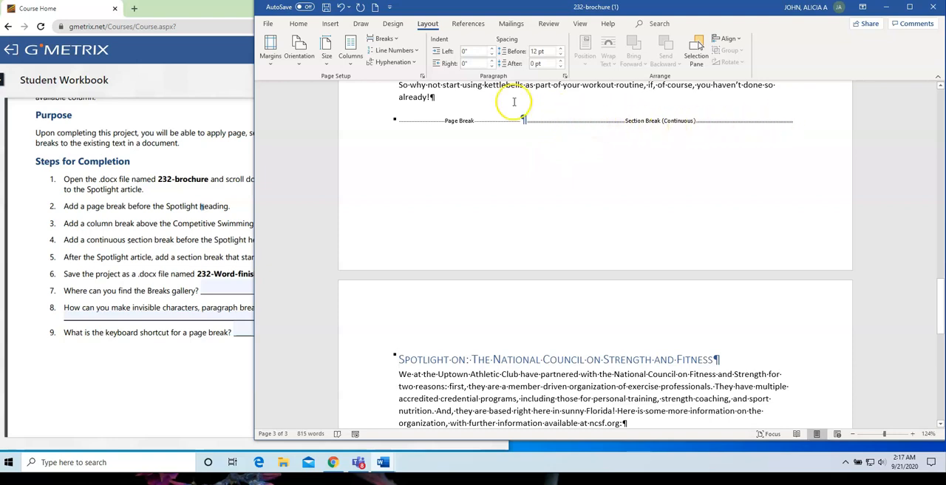
{"action": "mouse_move", "coordinate": [476, 348]}
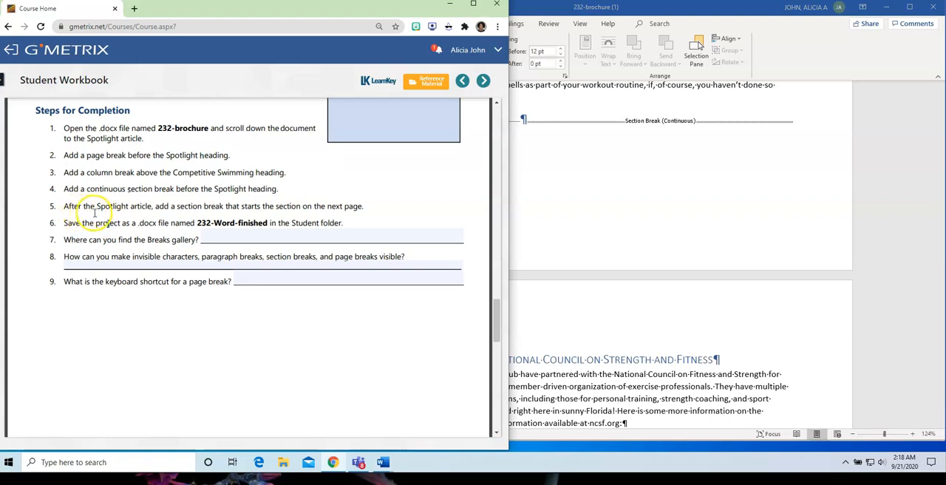
{"action": "mouse_move", "coordinate": [301, 233]}
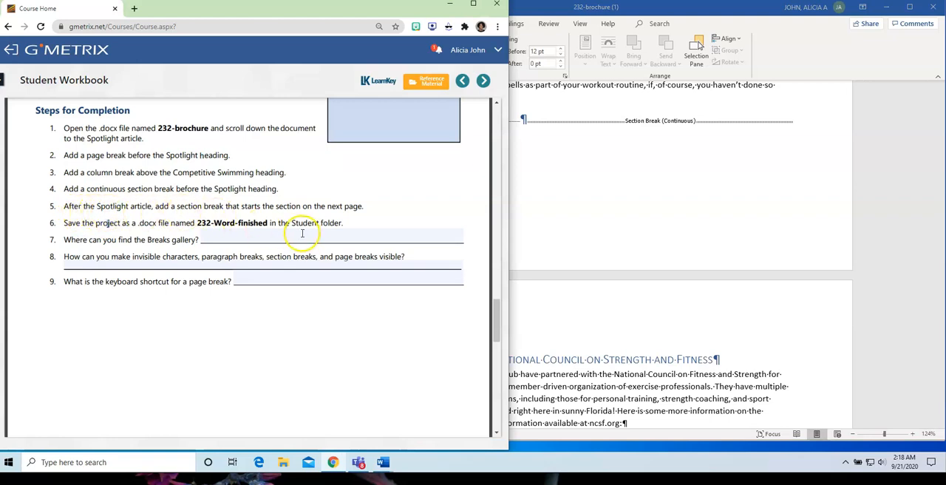
{"action": "mouse_move", "coordinate": [353, 221]}
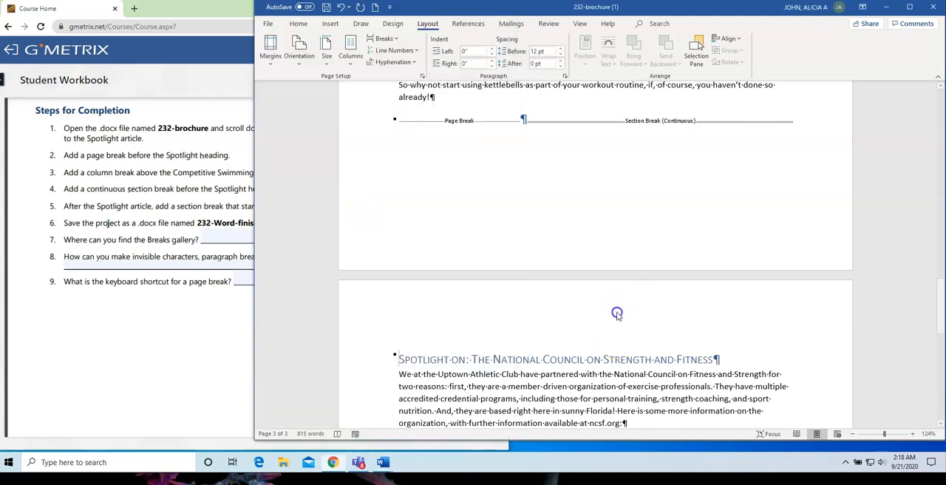
{"action": "mouse_move", "coordinate": [617, 317]}
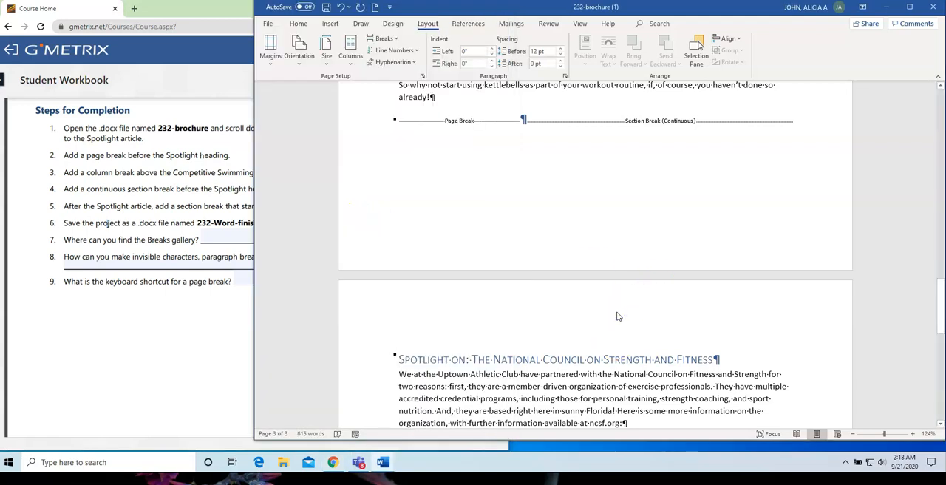
- Insert a next-page section break after the Spotlight article's final paragraph
{"action": "scroll", "scroll_direction": "down", "scroll_amount": 3}
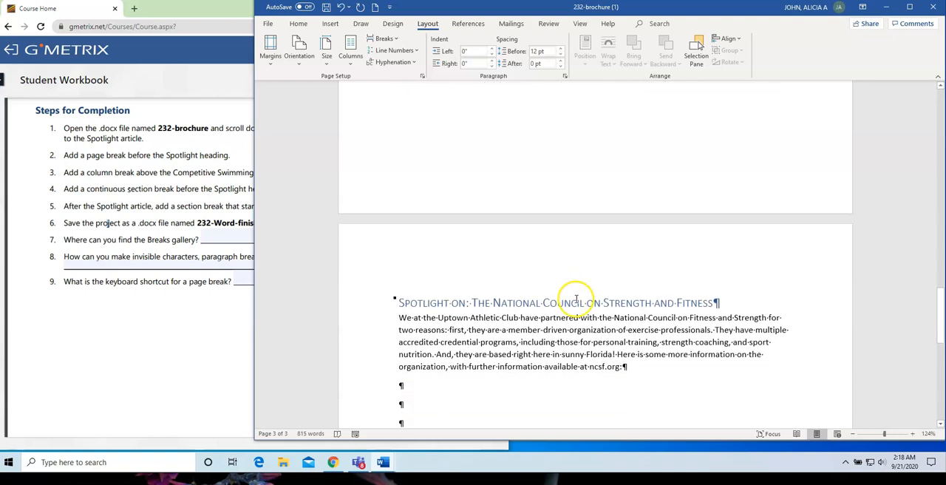
{"action": "scroll", "scroll_direction": "up", "scroll_amount": 3}
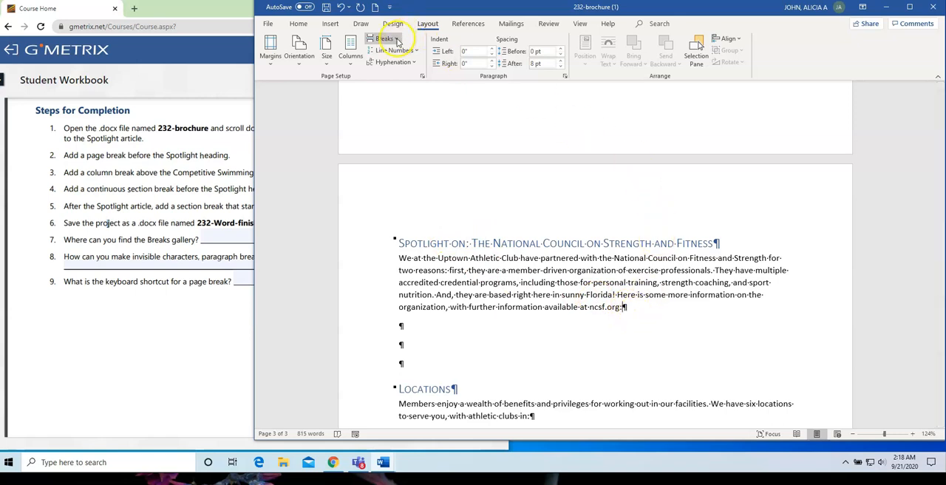
{"action": "left_click", "coordinate": [384, 38]}
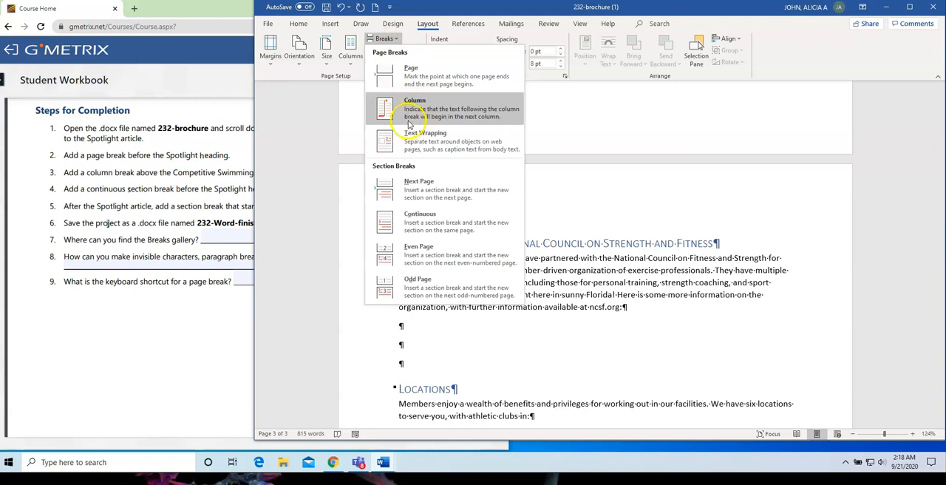
{"action": "mouse_move", "coordinate": [411, 74]}
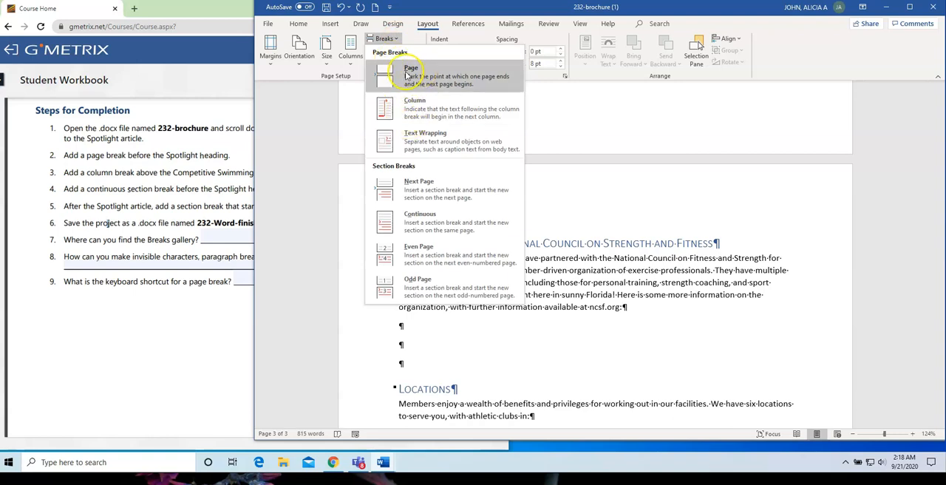
{"action": "mouse_move", "coordinate": [397, 170]}
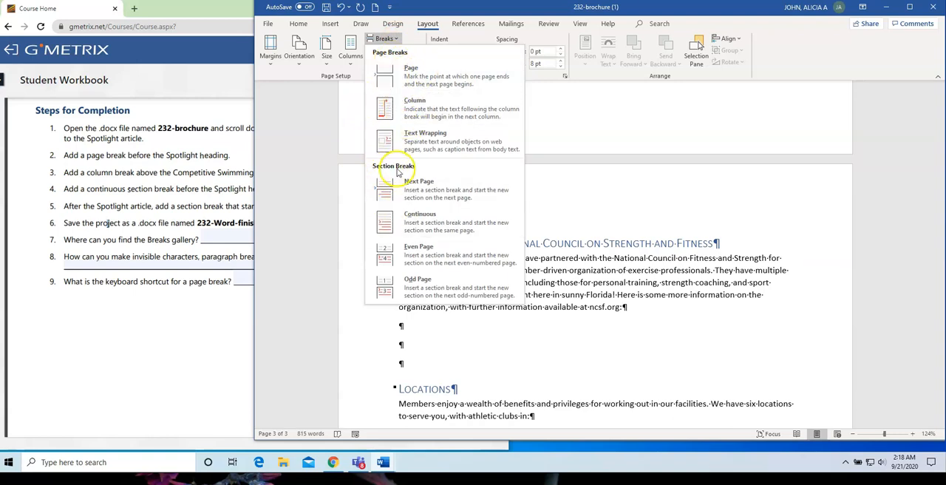
{"action": "mouse_move", "coordinate": [419, 189]}
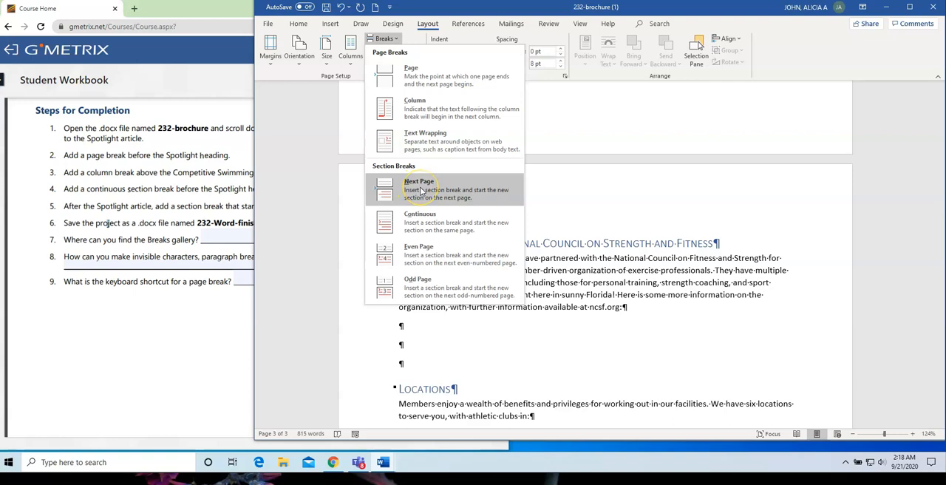
{"action": "left_click", "coordinate": [420, 189]}
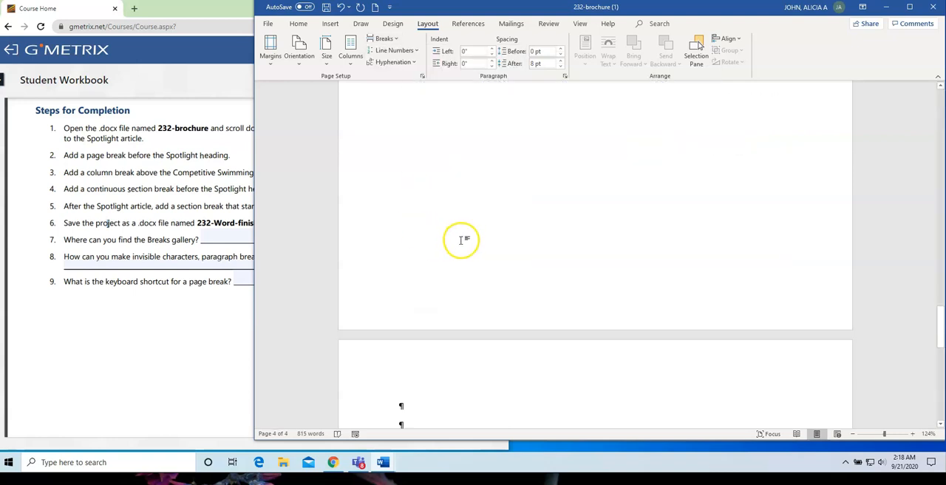
{"action": "scroll", "scroll_direction": "up", "scroll_amount": 3}
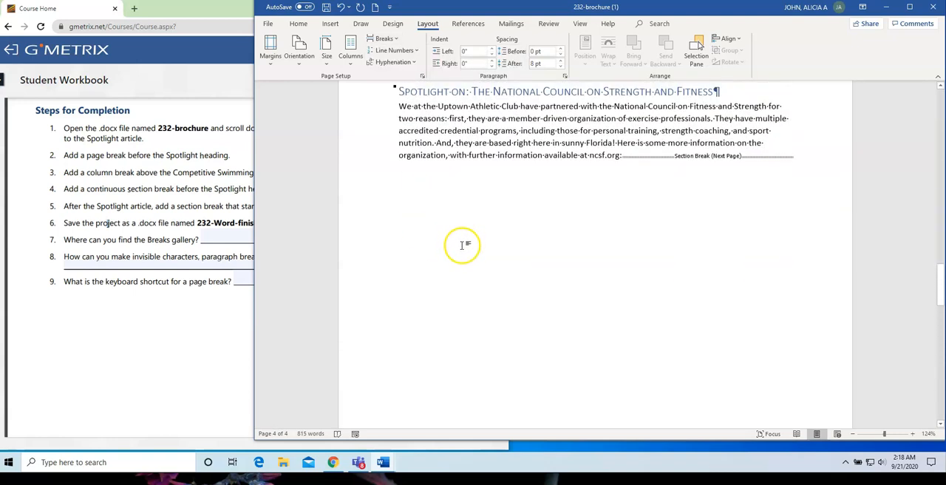
{"action": "scroll", "scroll_direction": "down", "scroll_amount": 3}
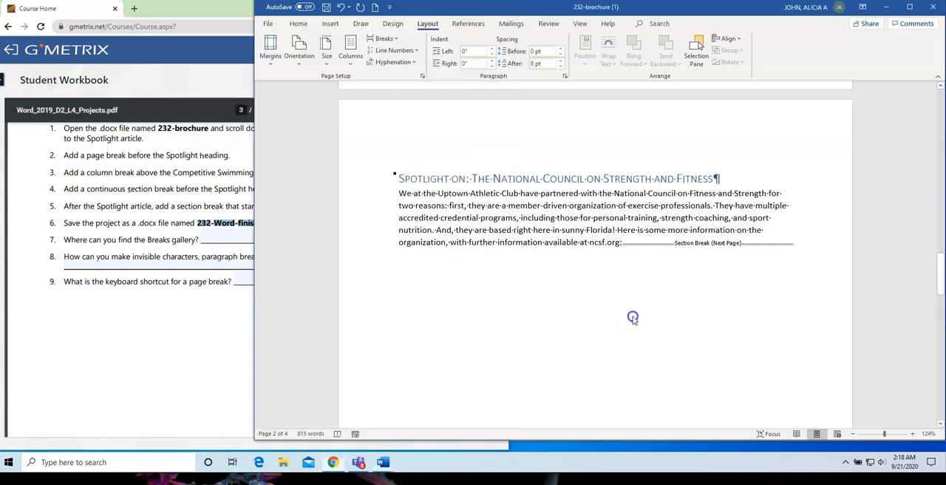
- Start Save As and browse into the Workbook Sample Assignments folder
{"action": "left_click", "coordinate": [268, 23]}
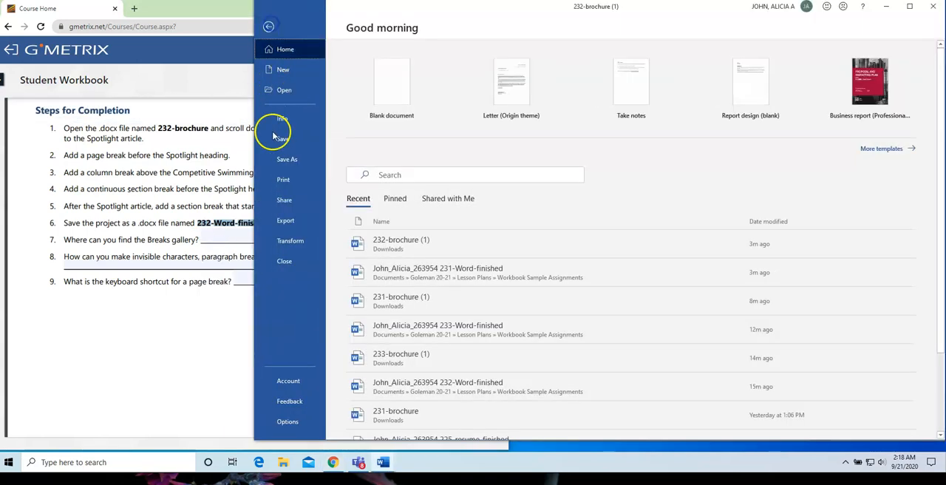
{"action": "left_click", "coordinate": [287, 160]}
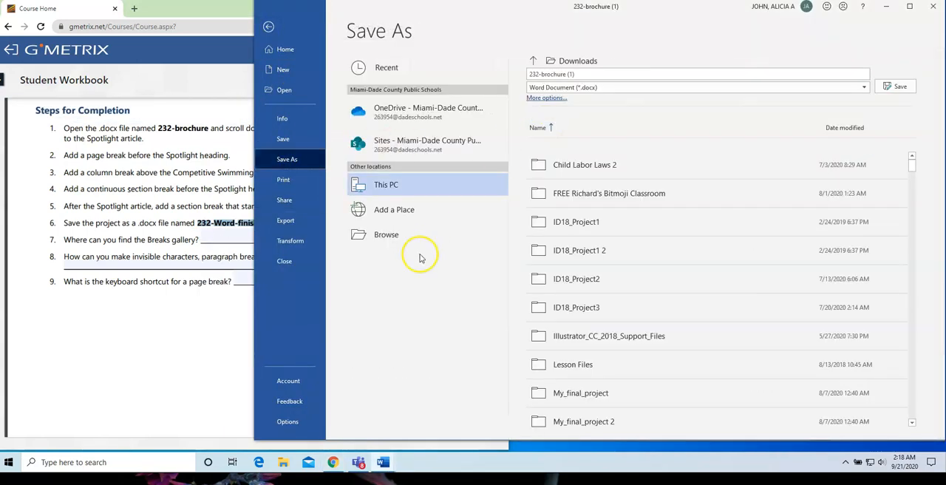
{"action": "left_click", "coordinate": [385, 234]}
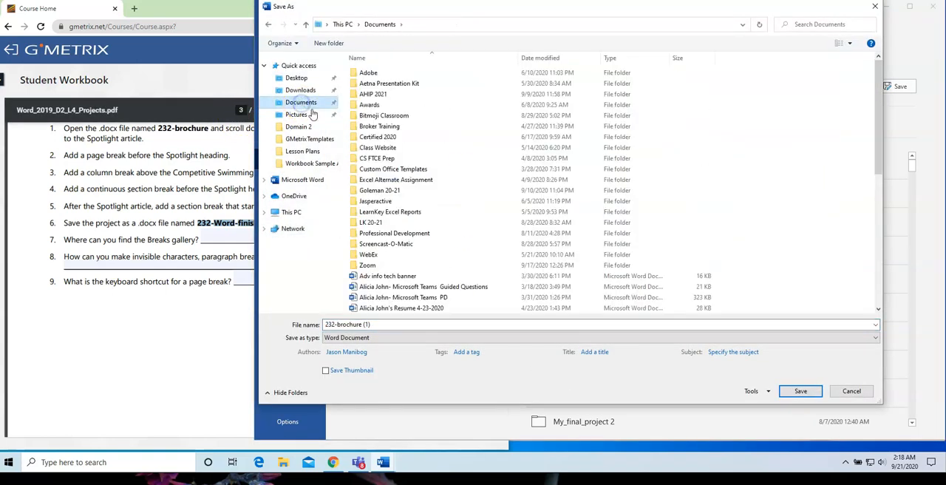
{"action": "double_click", "coordinate": [378, 190]}
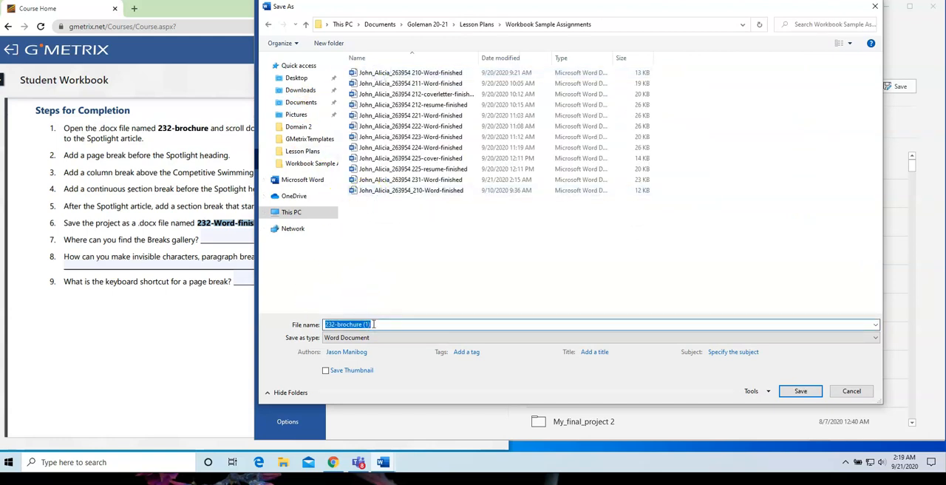
- Name the file 'John_Alicia_26395' ending 232-Word-finished and save it
{"action": "type", "text": "John_"}
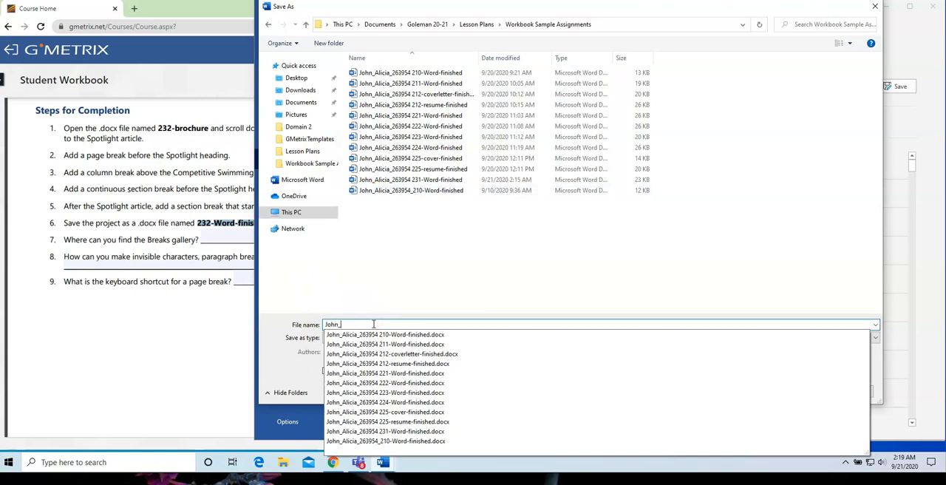
{"action": "type", "text": "Alic"}
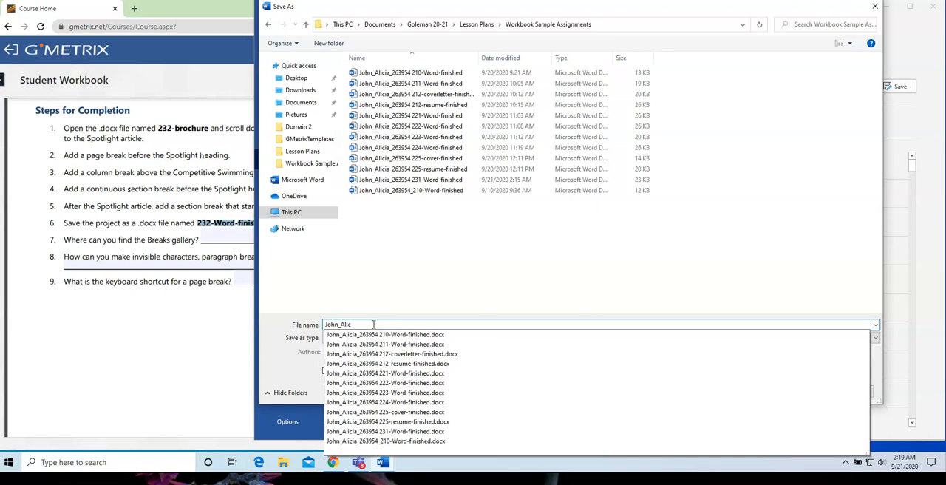
{"action": "type", "text": "ia"}
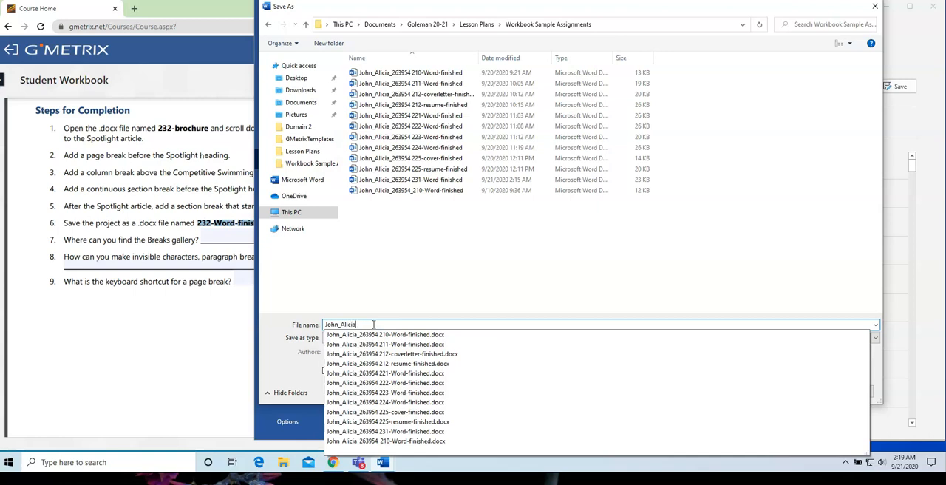
{"action": "type", "text": "_"}
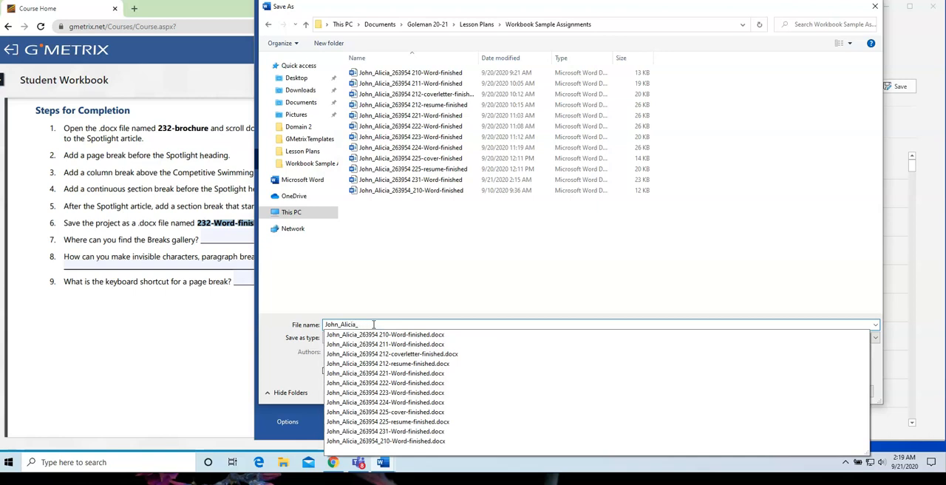
{"action": "type", "text": "263"}
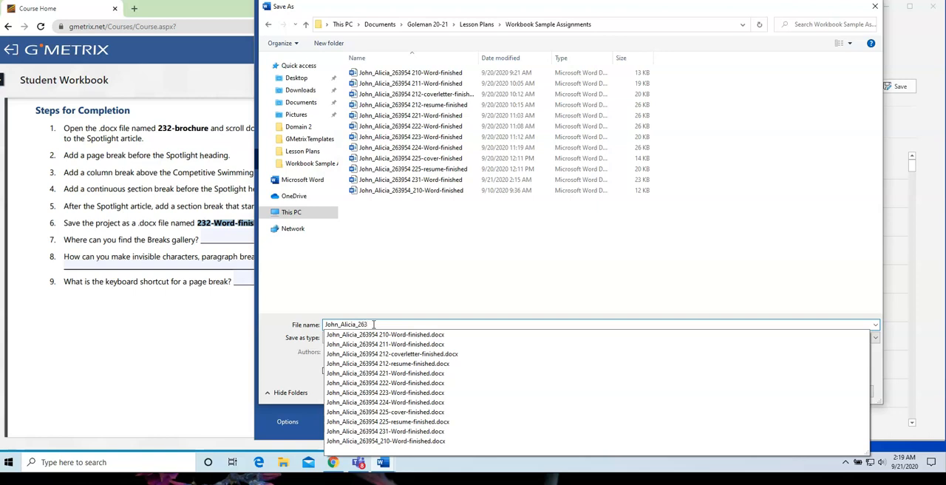
{"action": "type", "text": "954 232-Word-finished"}
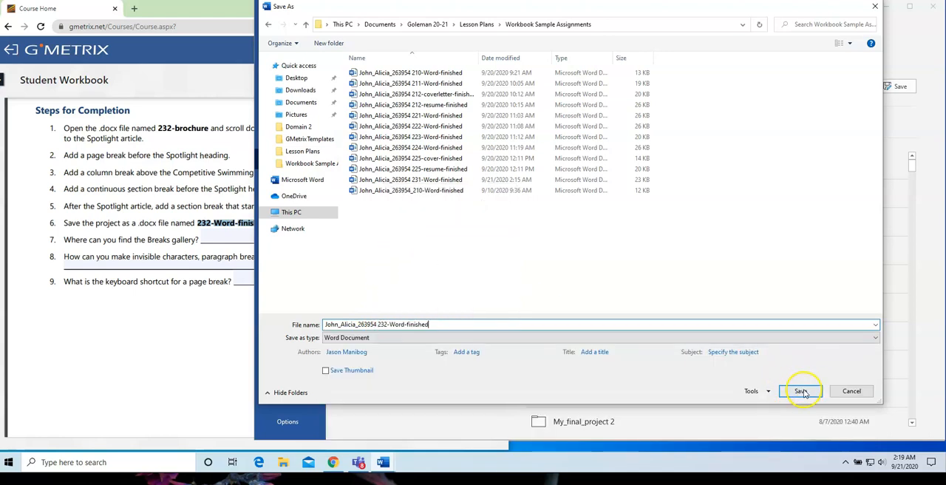
{"action": "left_click", "coordinate": [801, 390]}
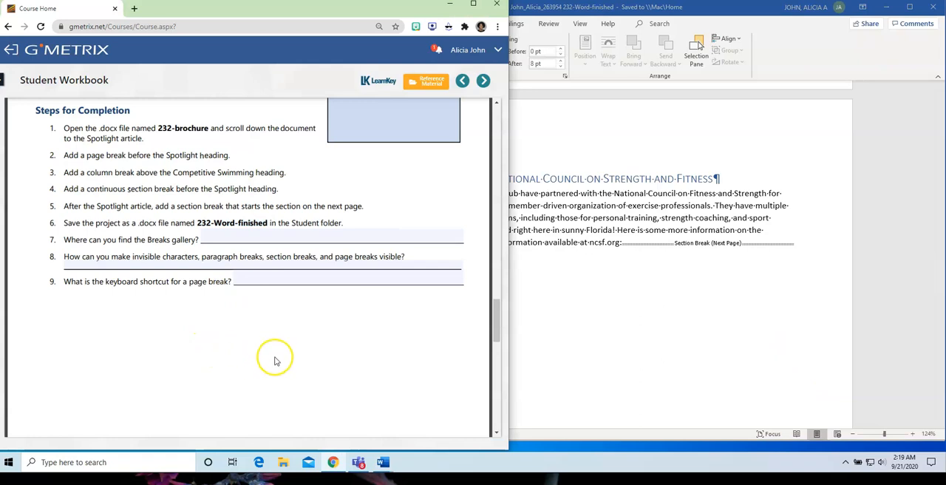
- Scroll the GMetrix workbook down to the Change Page Setup Options for a Section project
{"action": "scroll", "scroll_direction": "down", "scroll_amount": 3}
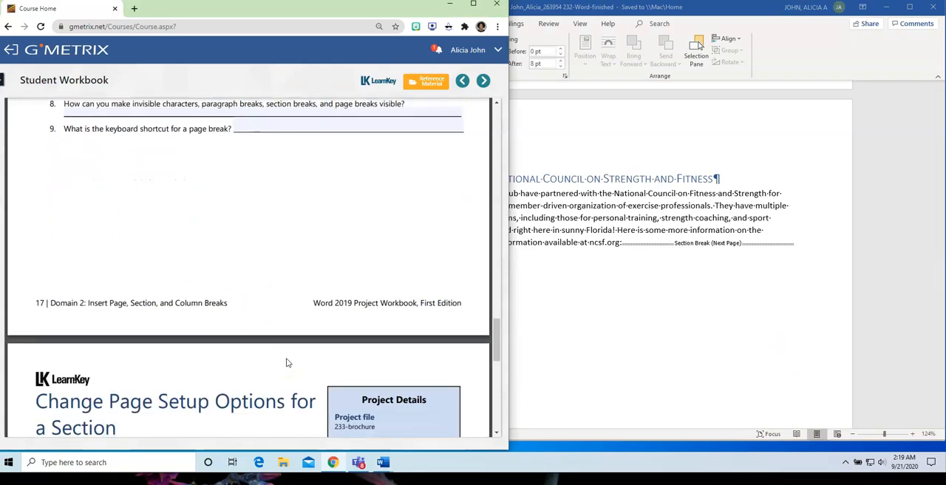
{"action": "scroll", "scroll_direction": "down", "scroll_amount": 3}
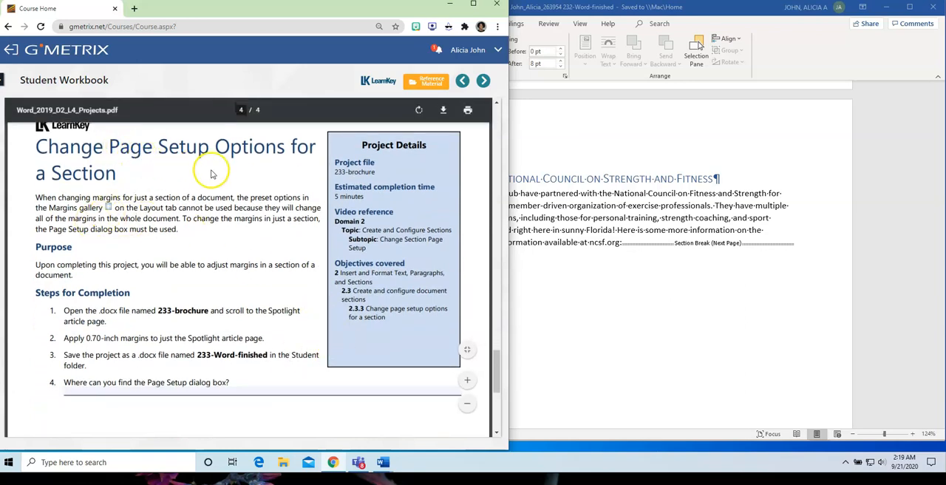
{"action": "mouse_move", "coordinate": [207, 324]}
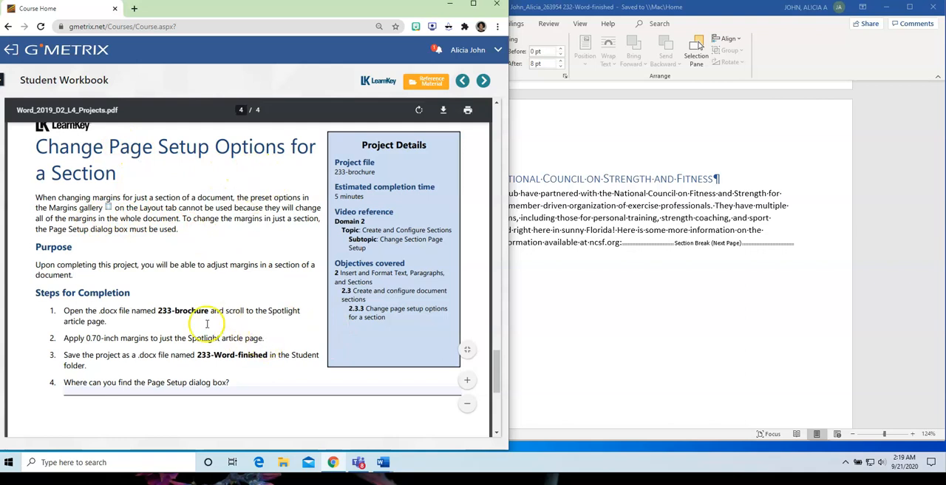
{"action": "mouse_move", "coordinate": [171, 316]}
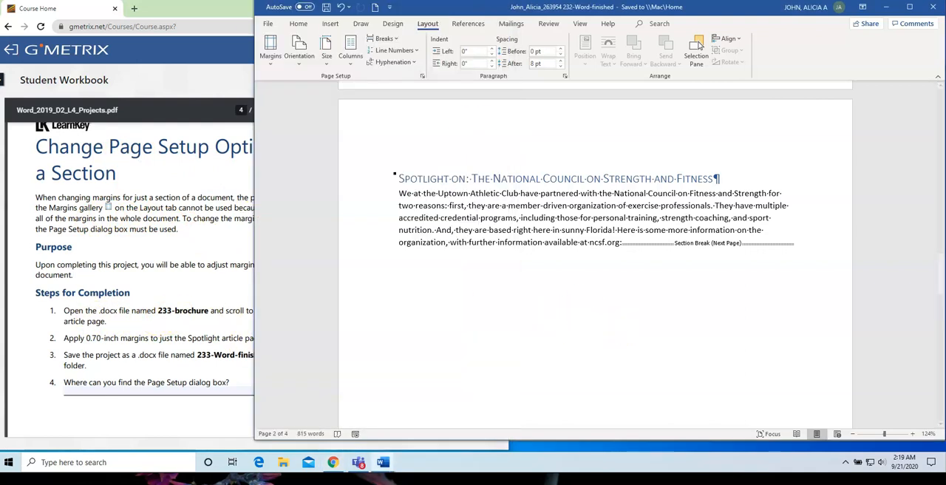
- Open the 233-brochure document from the Downloads folder
{"action": "left_click", "coordinate": [267, 23]}
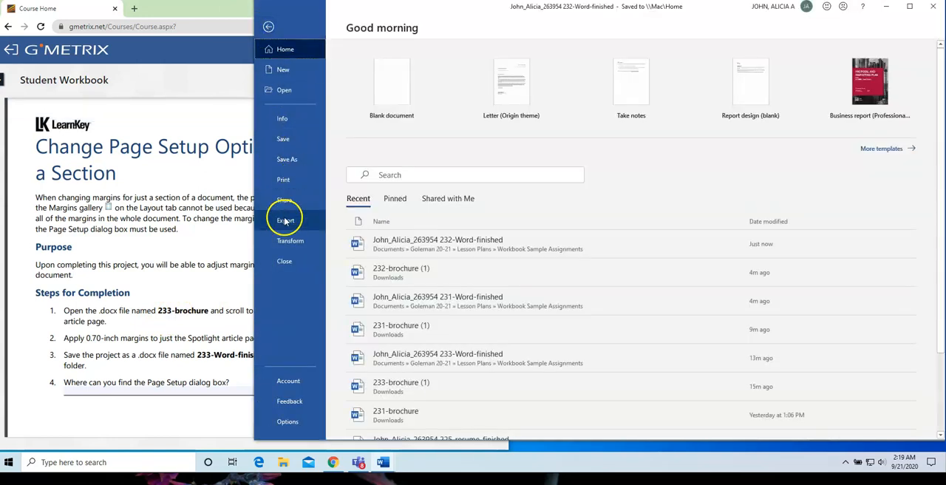
{"action": "left_click", "coordinate": [284, 89]}
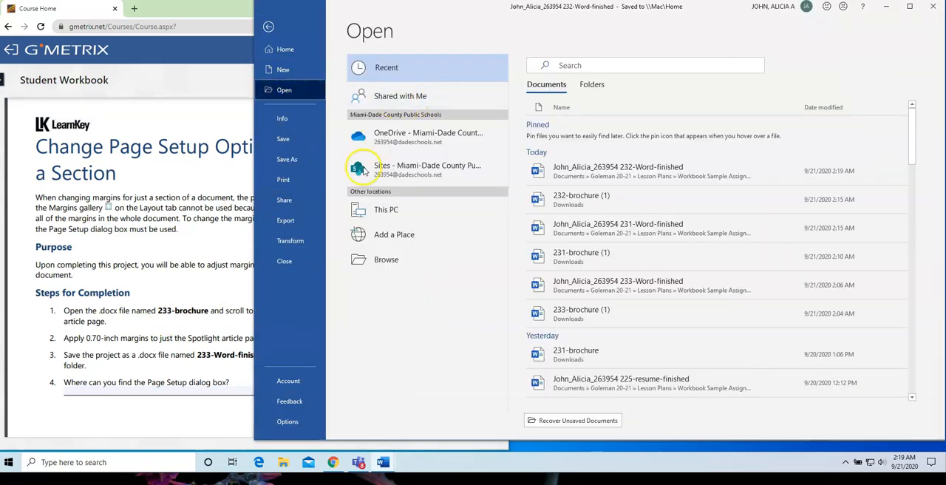
{"action": "left_click", "coordinate": [386, 260]}
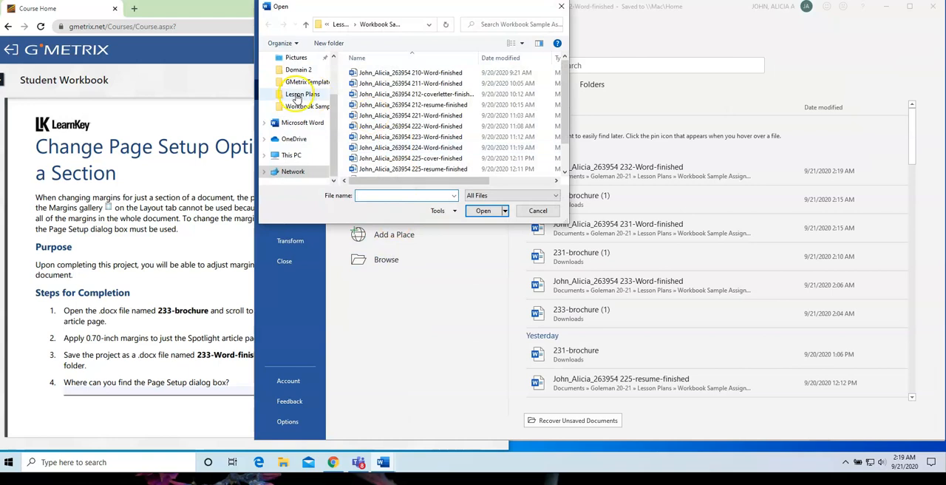
{"action": "left_click", "coordinate": [300, 89]}
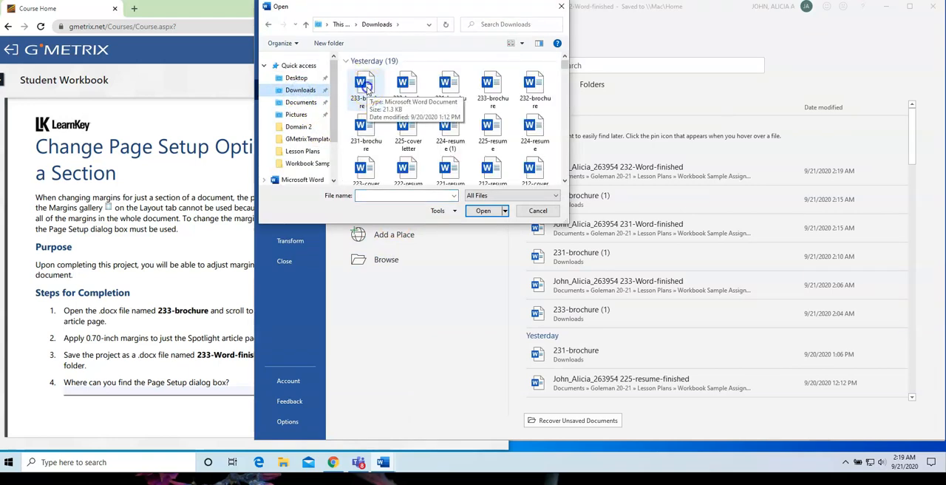
{"action": "double_click", "coordinate": [365, 89]}
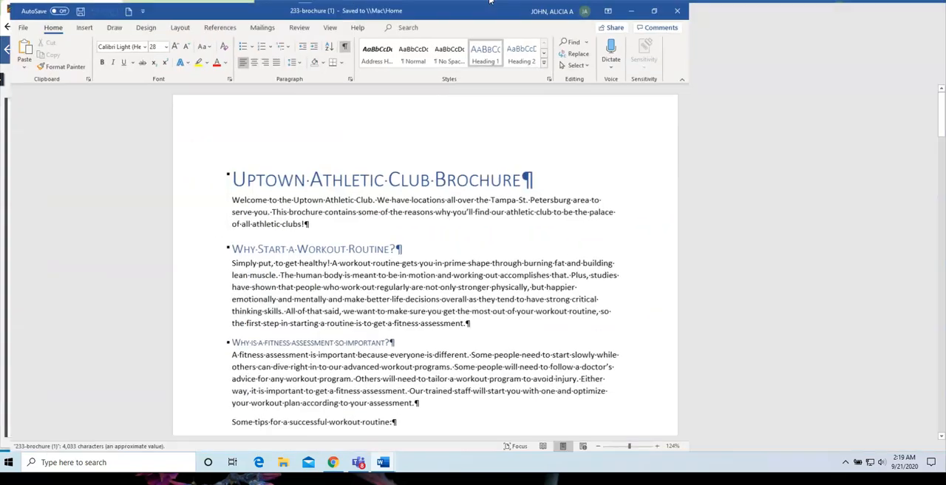
- Maximize Word and scroll down to the National Council on Strength and Fitness Spotlight article
{"action": "left_click", "coordinate": [653, 10]}
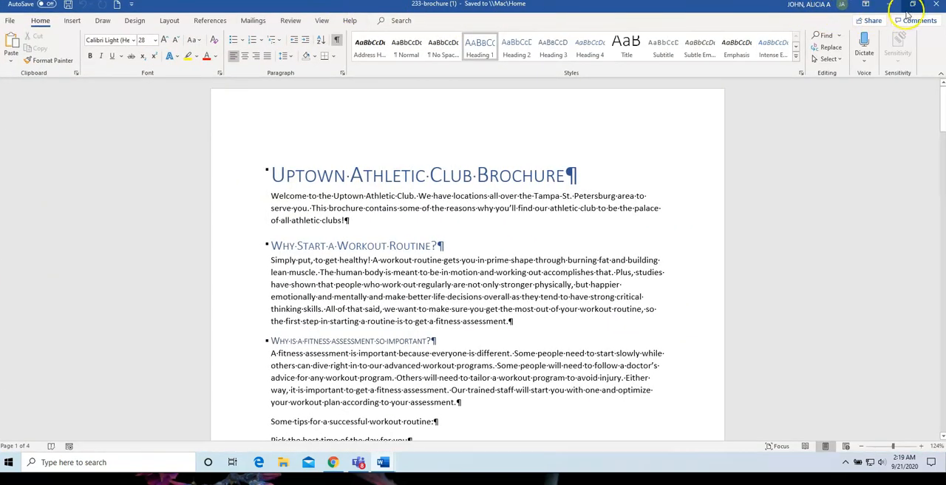
{"action": "left_click", "coordinate": [914, 4]}
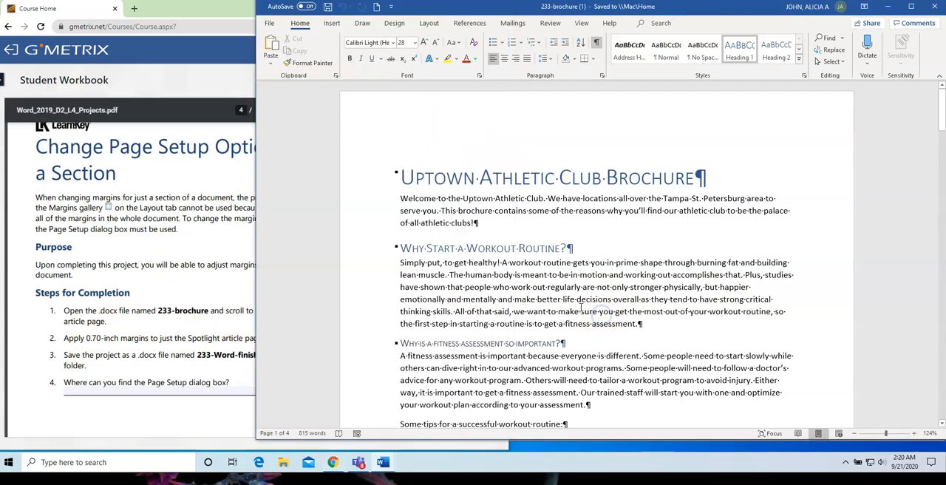
{"action": "scroll", "scroll_direction": "down", "scroll_amount": 3}
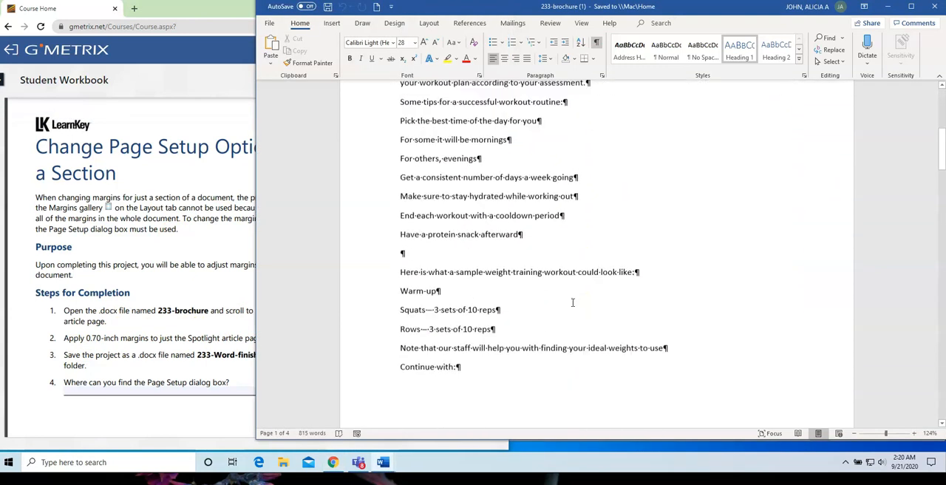
{"action": "scroll", "scroll_direction": "down", "scroll_amount": 3}
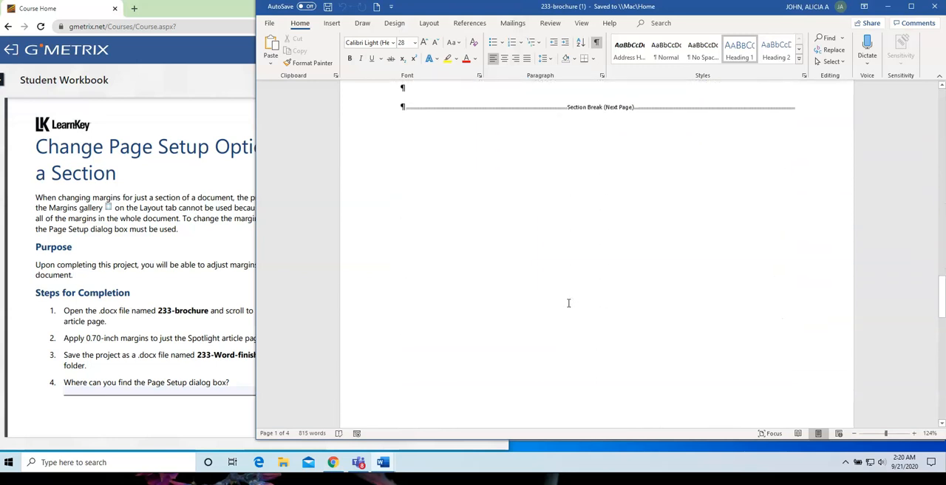
{"action": "scroll", "scroll_direction": "down", "scroll_amount": 3}
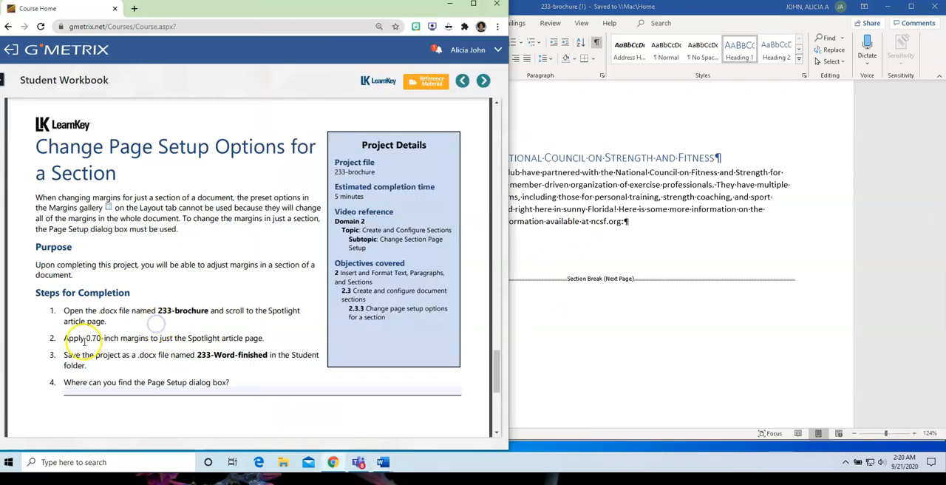
{"action": "mouse_move", "coordinate": [110, 341]}
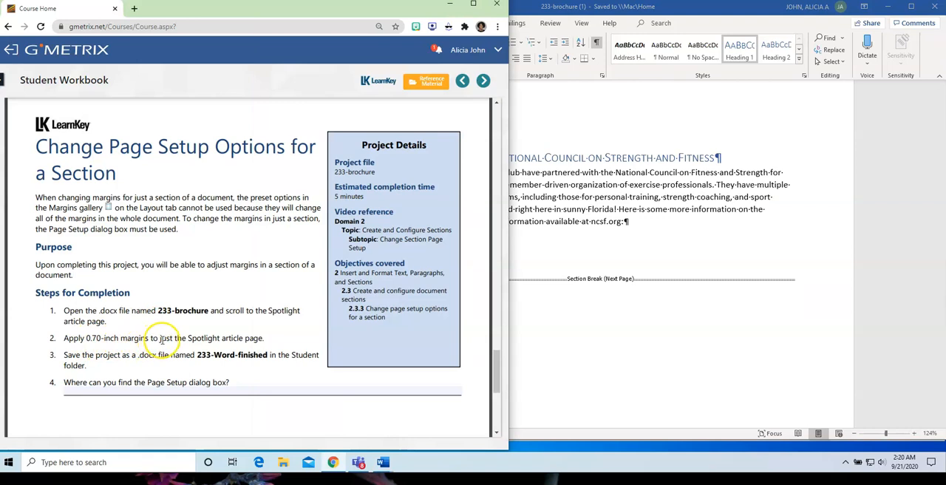
{"action": "mouse_move", "coordinate": [232, 346]}
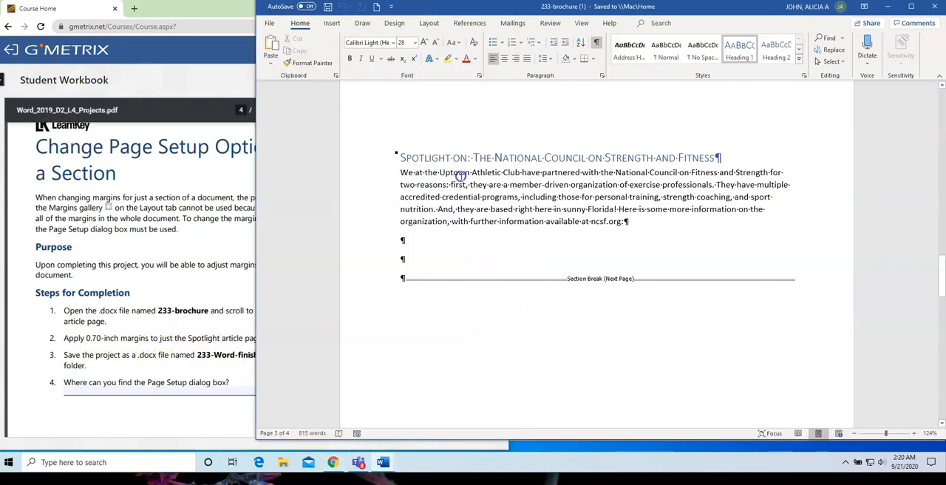
- Click into the Spotlight article and launch the Page Setup dialog from Layout
{"action": "left_click", "coordinate": [446, 191]}
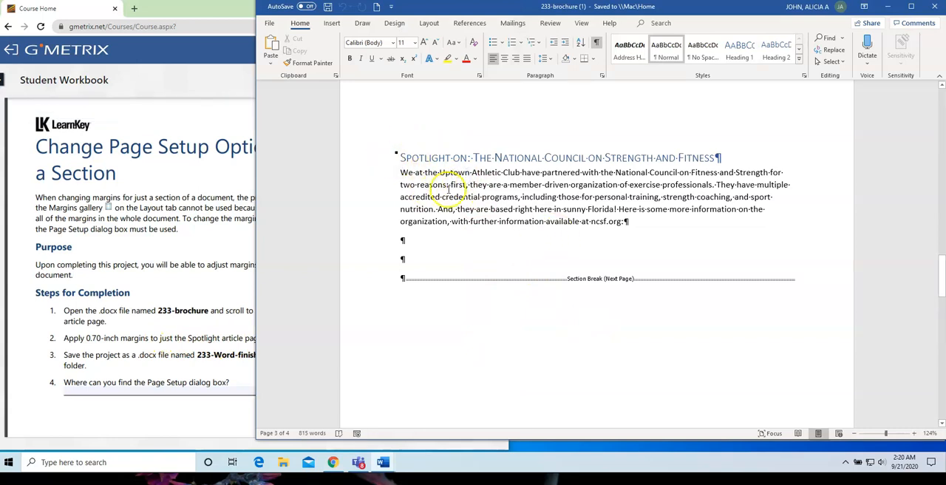
{"action": "mouse_move", "coordinate": [578, 242]}
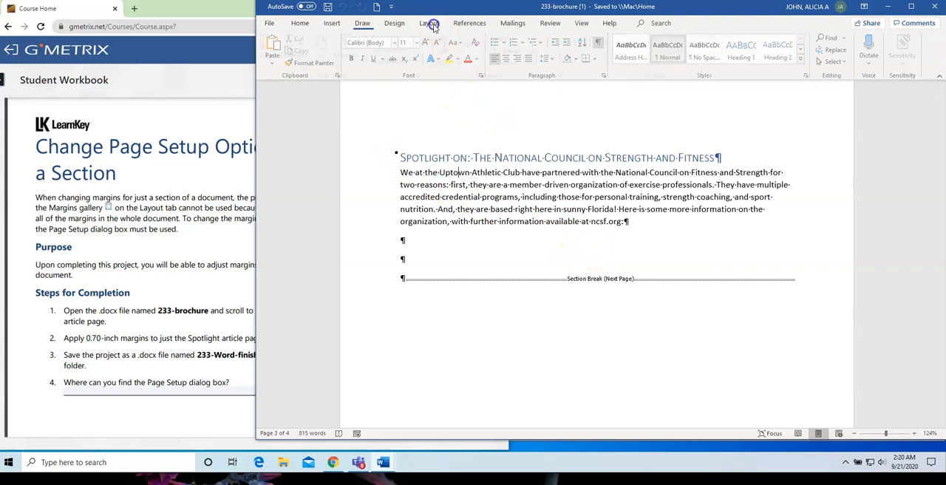
{"action": "left_click", "coordinate": [429, 24]}
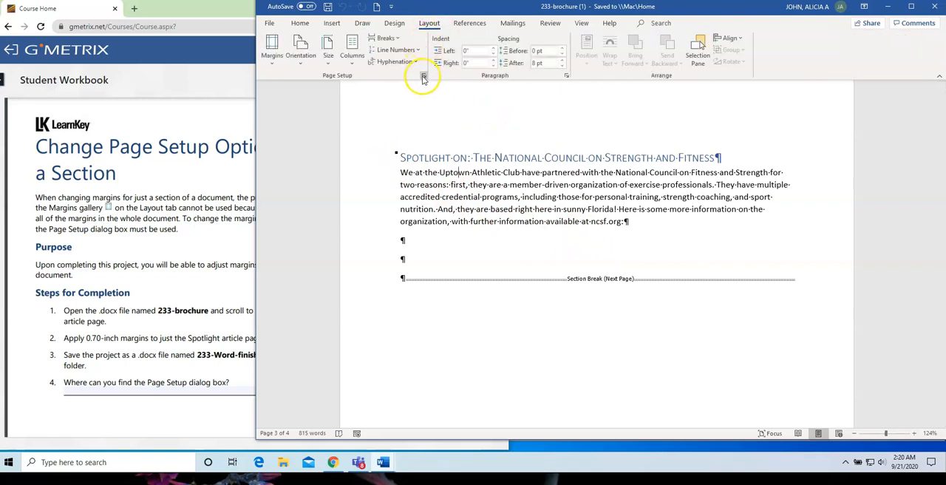
{"action": "mouse_move", "coordinate": [422, 76]}
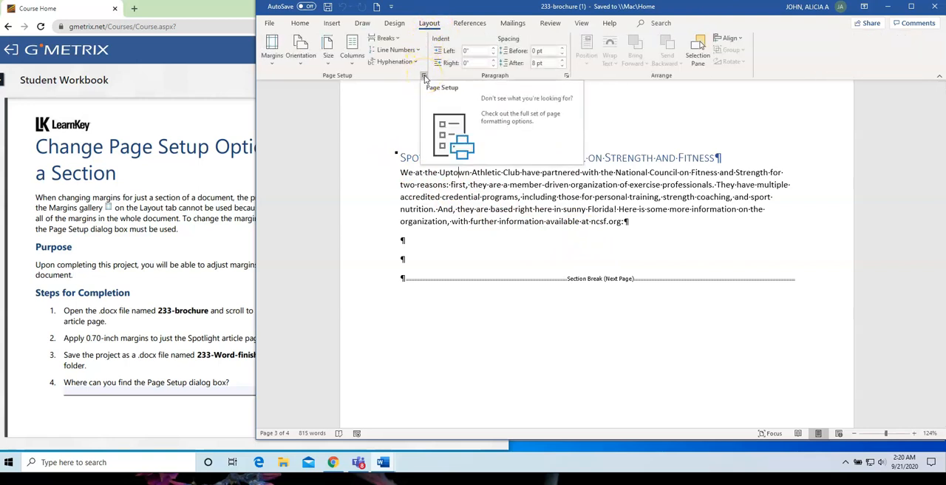
{"action": "left_click", "coordinate": [422, 77]}
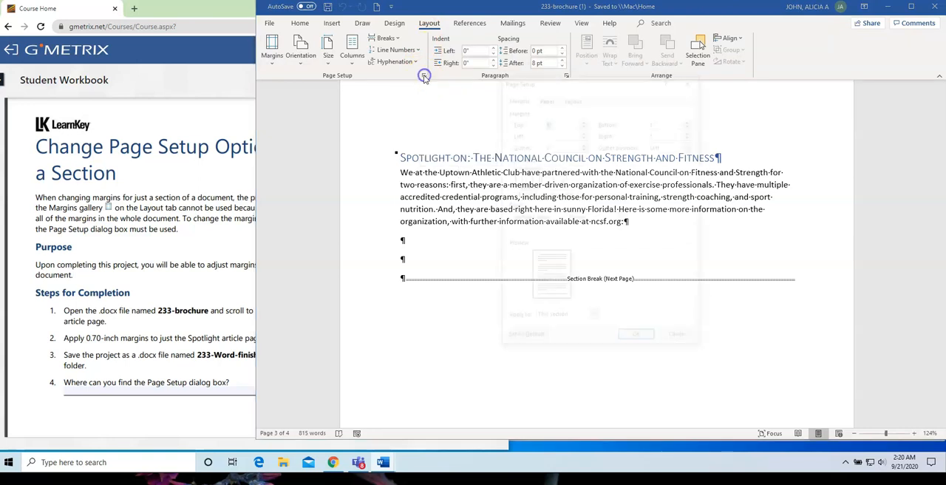
- Set left and right margins to .70 inches, applied to this section only, and confirm
{"action": "left_click", "coordinate": [422, 77]}
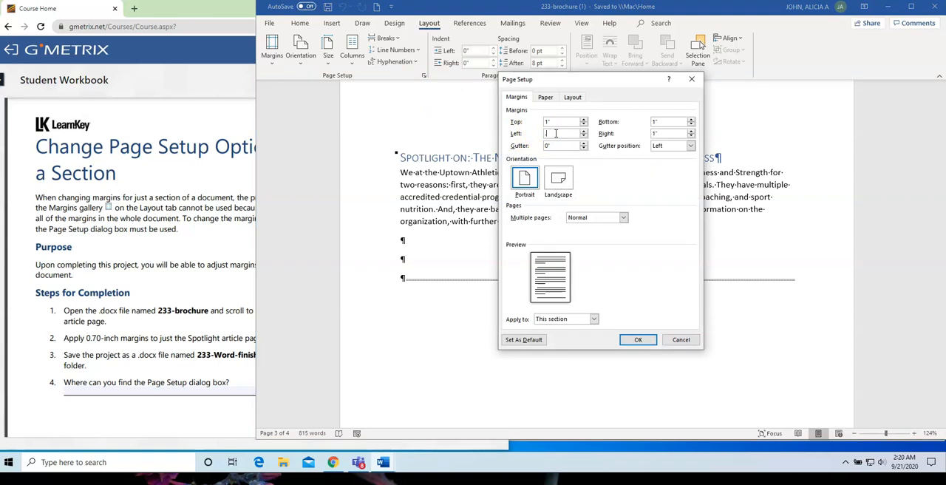
{"action": "type", "text": ".70"}
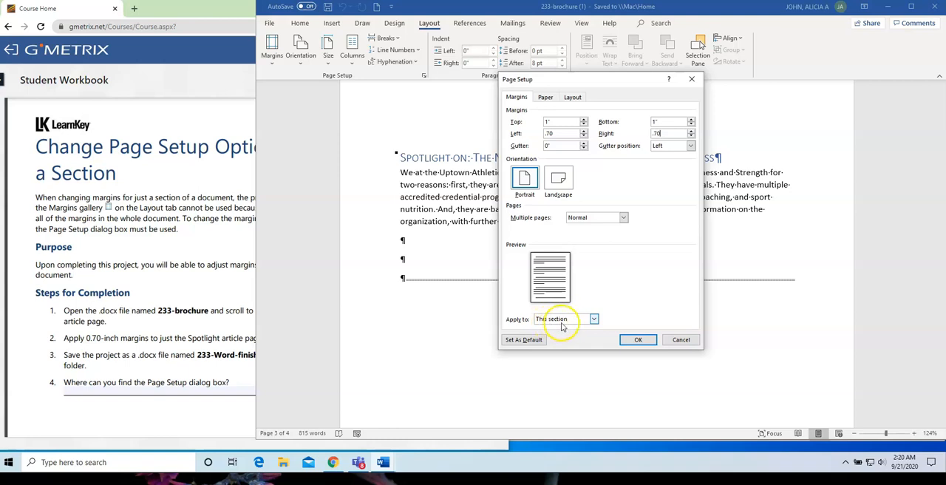
{"action": "left_click", "coordinate": [639, 339]}
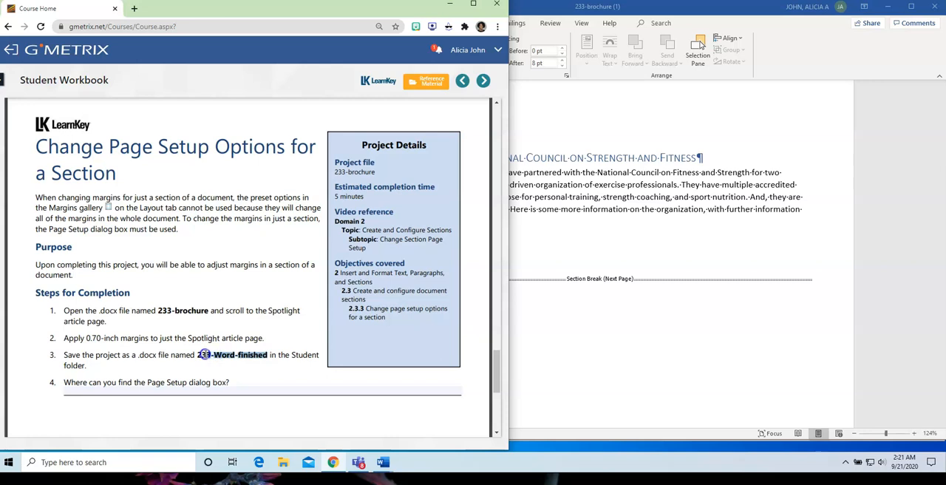
- Copy the required file name 233-Word-finished from the GMetrix steps
{"action": "right_click", "coordinate": [204, 354]}
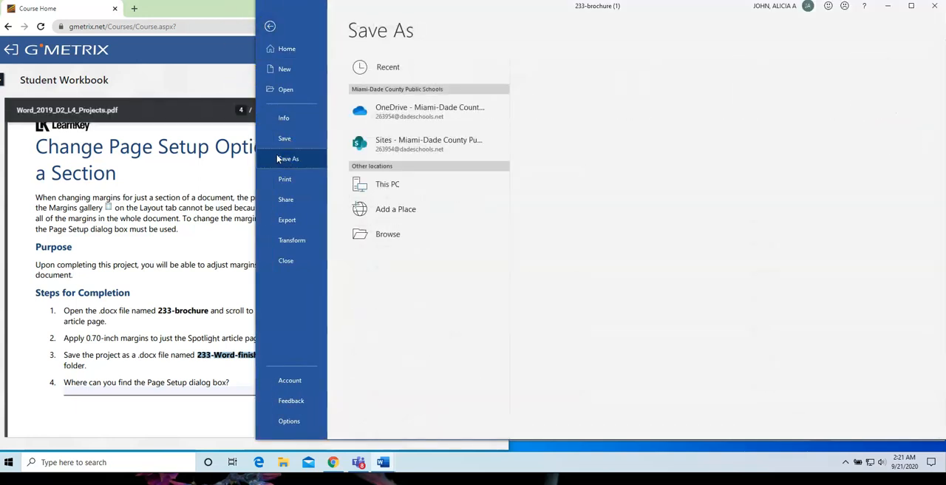
- Browse to Documents > Lesson Plans > Workbook Sample Assignments as the save location
{"action": "left_click", "coordinate": [387, 233]}
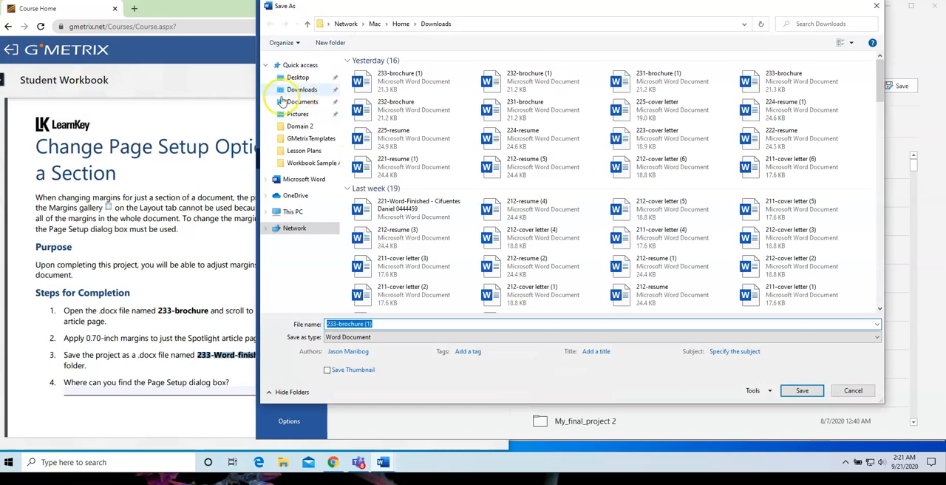
{"action": "left_click", "coordinate": [302, 100]}
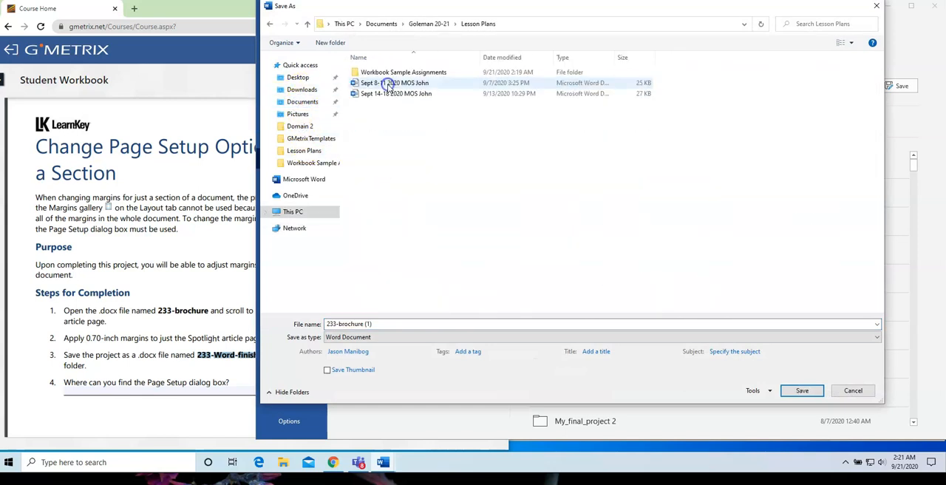
{"action": "double_click", "coordinate": [404, 71]}
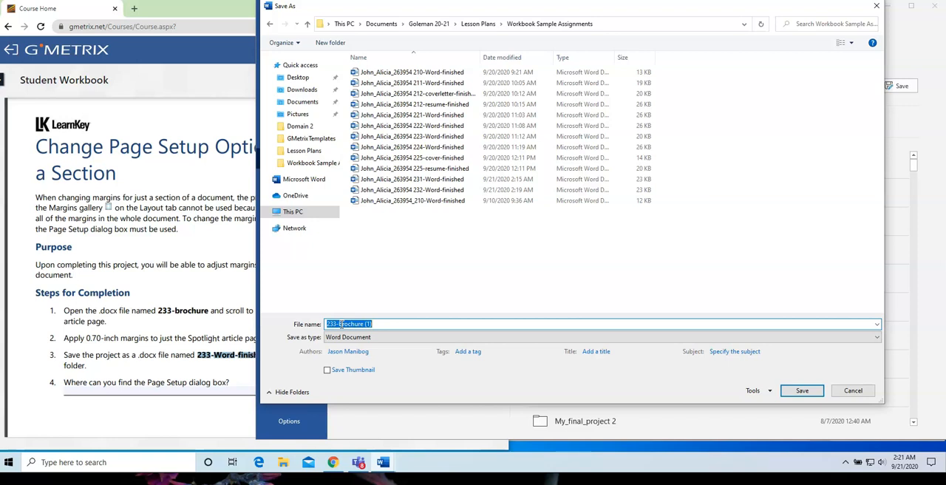
{"action": "type", "text": "John"}
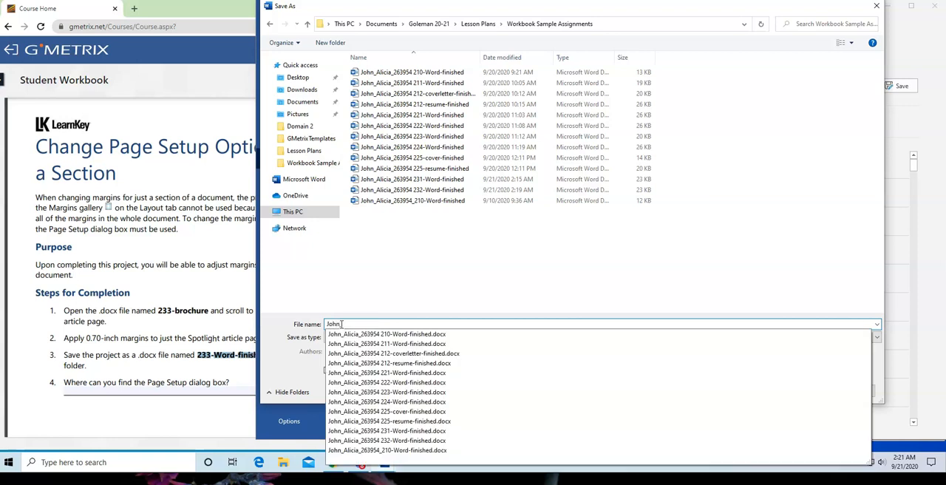
{"action": "type", "text": "Alicia_"}
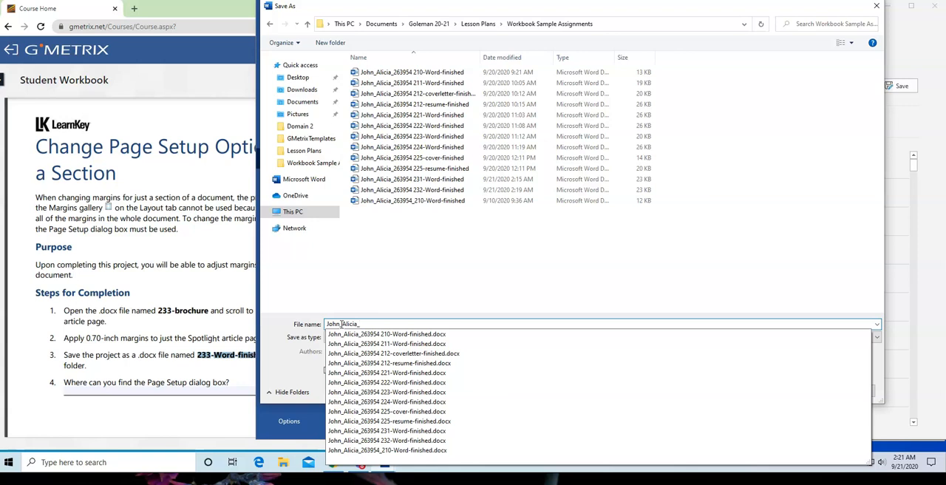
{"action": "type", "text": "263954"}
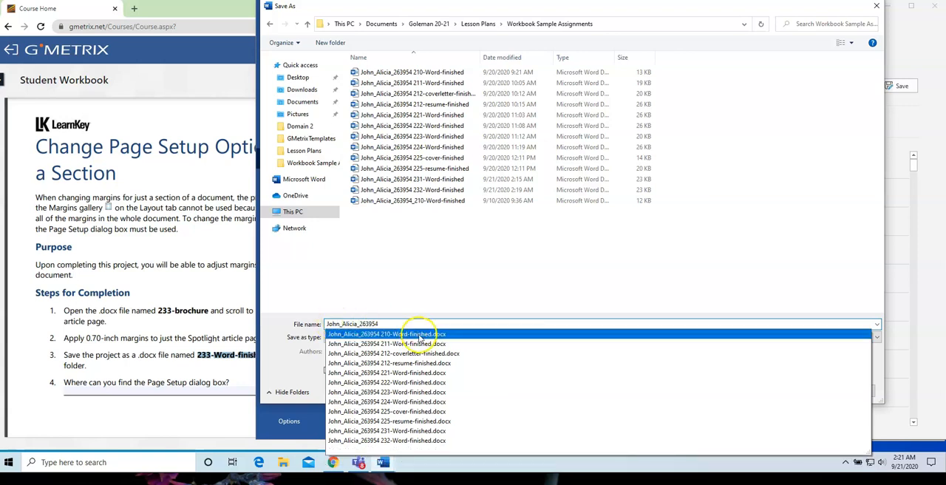
{"action": "right_click", "coordinate": [352, 324]}
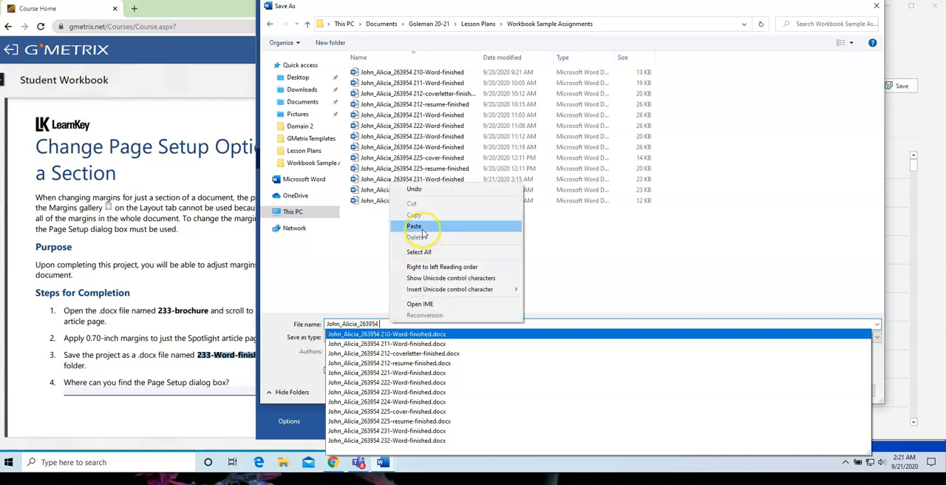
{"action": "left_click", "coordinate": [414, 226]}
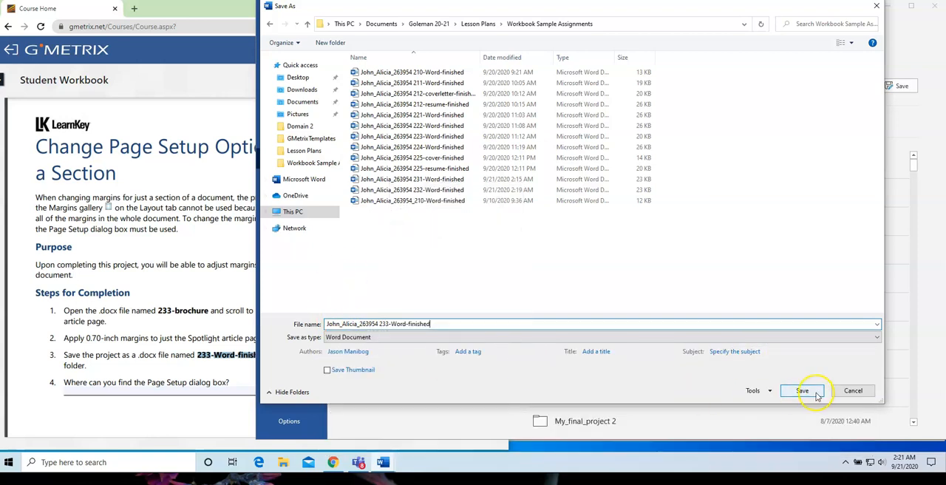
{"action": "left_click", "coordinate": [801, 390]}
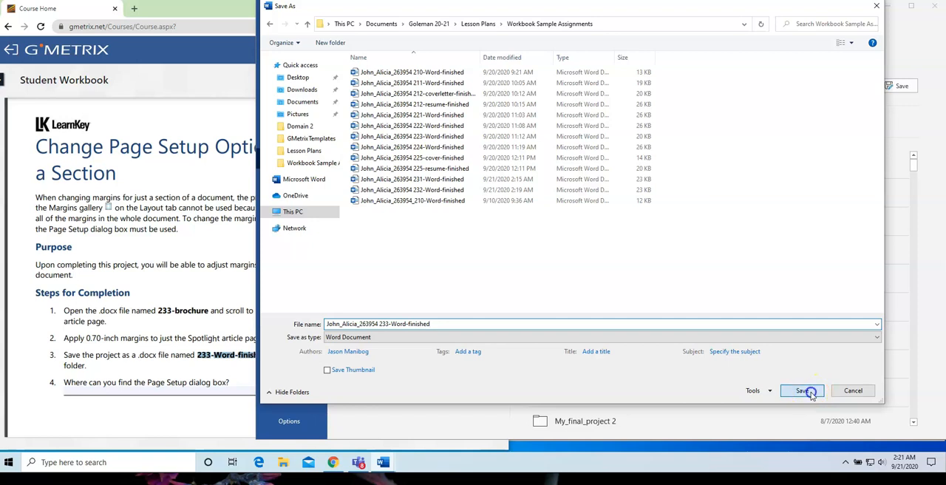
{"action": "left_click", "coordinate": [801, 390]}
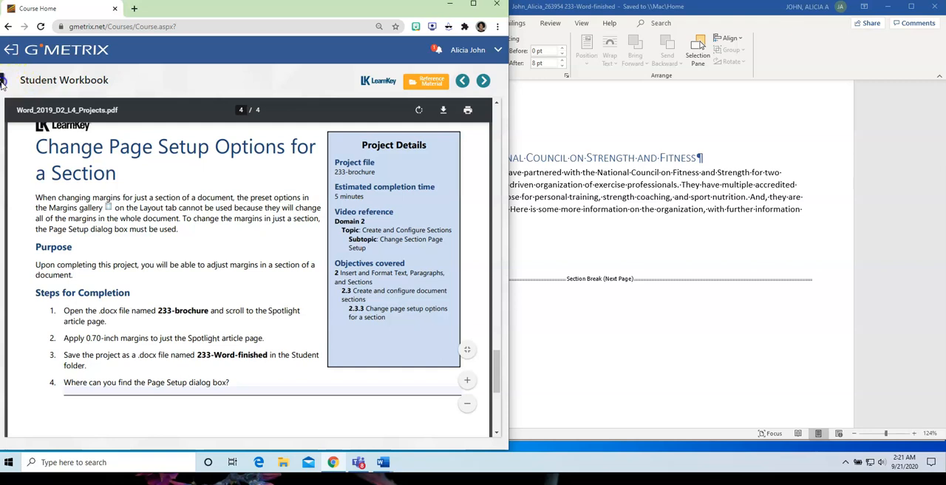
- Expand the GMetrix course navigation sidebar beside the Student Workbook
{"action": "left_click", "coordinate": [5, 80]}
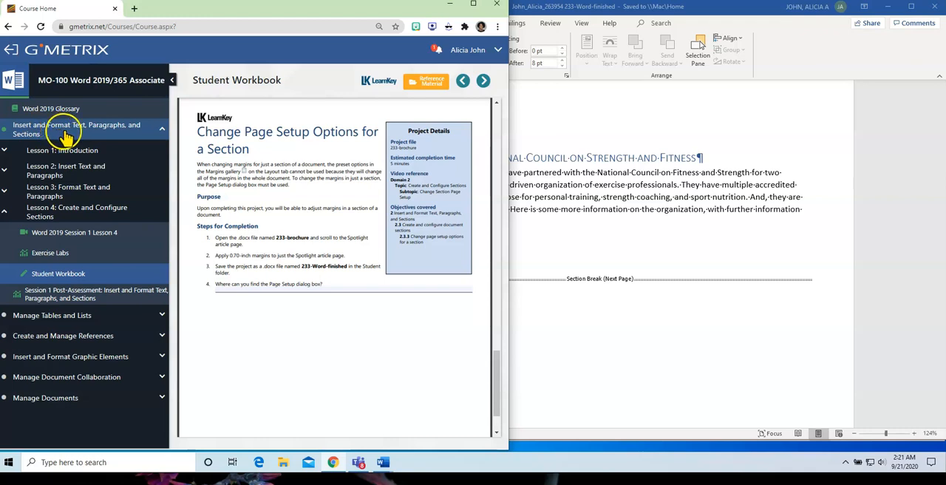
{"action": "mouse_move", "coordinate": [96, 191]}
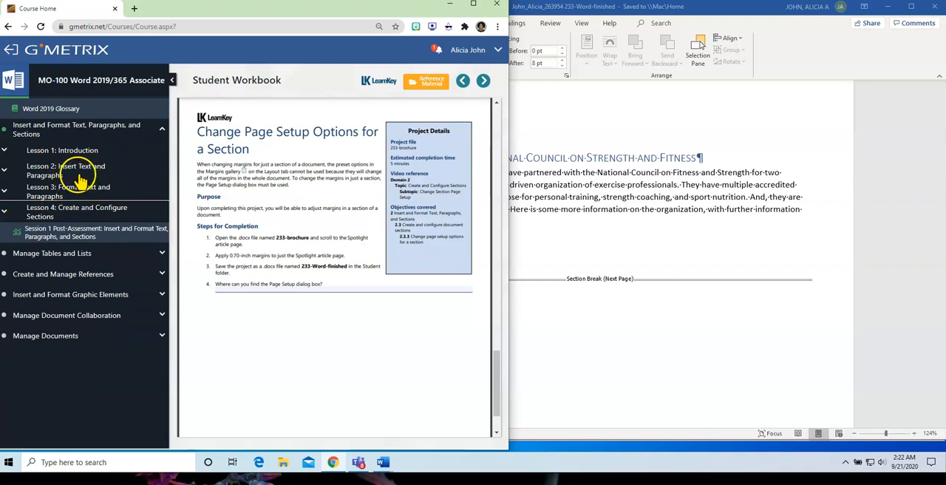
{"action": "mouse_move", "coordinate": [104, 207]}
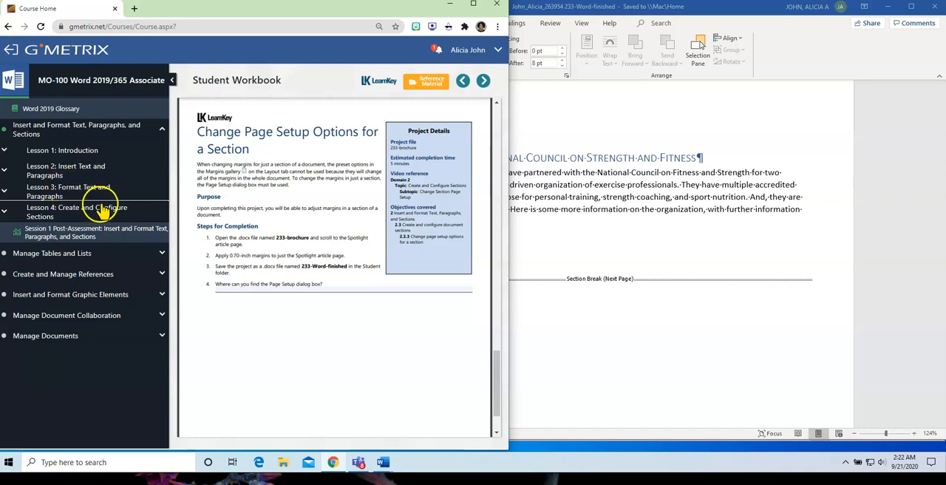
{"action": "mouse_move", "coordinate": [130, 205]}
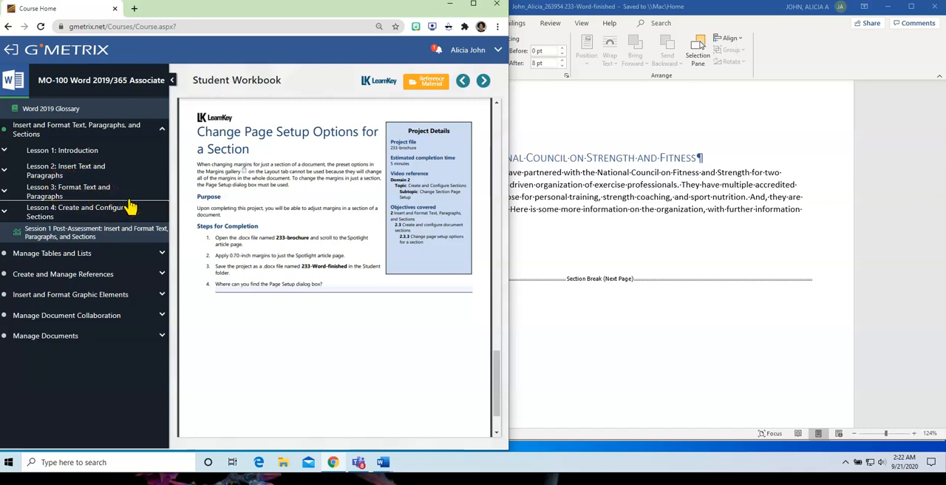